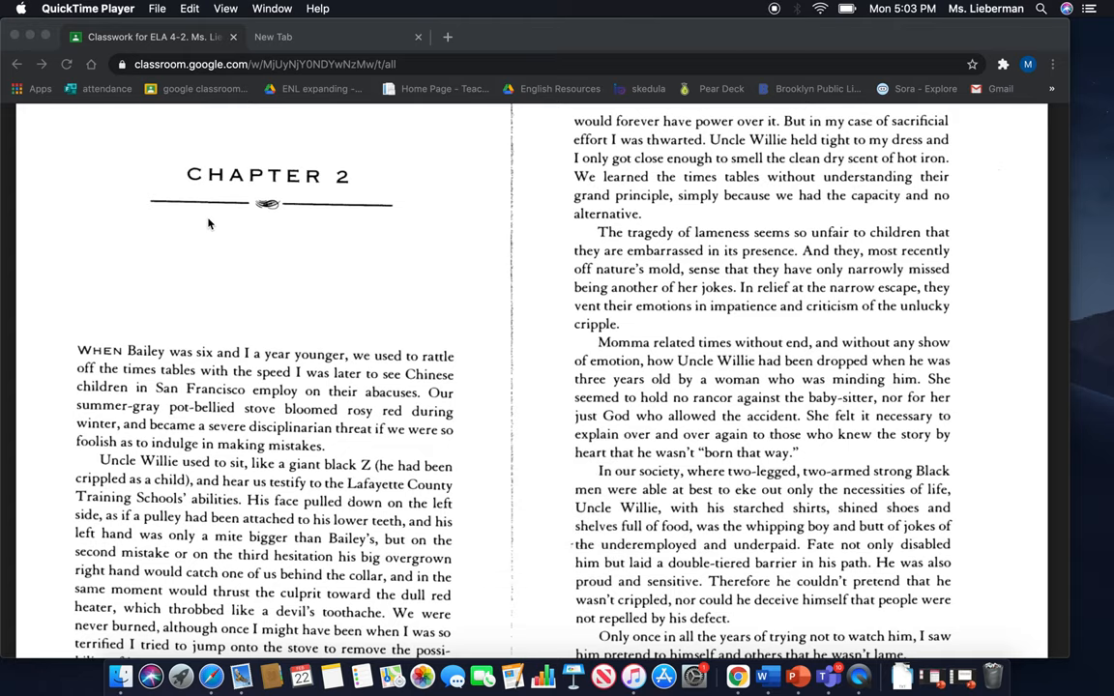
{"action": "mouse_move", "coordinate": [396, 353]}
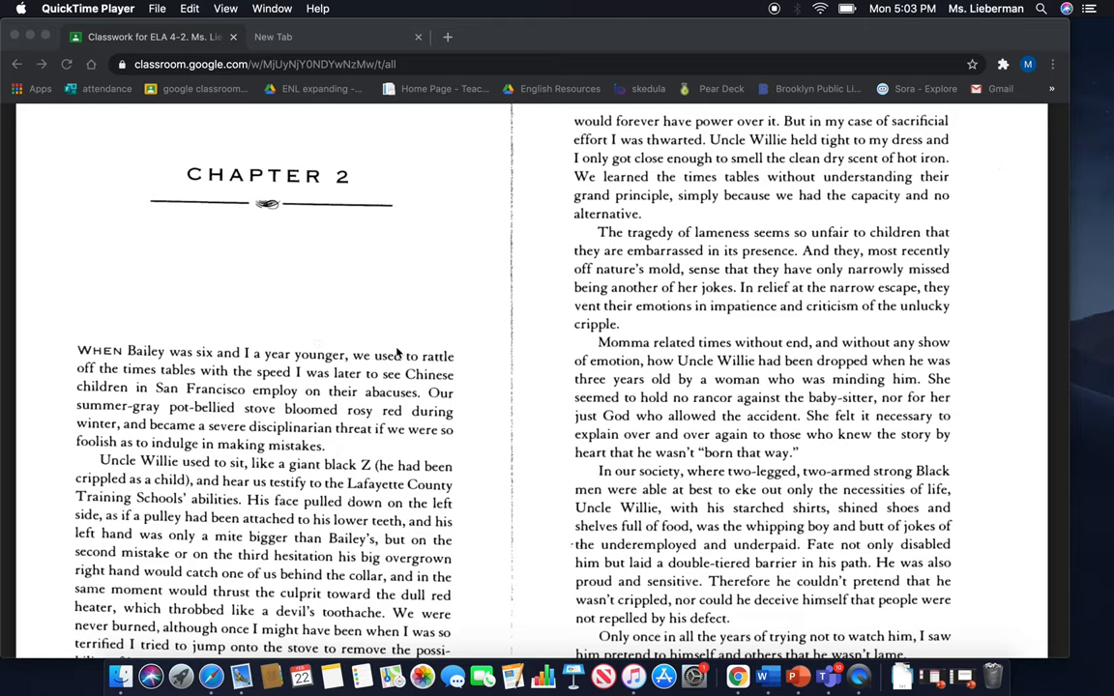
{"action": "mouse_move", "coordinate": [473, 381]}
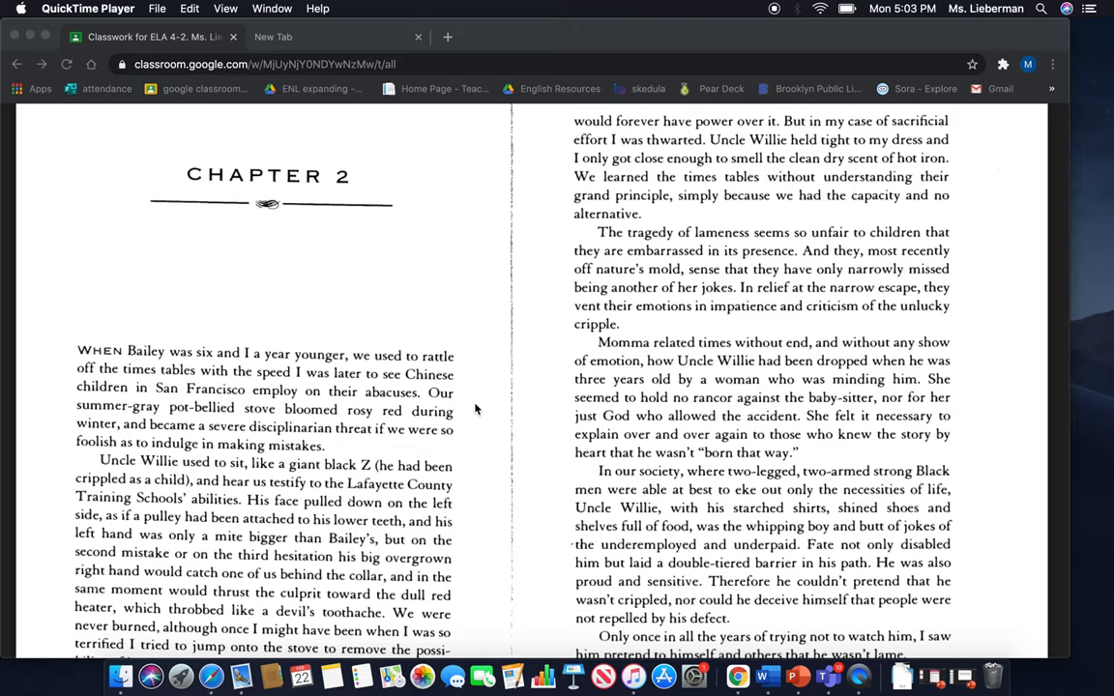
{"action": "mouse_move", "coordinate": [476, 424]}
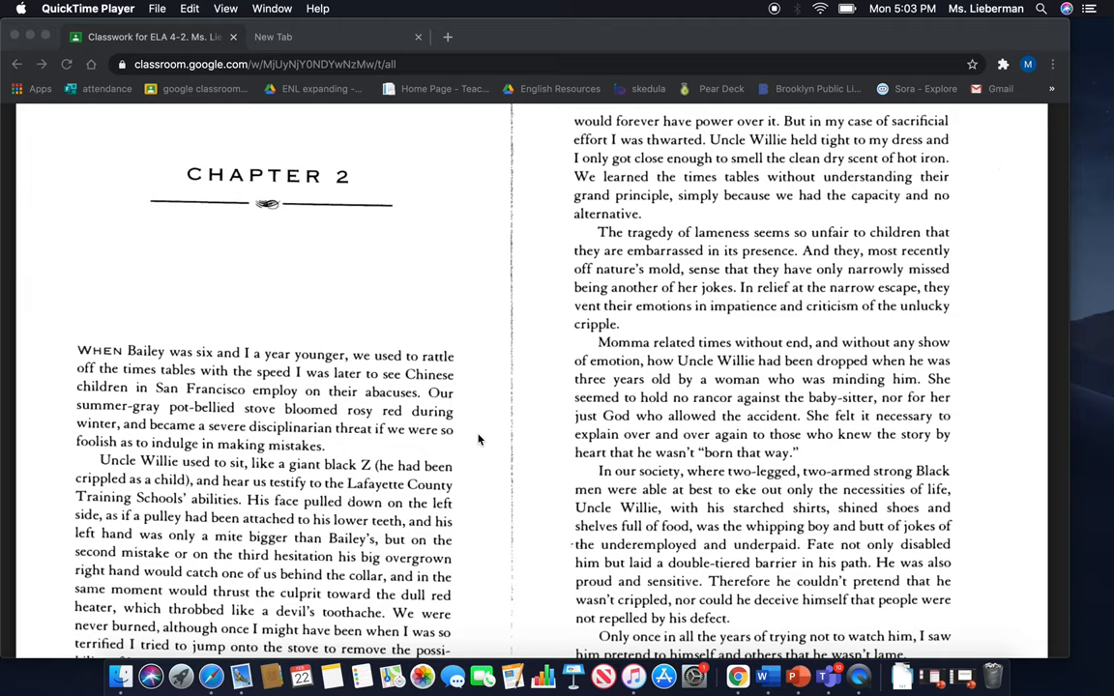
{"action": "mouse_move", "coordinate": [482, 475]}
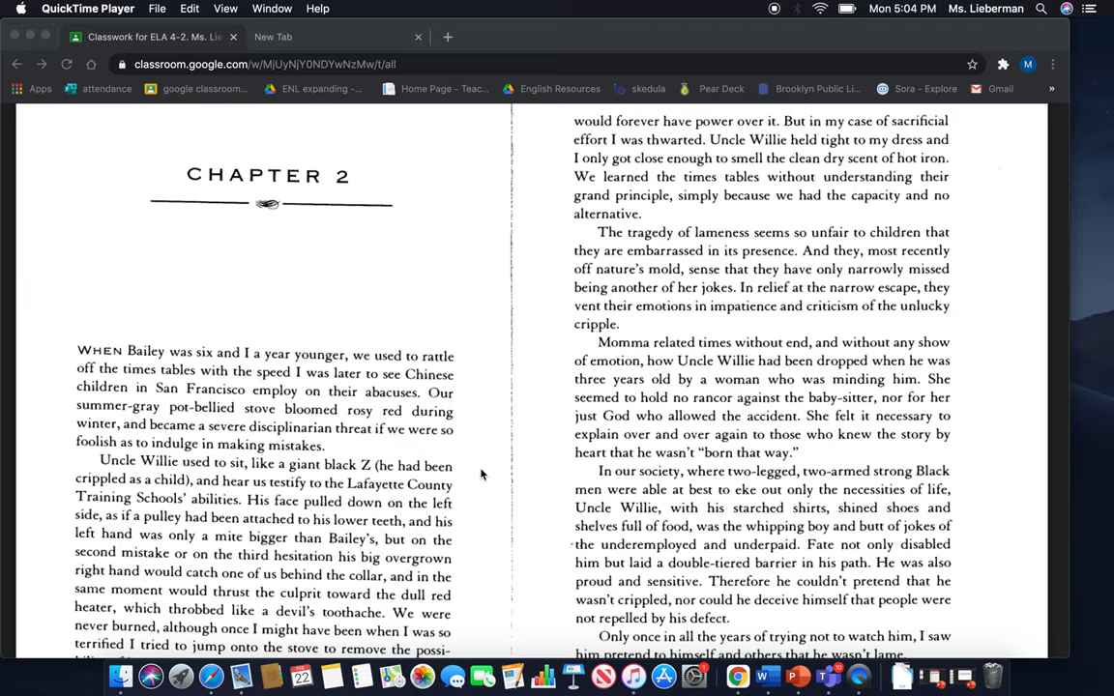
{"action": "mouse_move", "coordinate": [478, 492]}
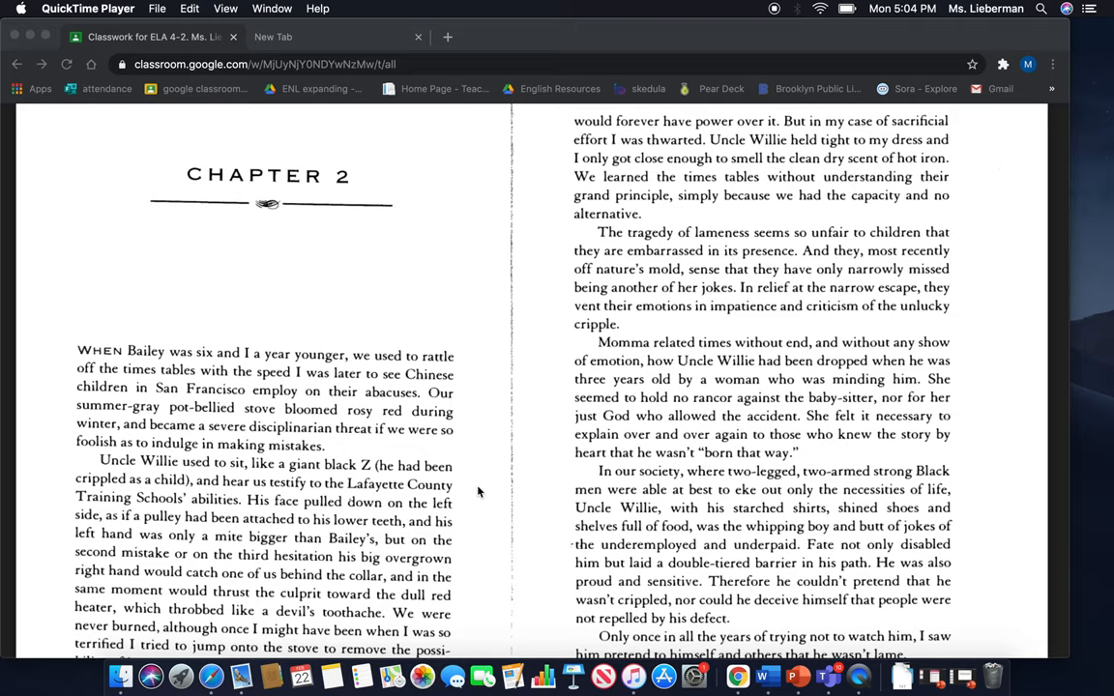
{"action": "mouse_move", "coordinate": [477, 505]}
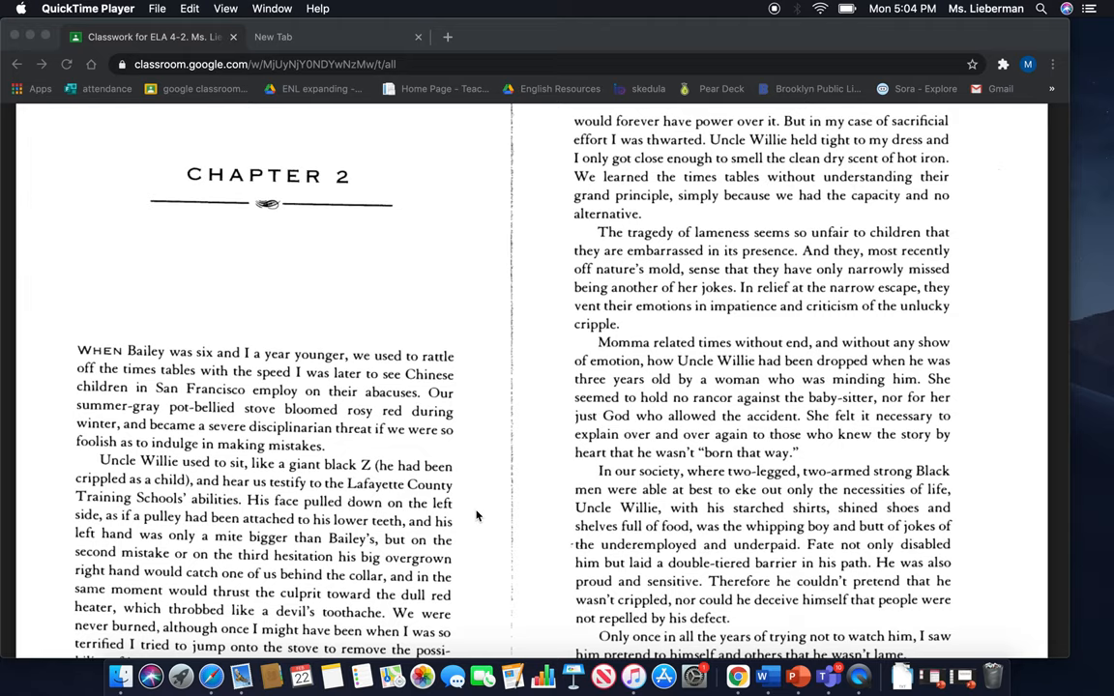
{"action": "scroll", "scroll_direction": "down", "scroll_amount": 3}
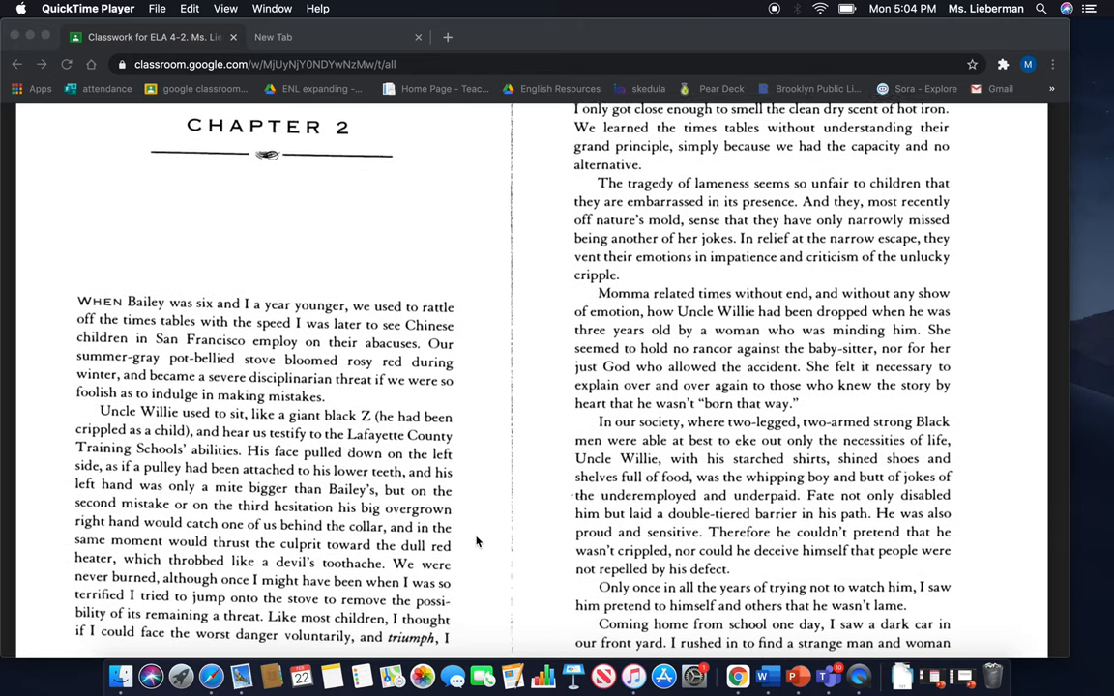
{"action": "scroll", "scroll_direction": "down", "scroll_amount": 3}
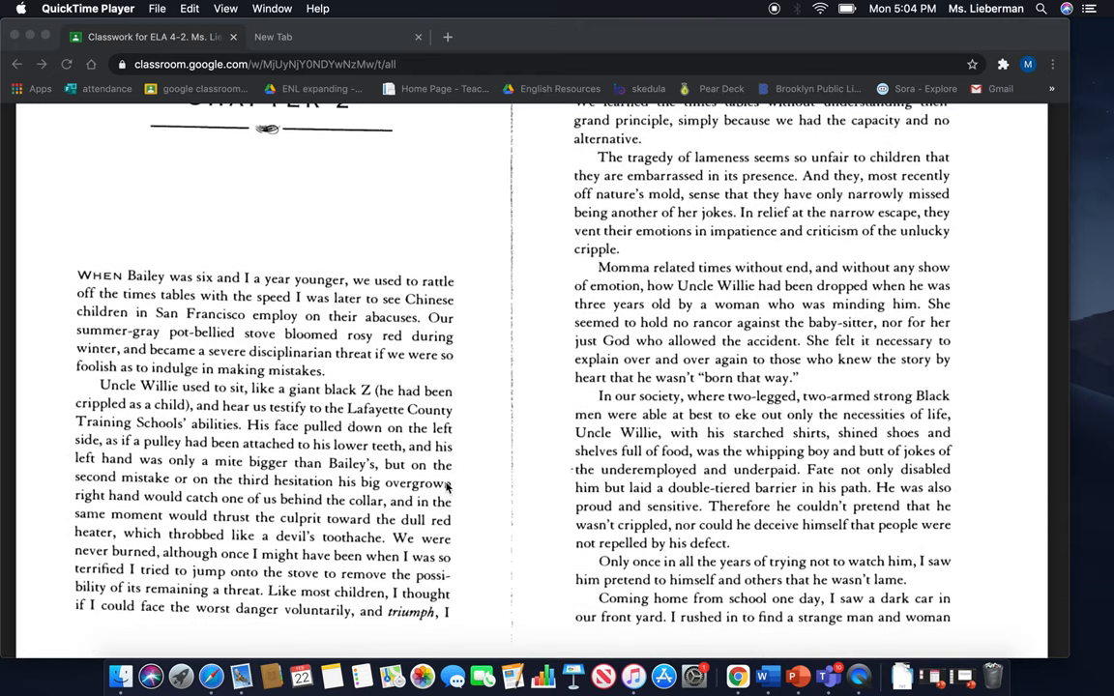
{"action": "mouse_move", "coordinate": [467, 481]}
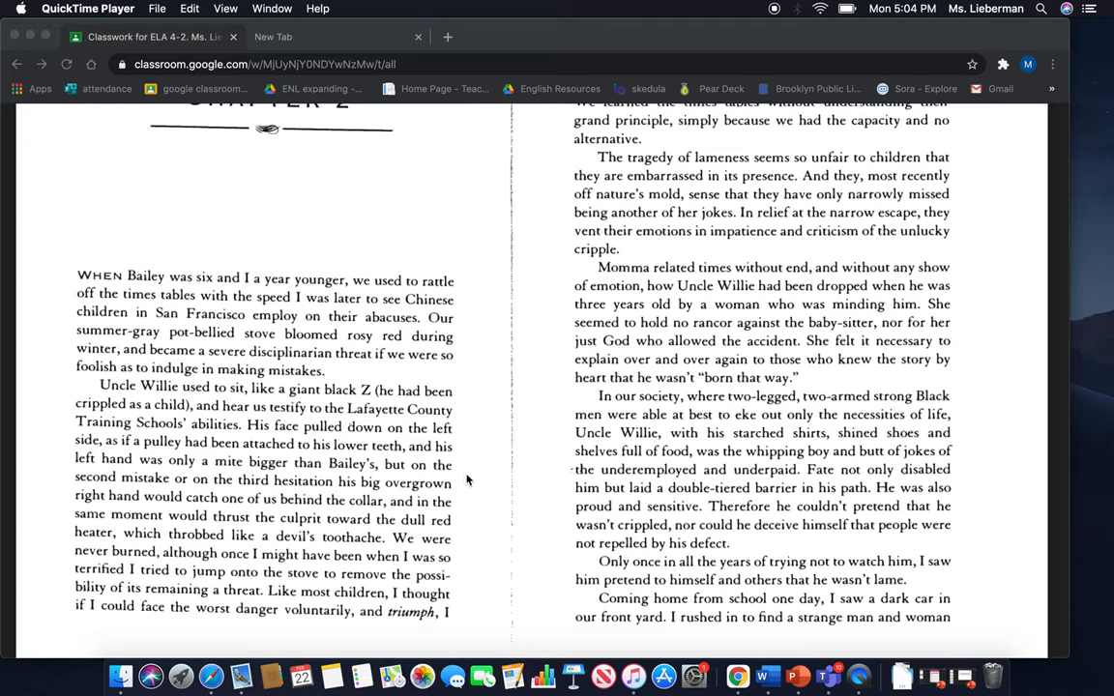
{"action": "mouse_move", "coordinate": [472, 490]}
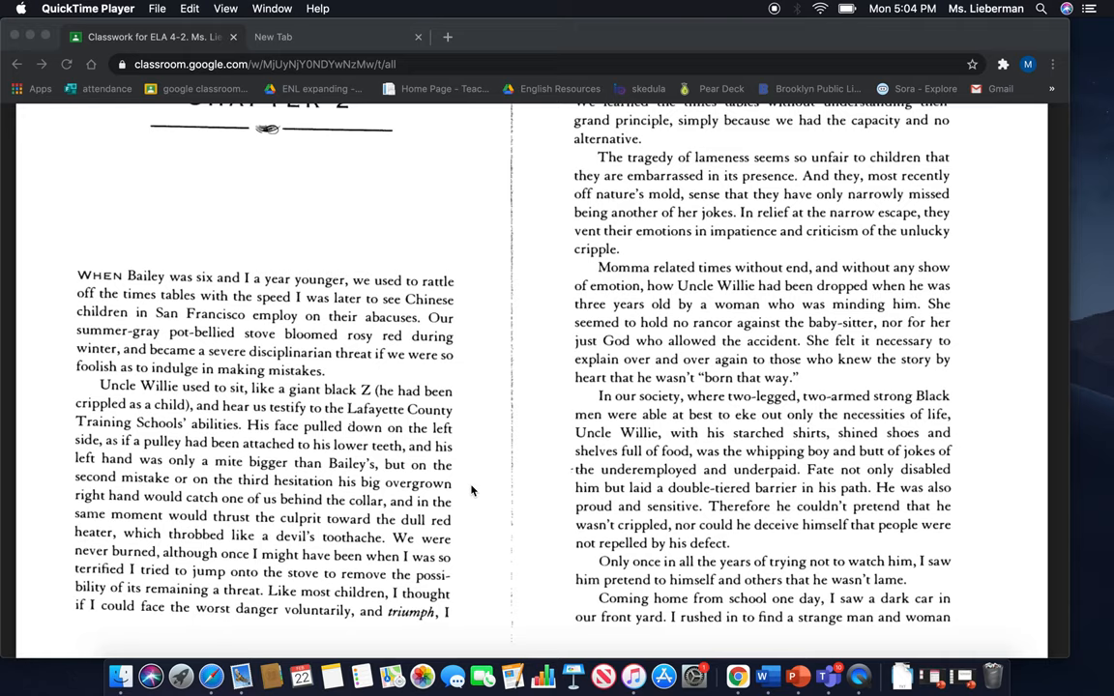
{"action": "mouse_move", "coordinate": [473, 514]}
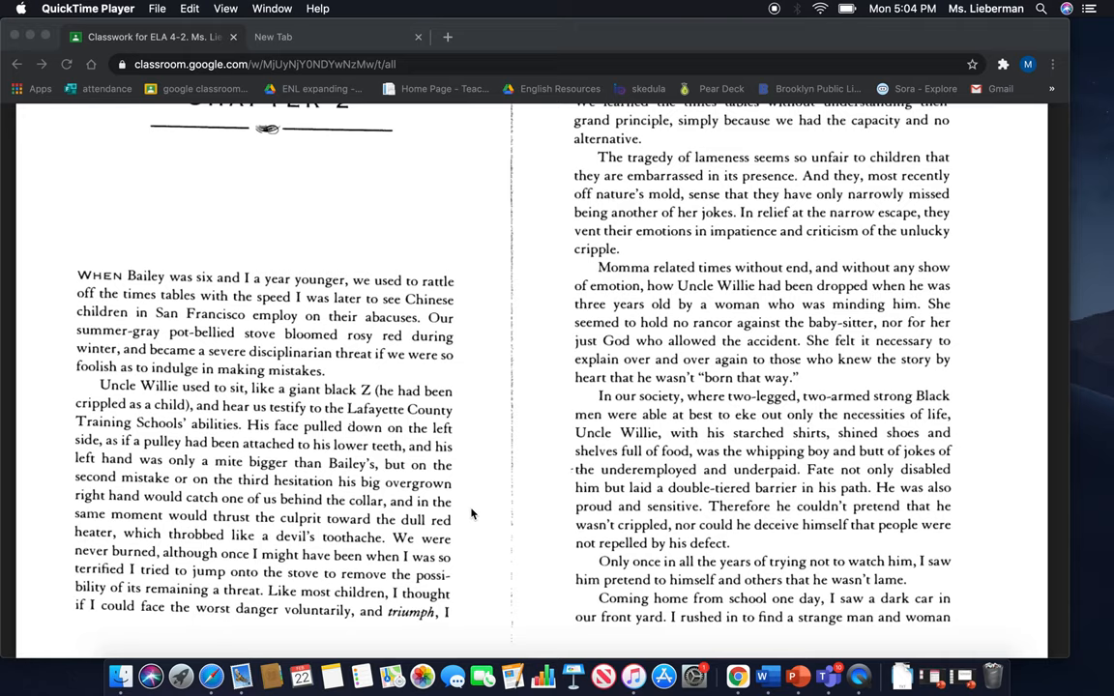
{"action": "mouse_move", "coordinate": [473, 566]}
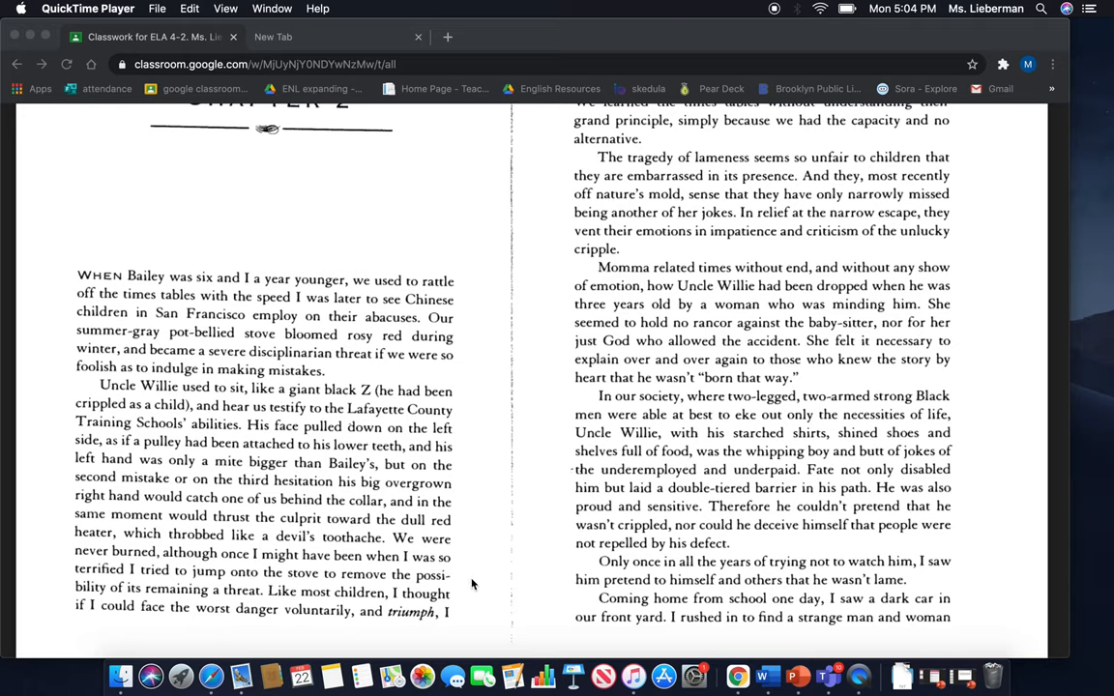
{"action": "mouse_move", "coordinate": [481, 607]}
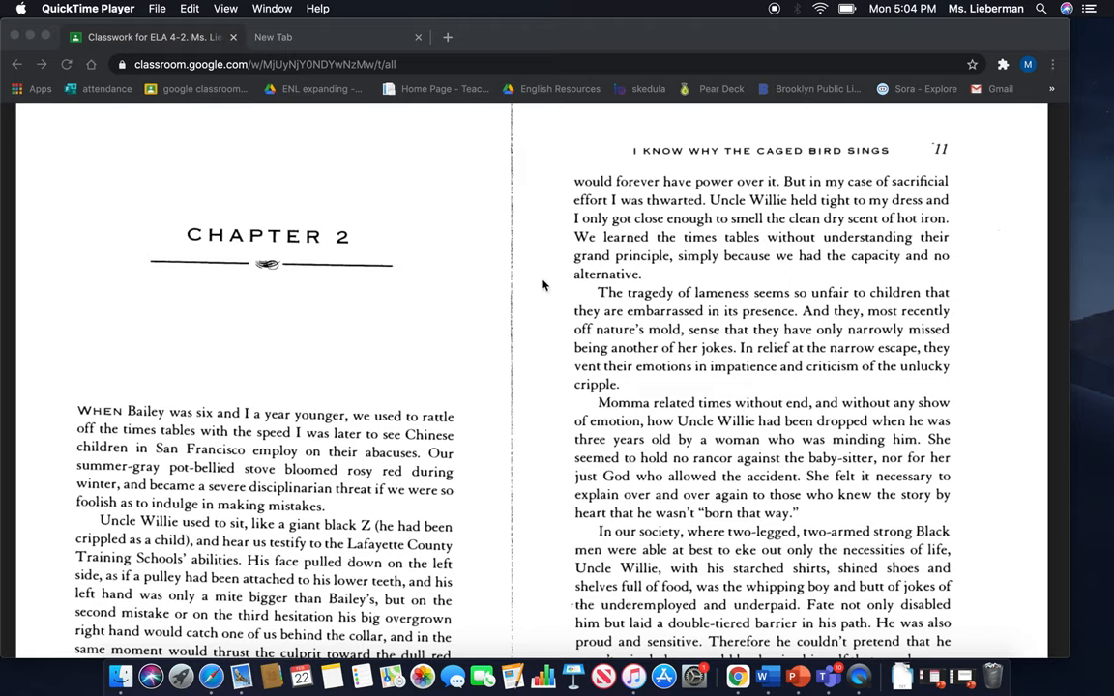
{"action": "mouse_move", "coordinate": [548, 213]}
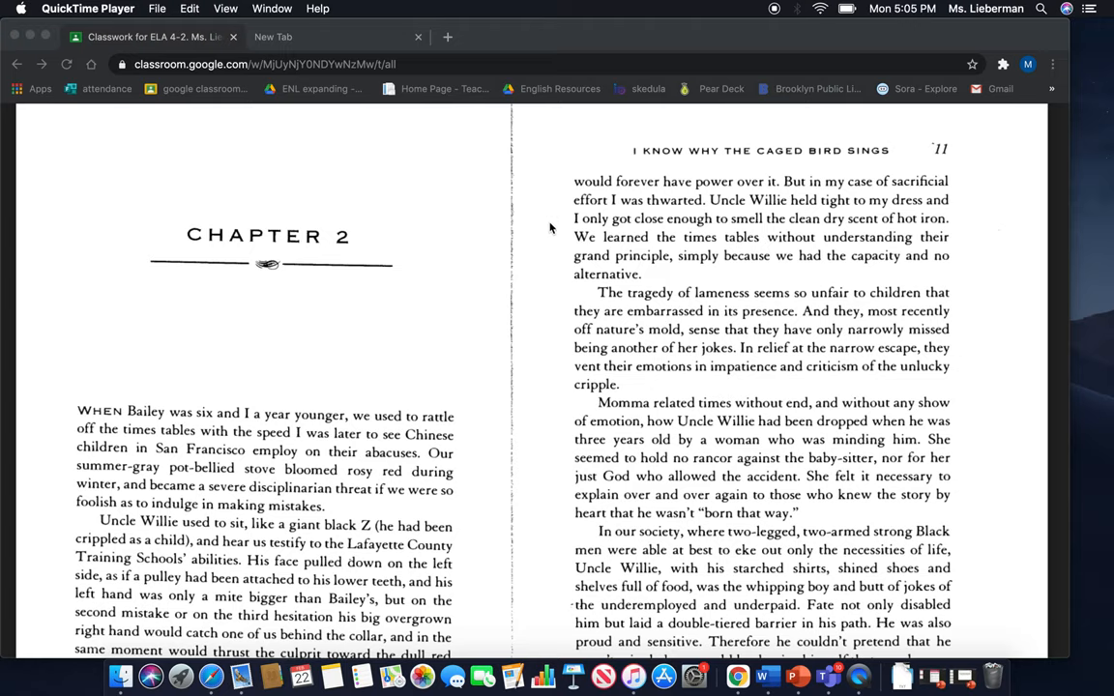
{"action": "mouse_move", "coordinate": [544, 251]}
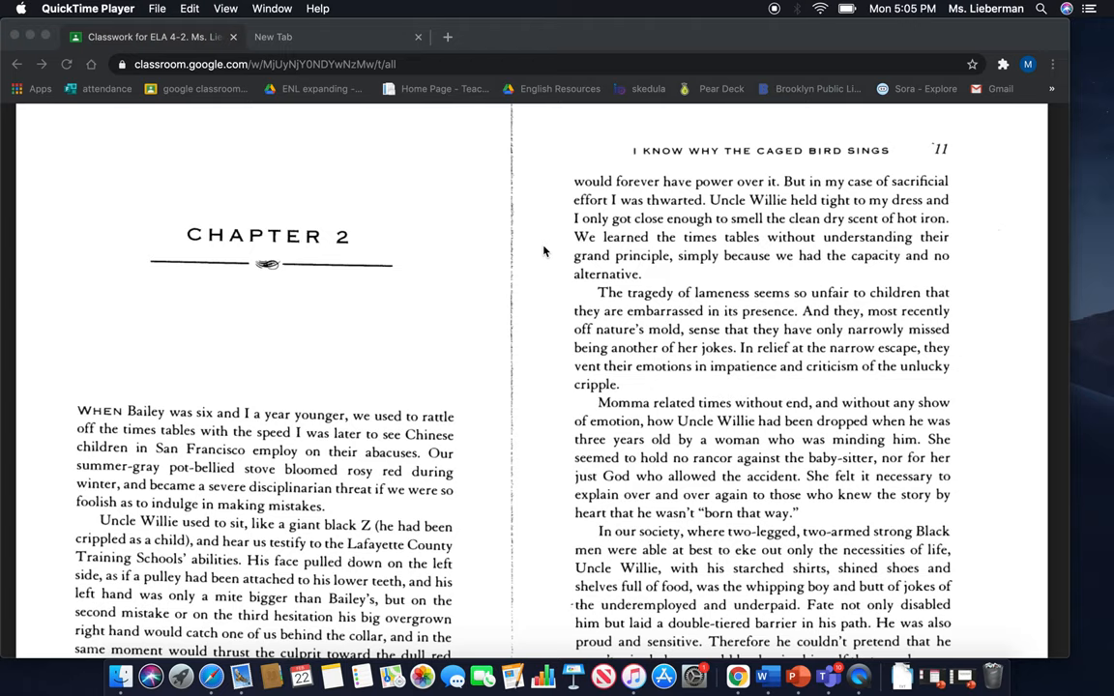
{"action": "mouse_move", "coordinate": [541, 279]}
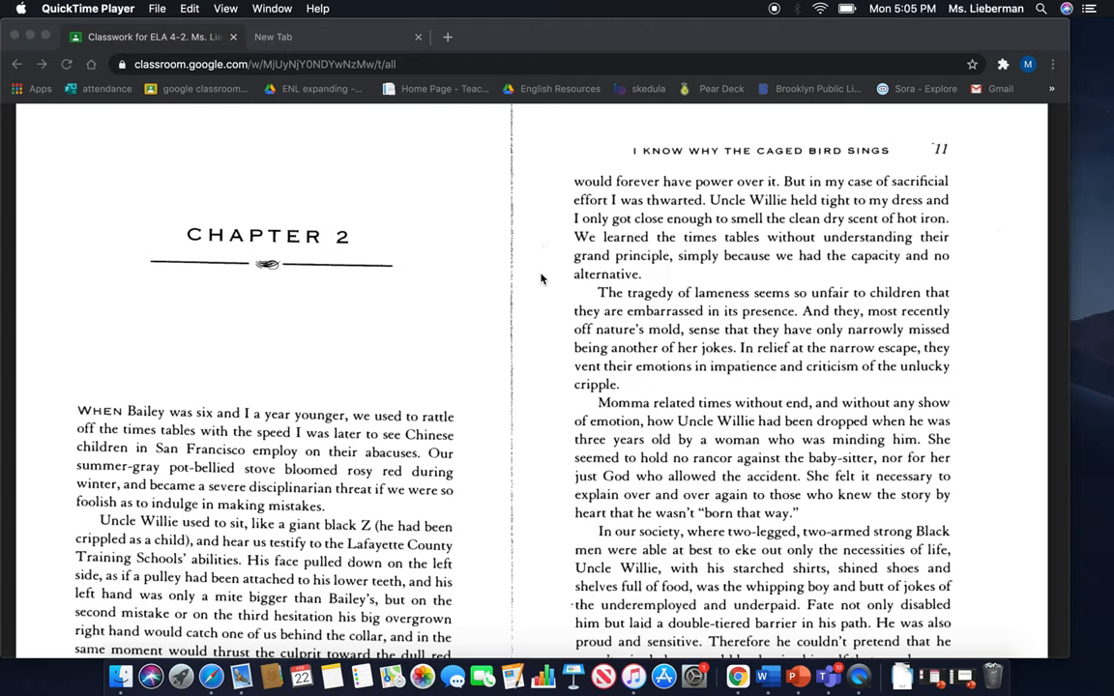
{"action": "mouse_move", "coordinate": [539, 306]}
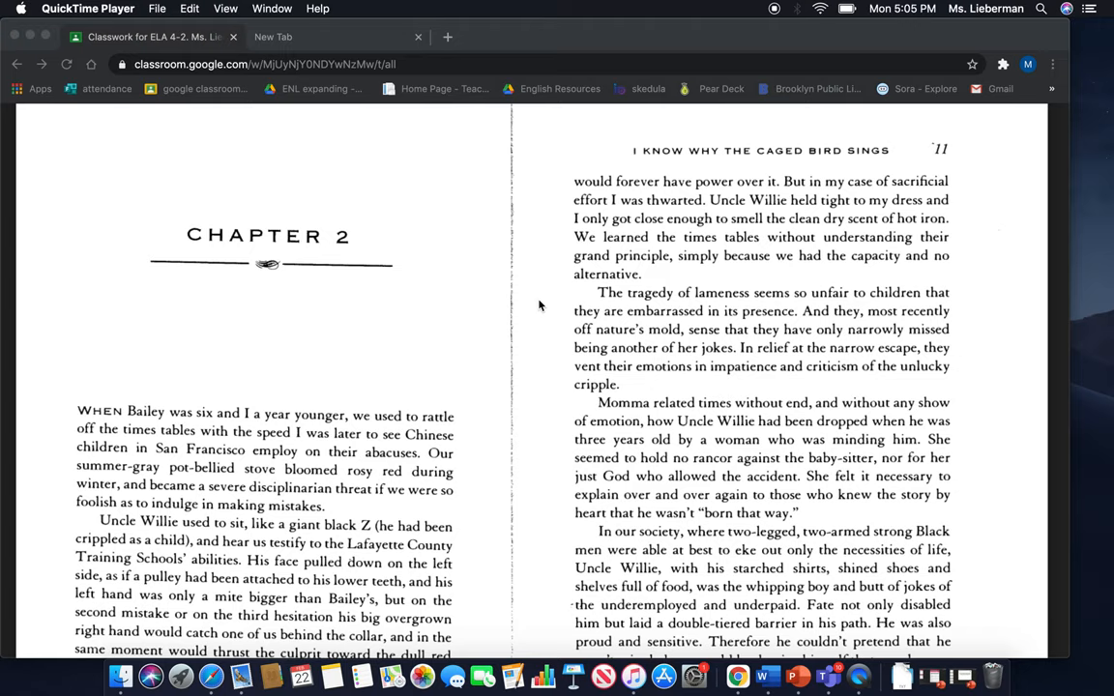
{"action": "mouse_move", "coordinate": [540, 328]}
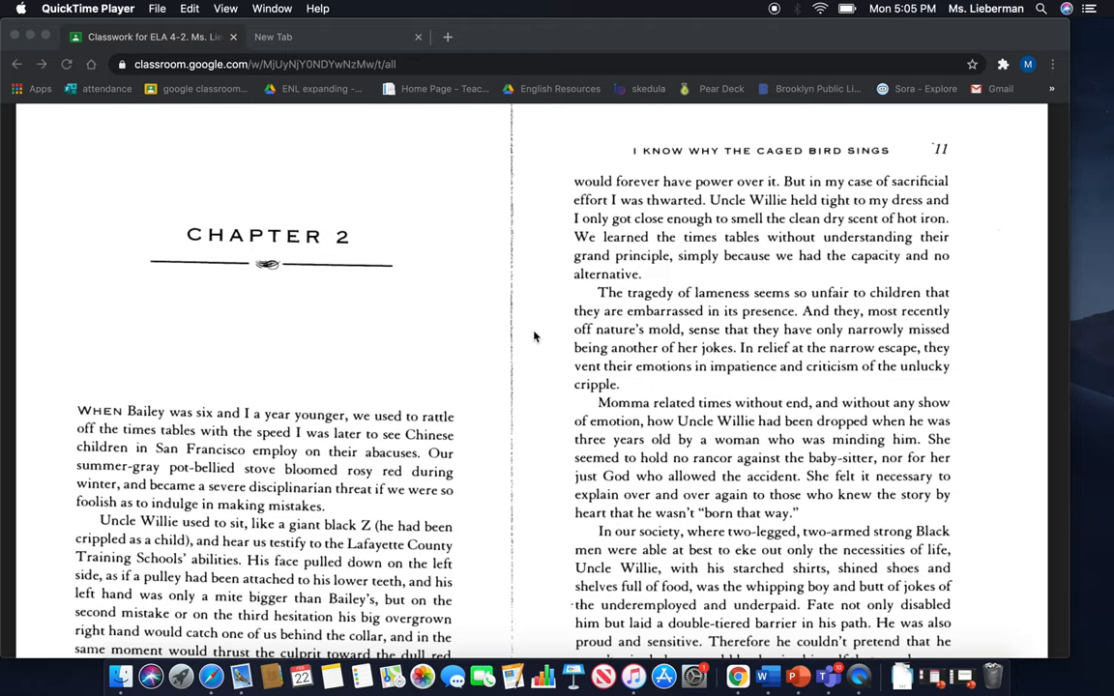
{"action": "mouse_move", "coordinate": [556, 342]}
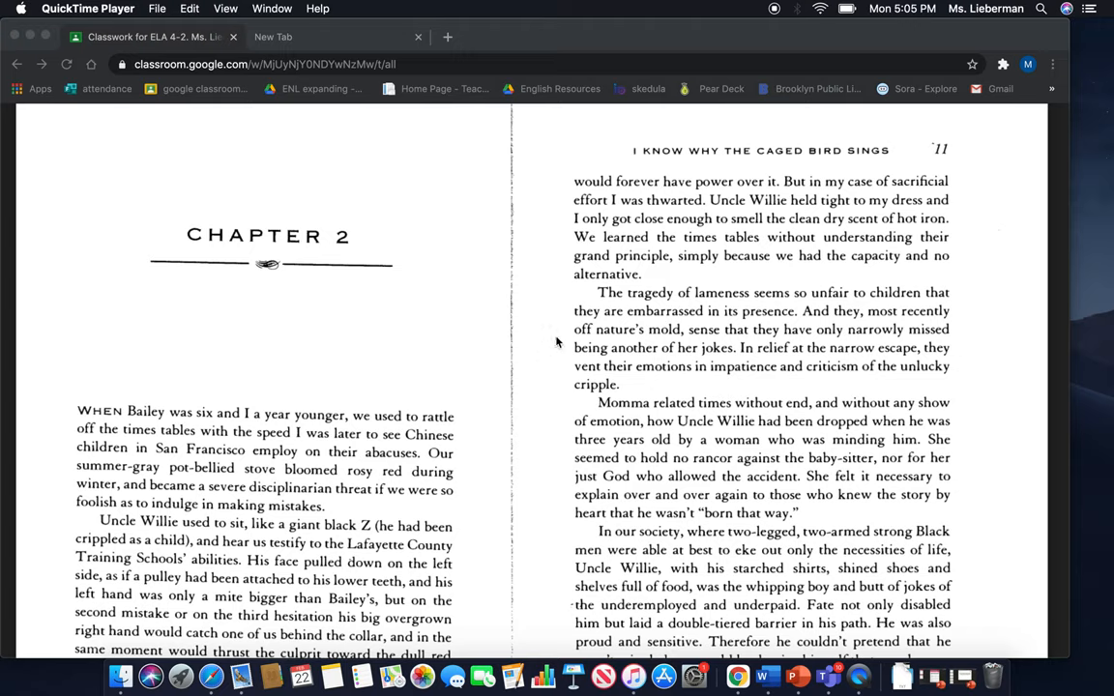
{"action": "mouse_move", "coordinate": [550, 352]}
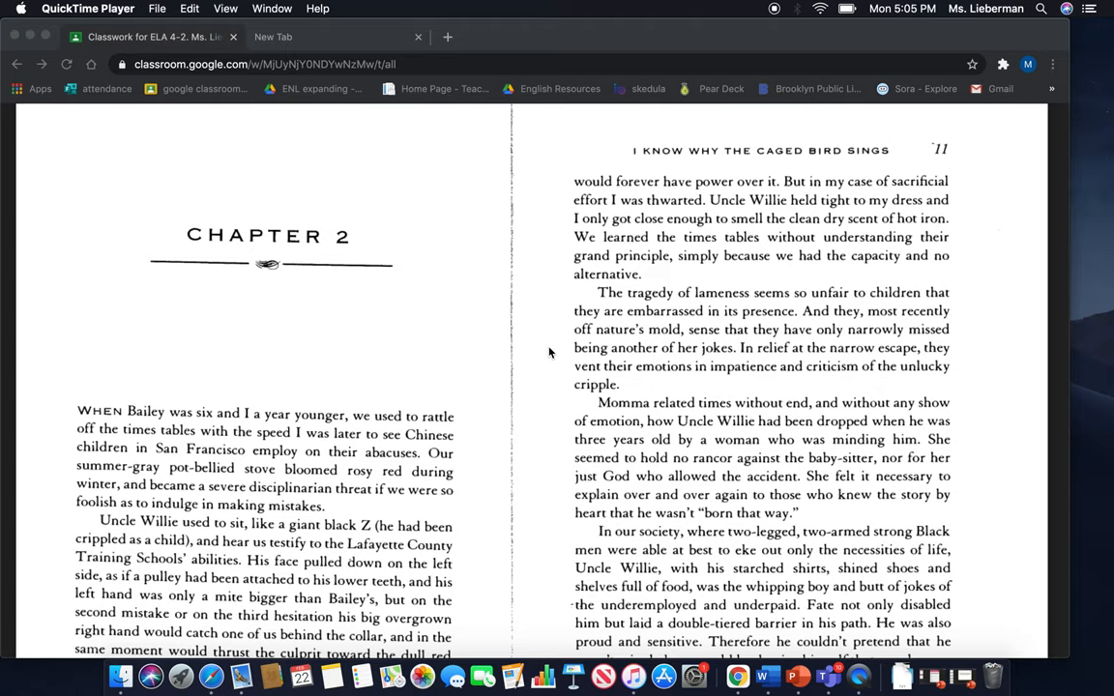
{"action": "mouse_move", "coordinate": [546, 379]}
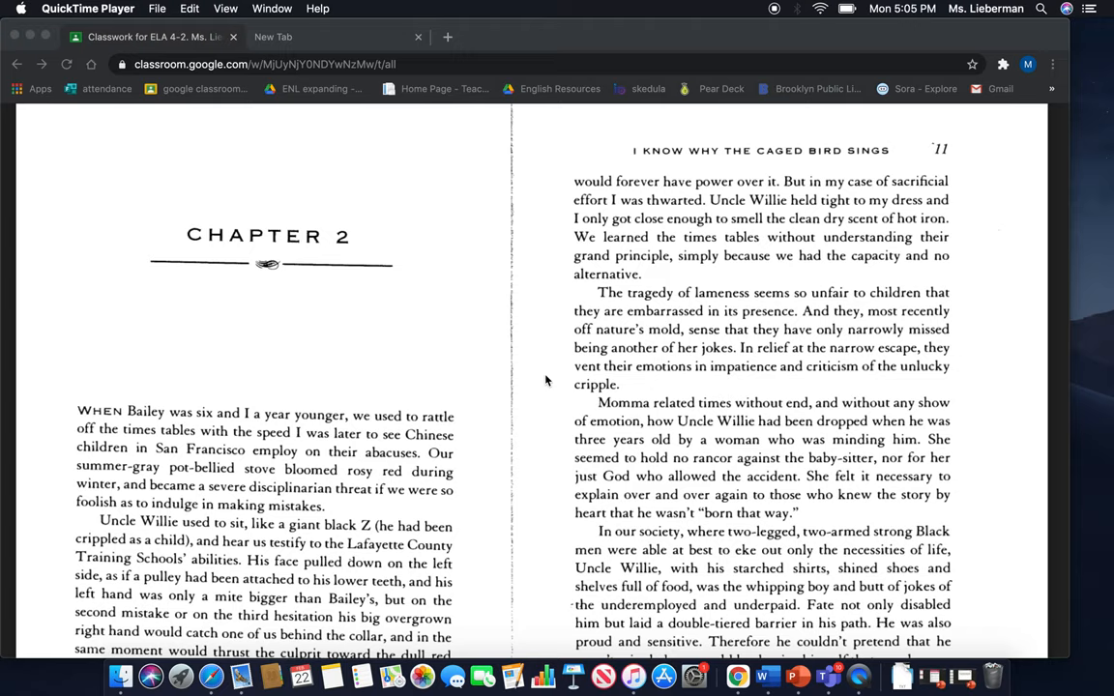
{"action": "scroll", "scroll_direction": "down", "scroll_amount": 3}
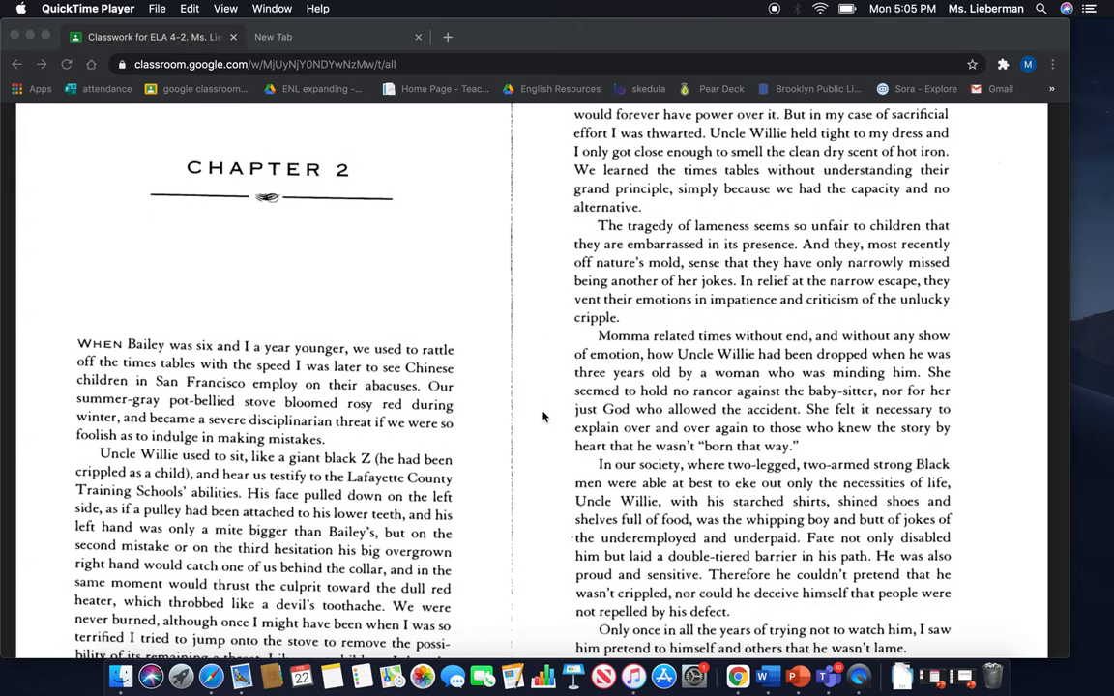
{"action": "scroll", "scroll_direction": "down", "scroll_amount": 3}
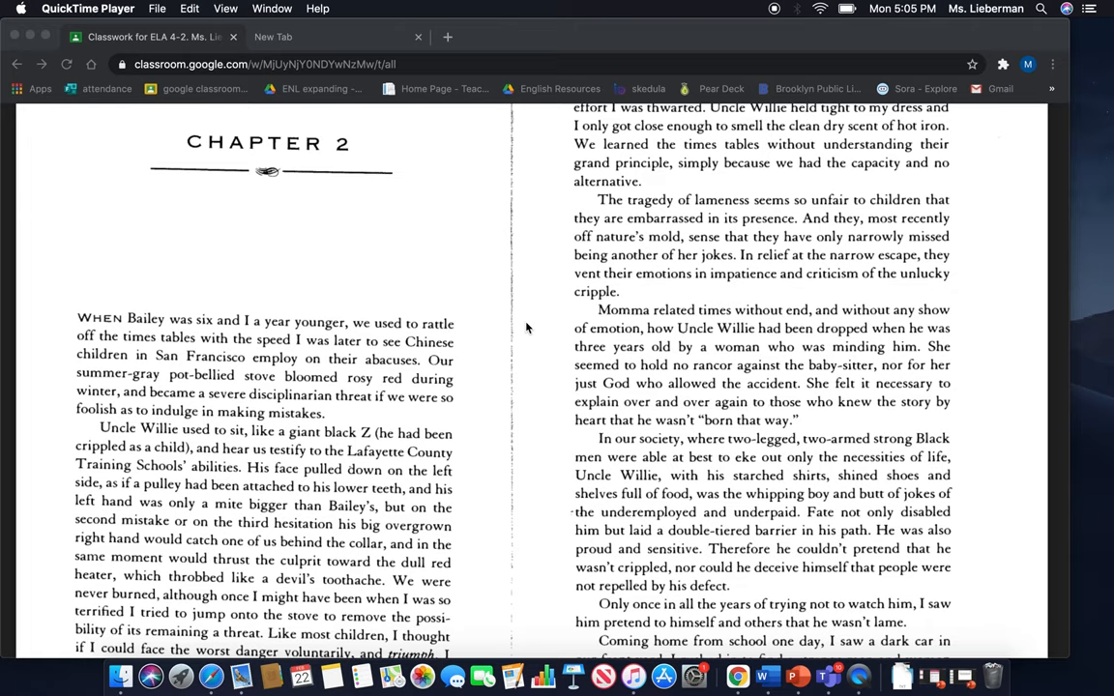
{"action": "mouse_move", "coordinate": [540, 329]}
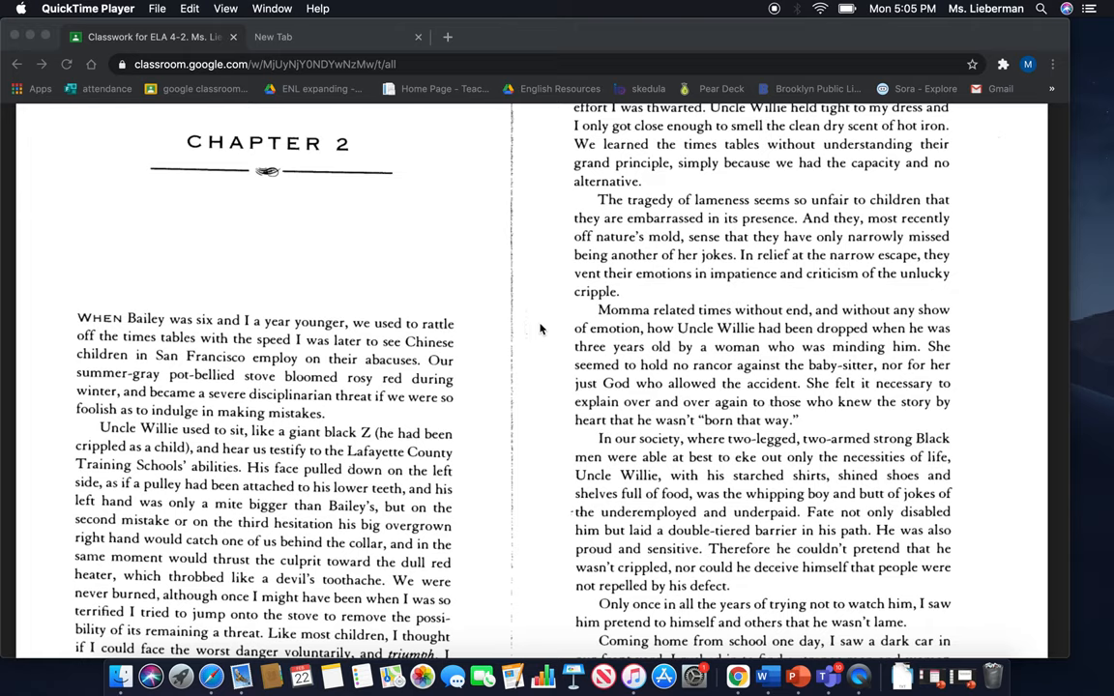
{"action": "mouse_move", "coordinate": [551, 358]}
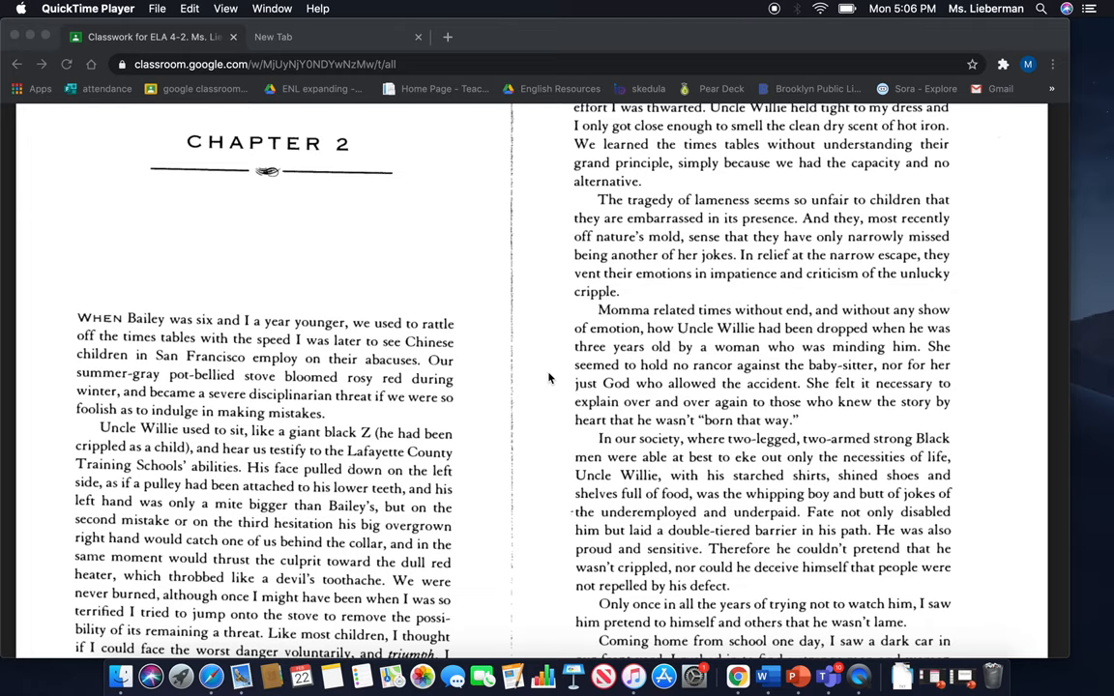
{"action": "mouse_move", "coordinate": [549, 400]}
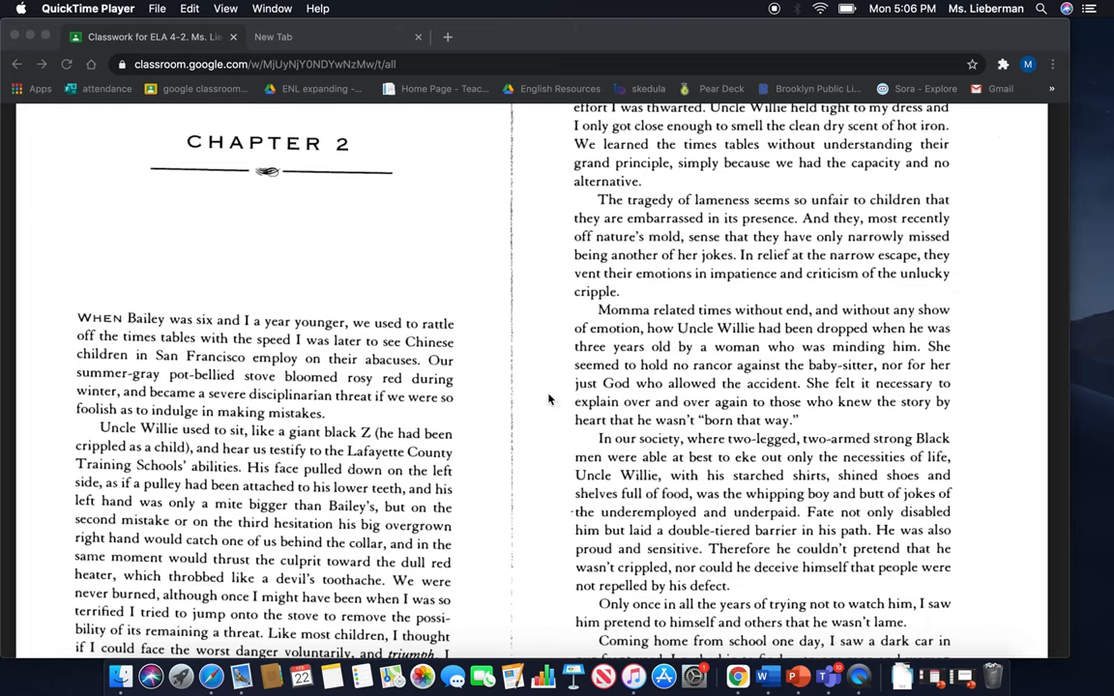
{"action": "mouse_move", "coordinate": [554, 402]}
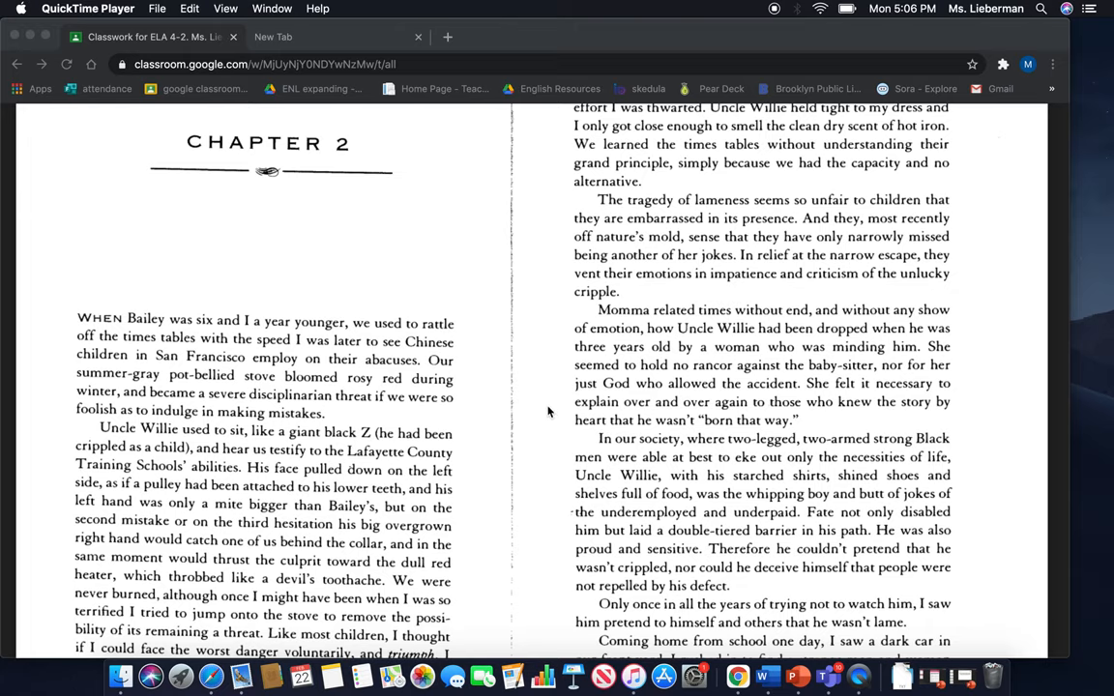
{"action": "mouse_move", "coordinate": [549, 425]}
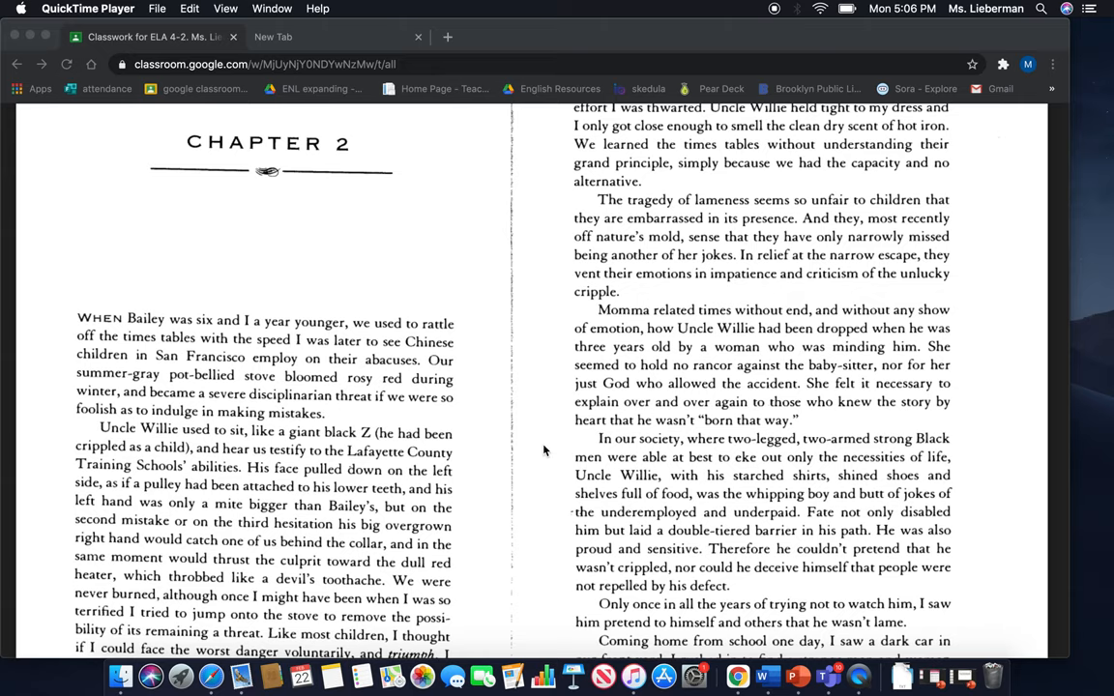
{"action": "scroll", "scroll_direction": "down", "scroll_amount": 3}
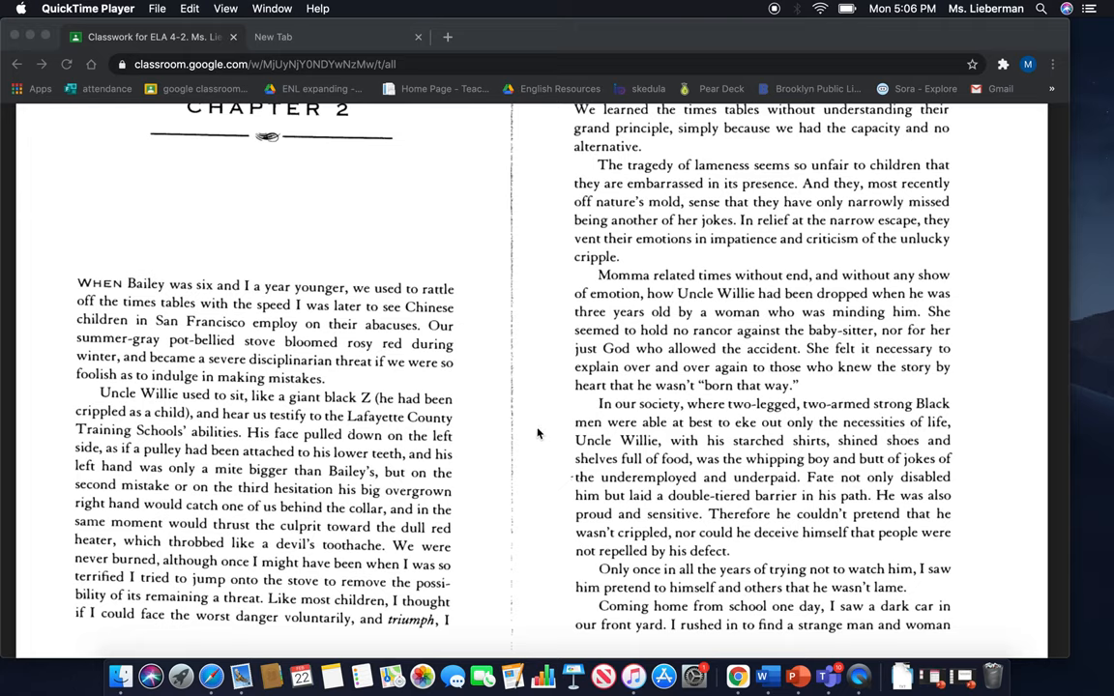
{"action": "mouse_move", "coordinate": [532, 427]}
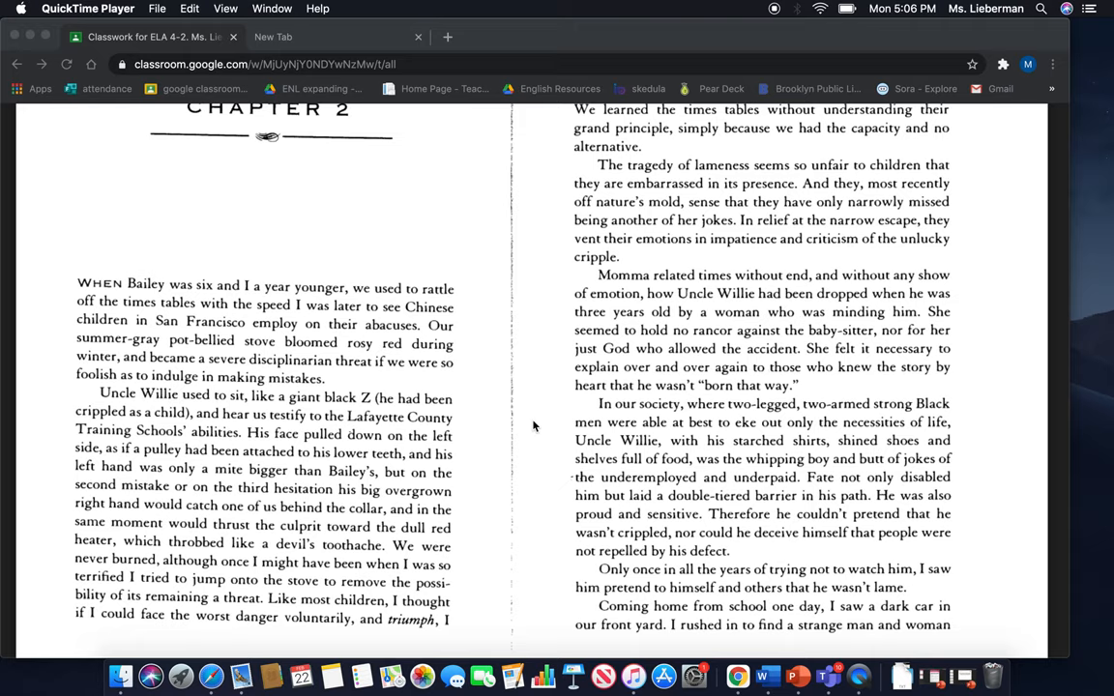
{"action": "mouse_move", "coordinate": [848, 496]}
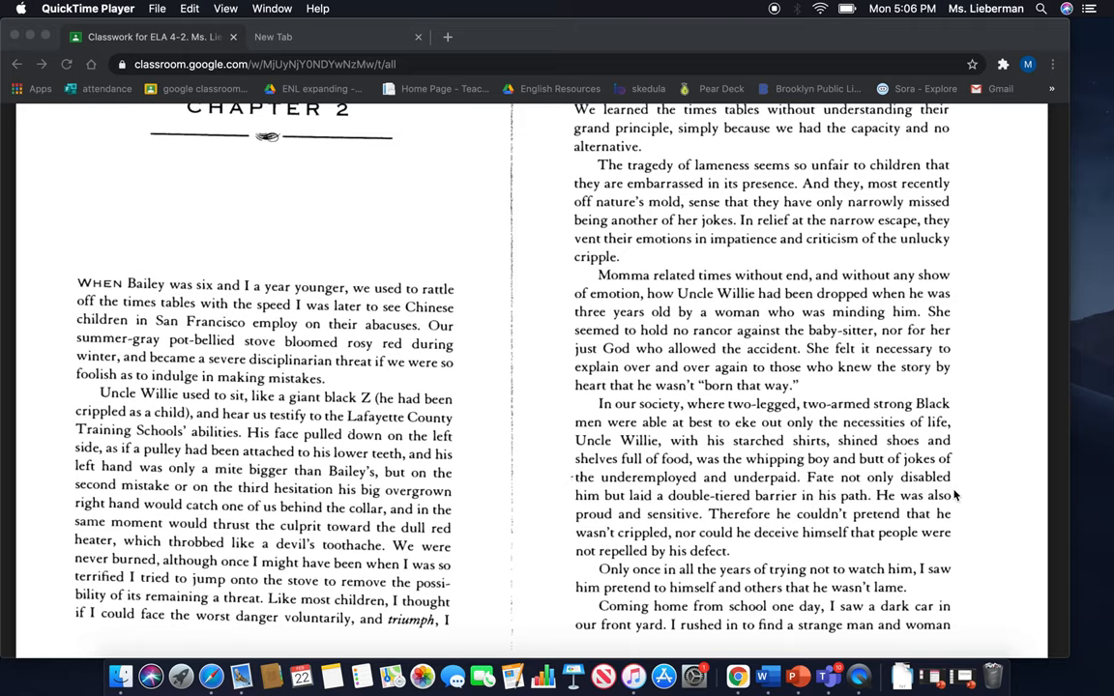
{"action": "mouse_move", "coordinate": [957, 511]}
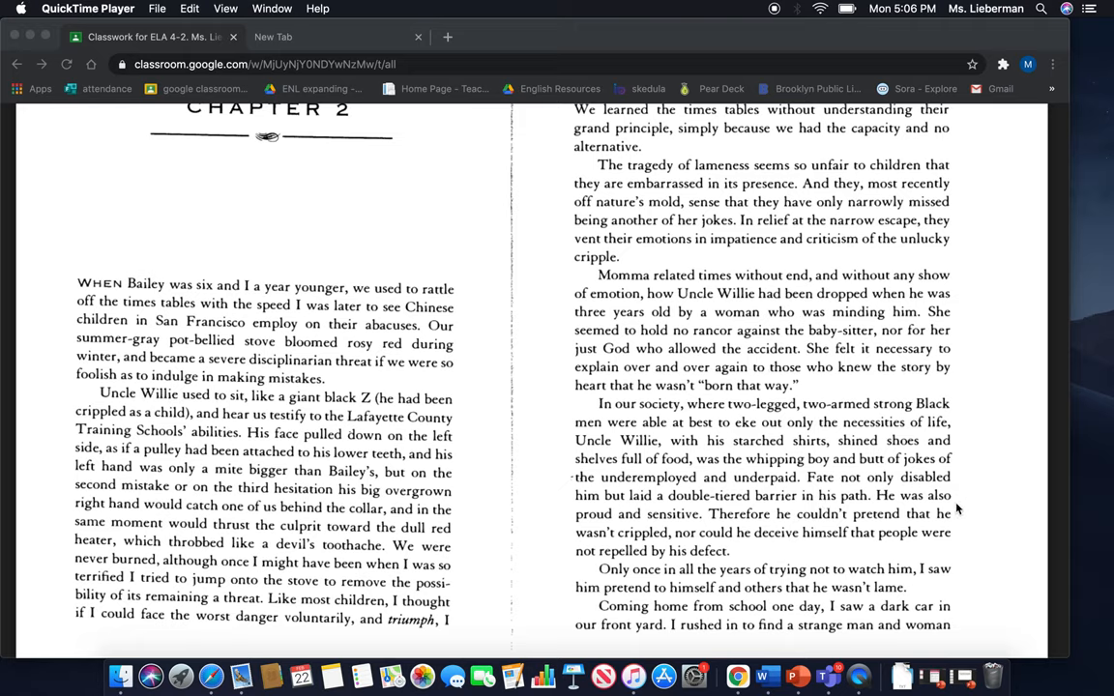
{"action": "mouse_move", "coordinate": [962, 510]}
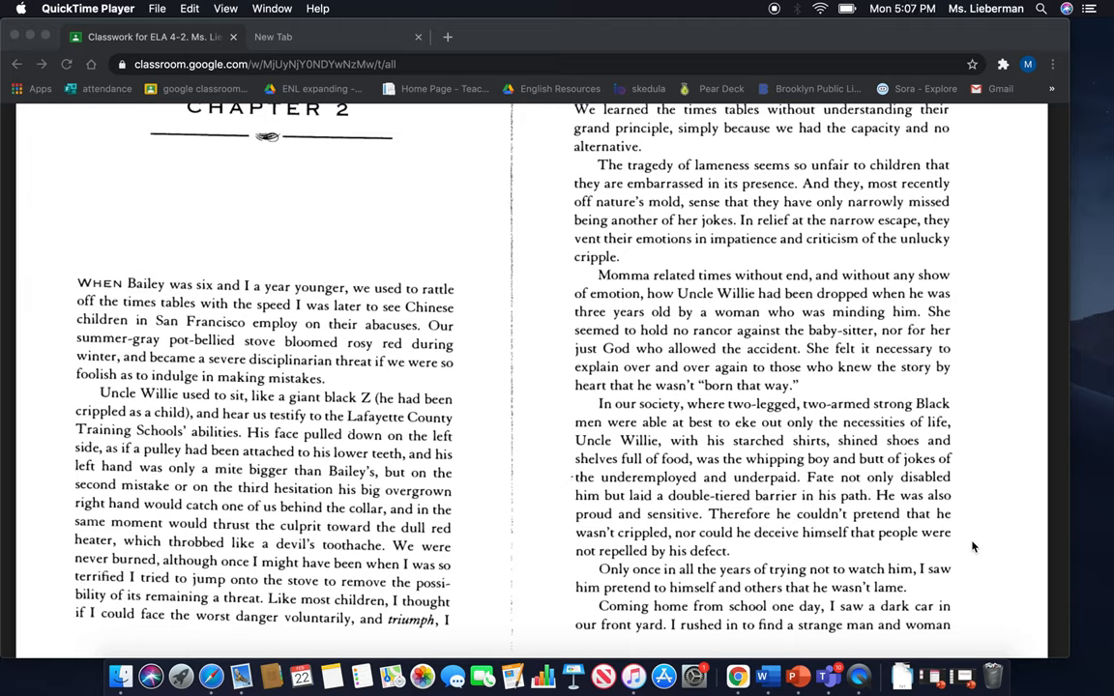
{"action": "mouse_move", "coordinate": [976, 586]}
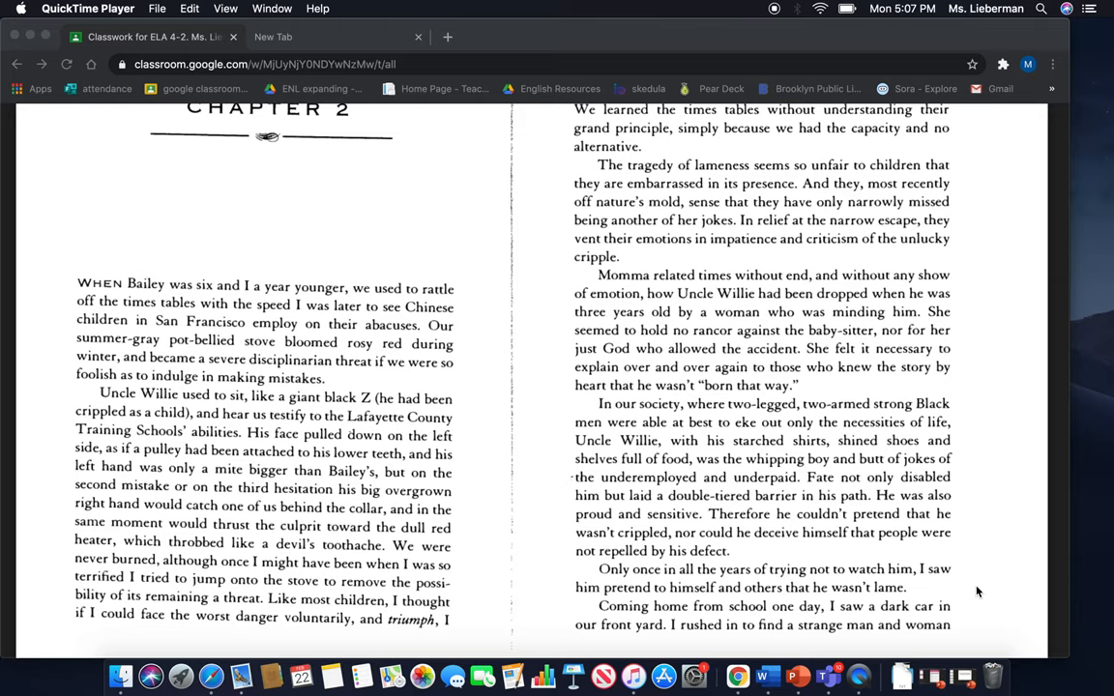
{"action": "mouse_move", "coordinate": [977, 617]}
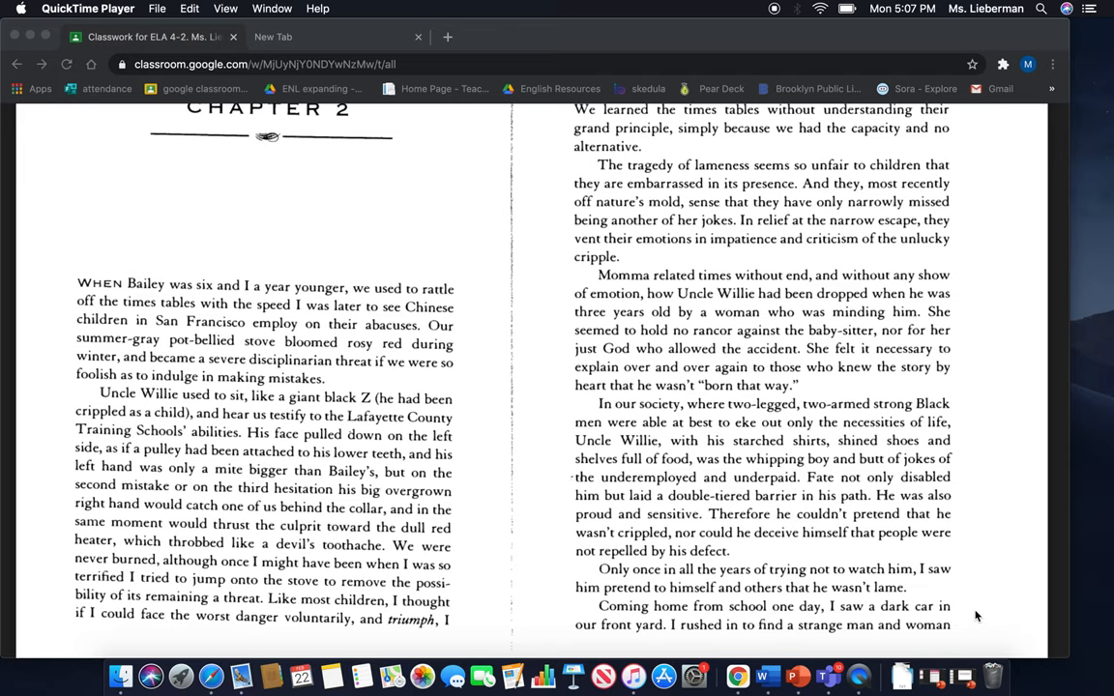
{"action": "scroll", "scroll_direction": "down", "scroll_amount": 3}
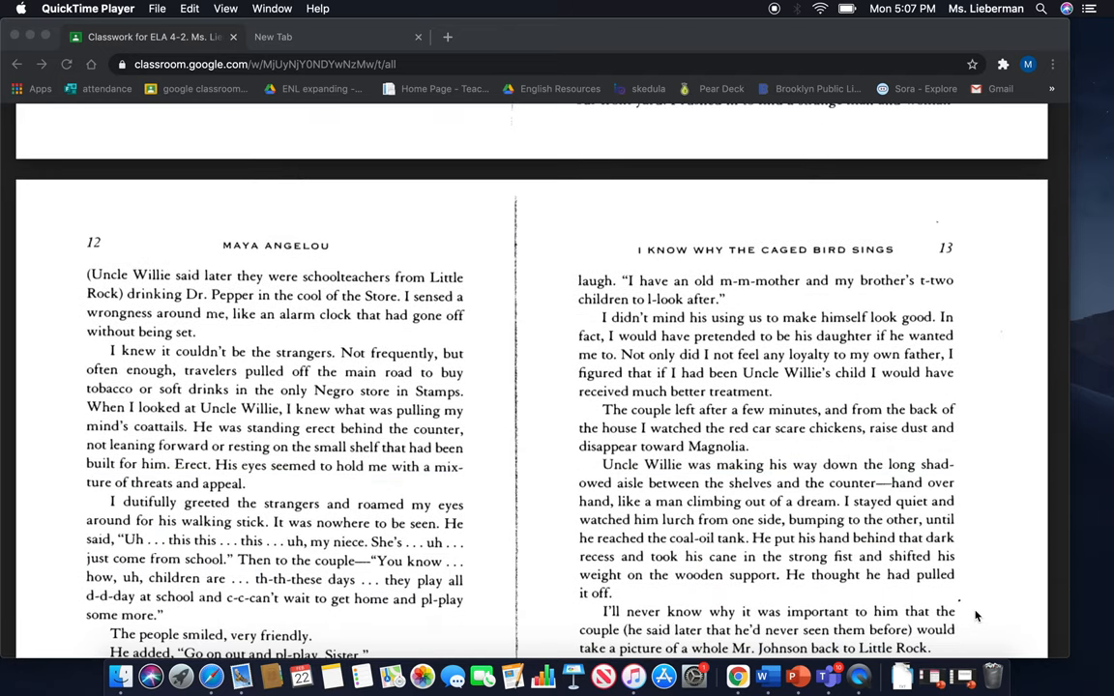
{"action": "scroll", "scroll_direction": "down", "scroll_amount": 3}
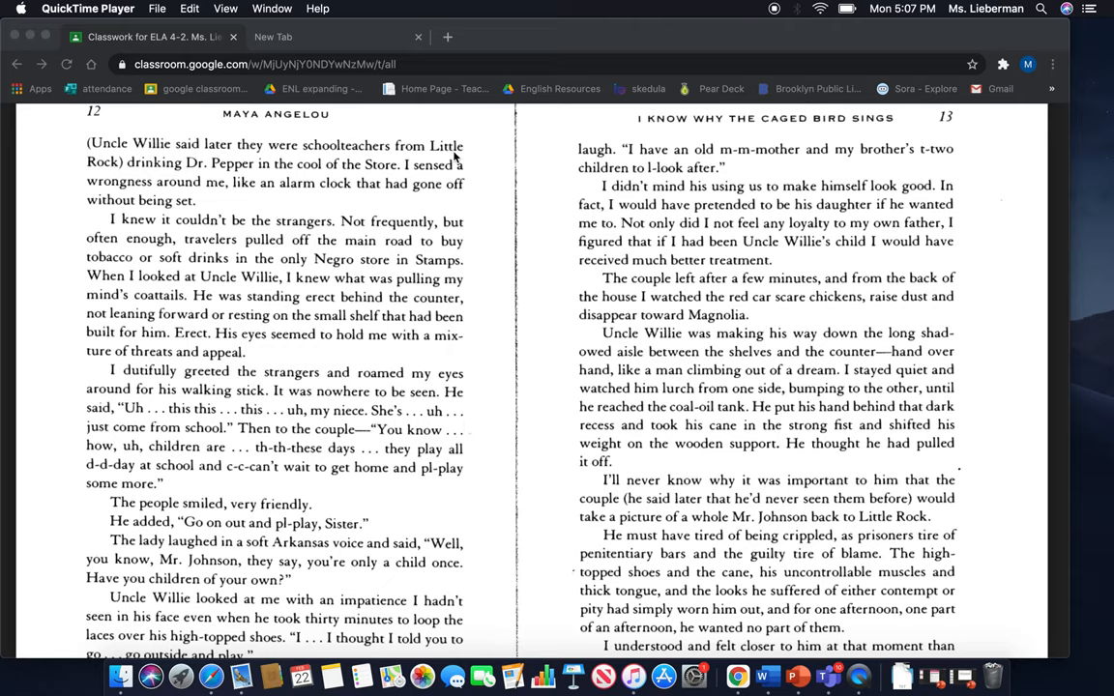
{"action": "mouse_move", "coordinate": [483, 177]}
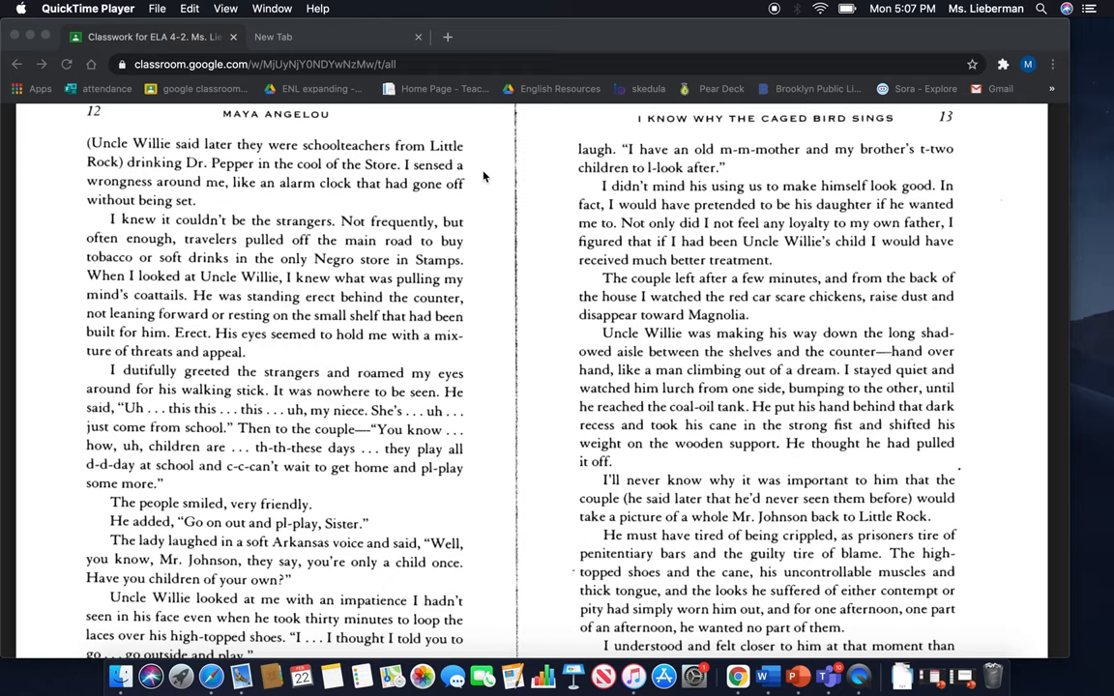
{"action": "mouse_move", "coordinate": [478, 201]}
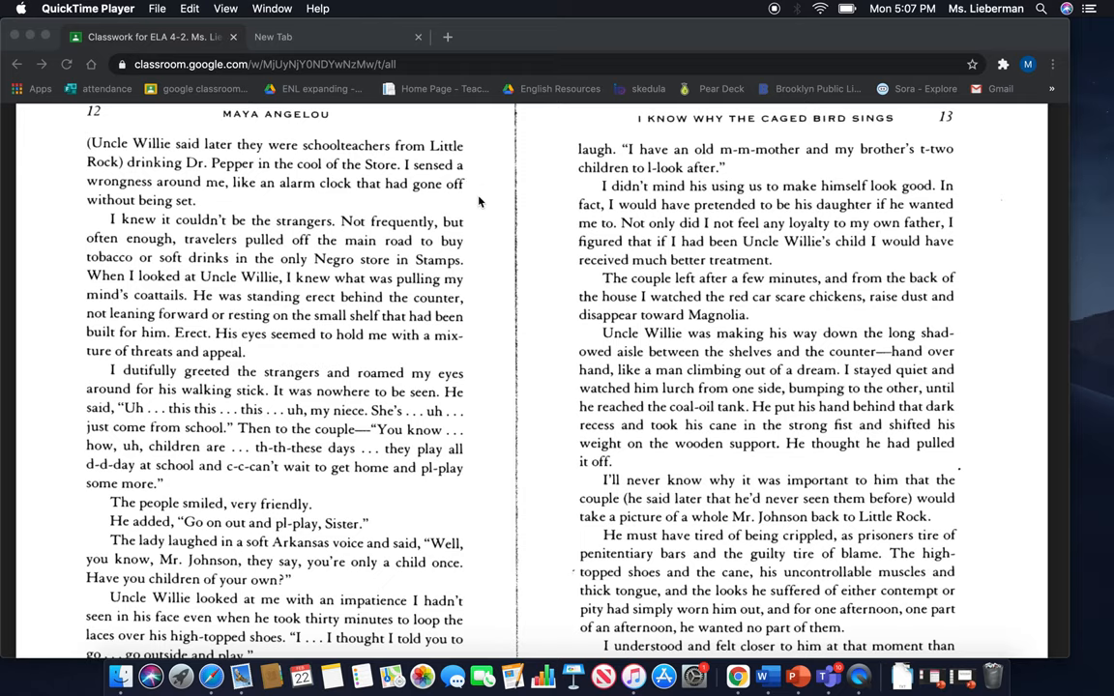
{"action": "mouse_move", "coordinate": [493, 239]}
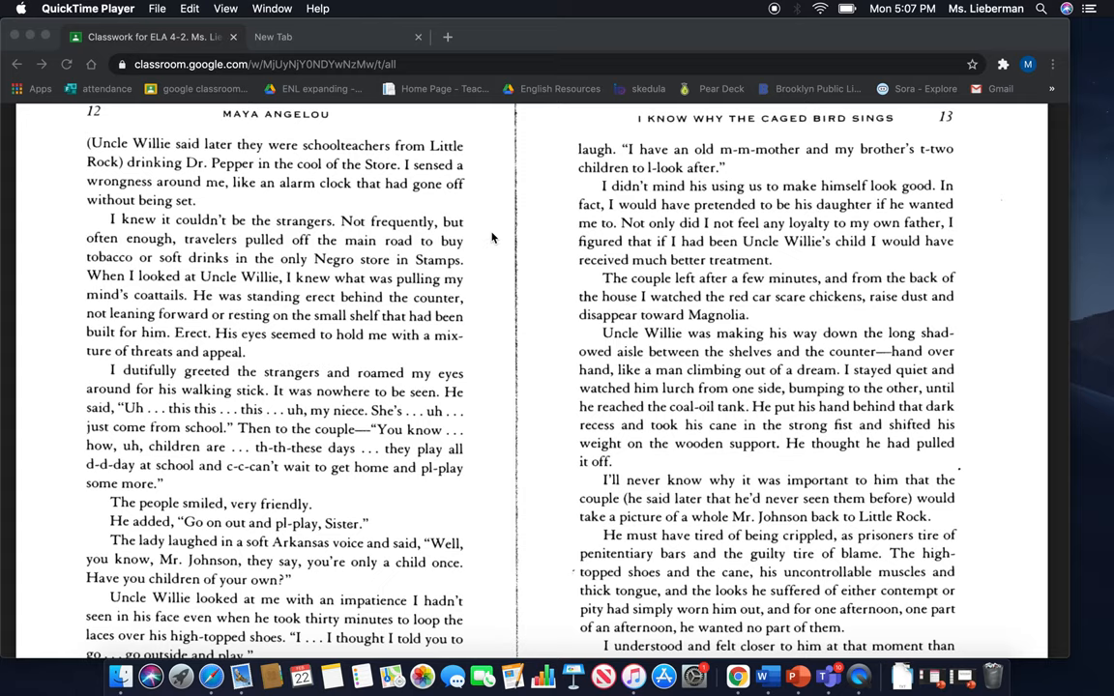
{"action": "mouse_move", "coordinate": [492, 247]}
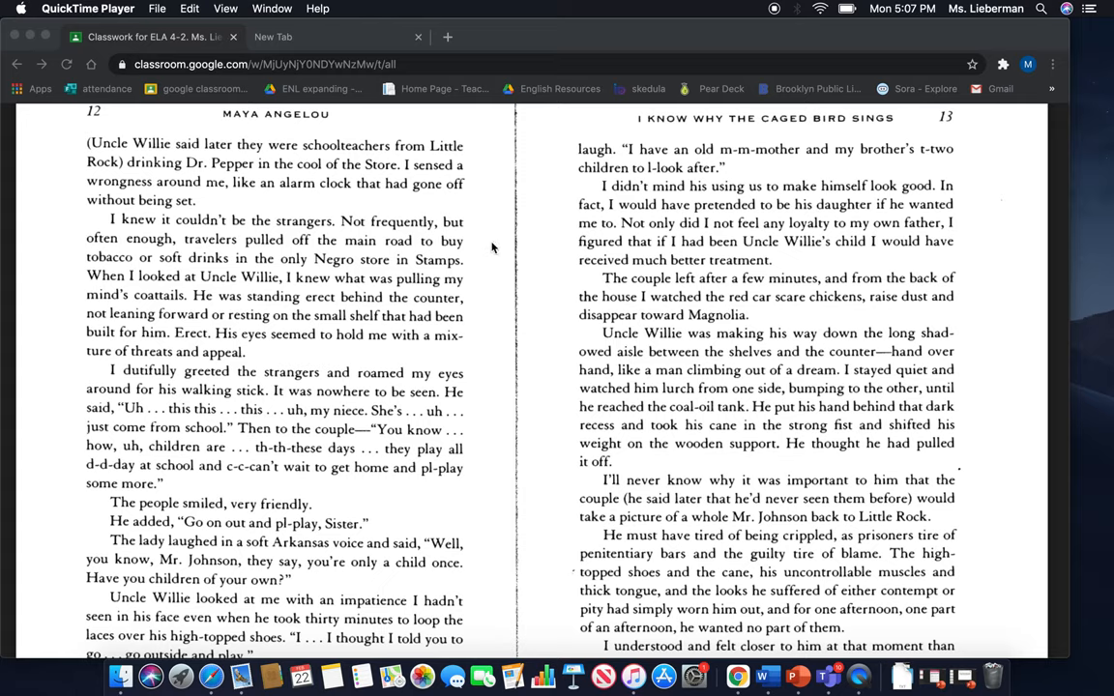
{"action": "mouse_move", "coordinate": [488, 269]}
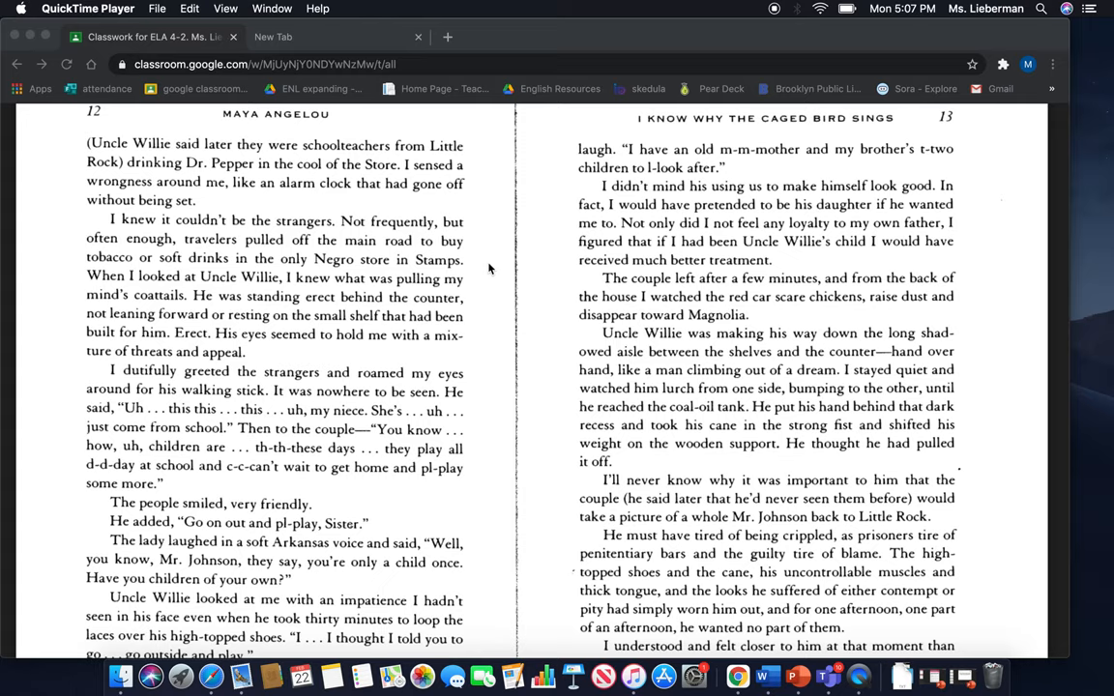
{"action": "mouse_move", "coordinate": [487, 315]}
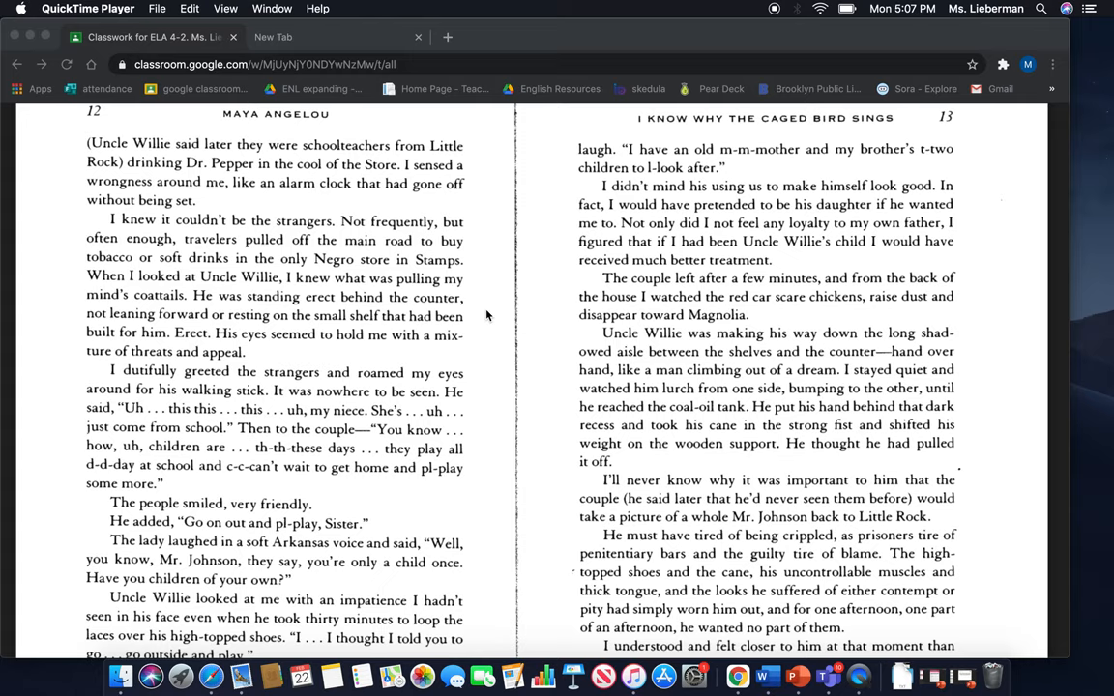
{"action": "mouse_move", "coordinate": [486, 333]}
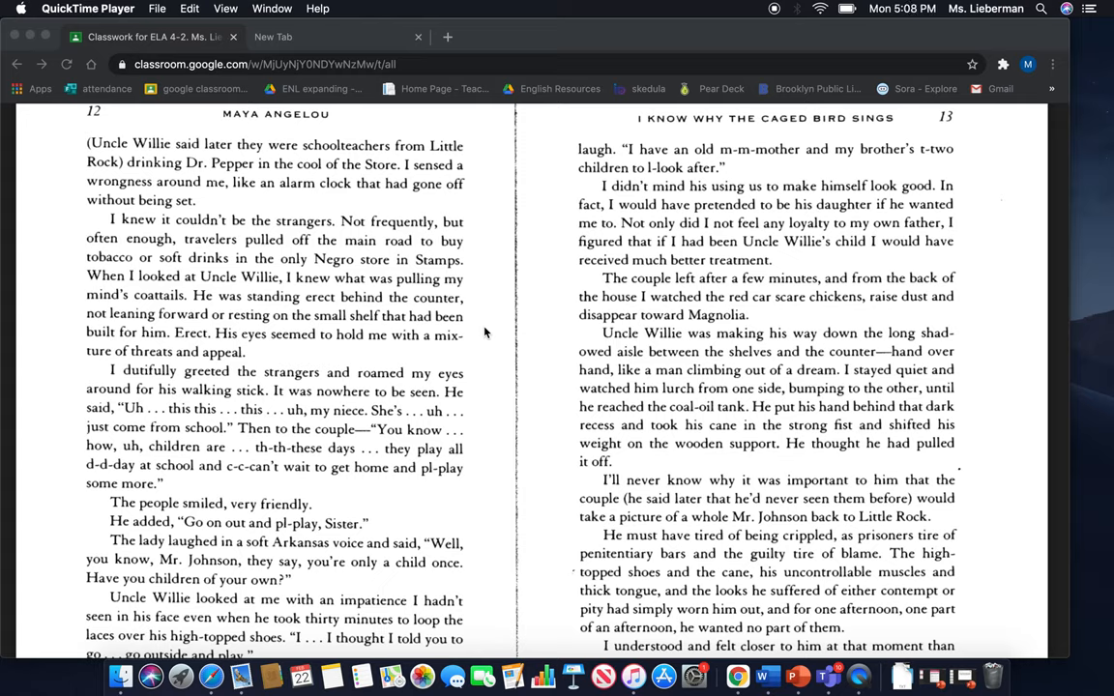
{"action": "mouse_move", "coordinate": [487, 384]}
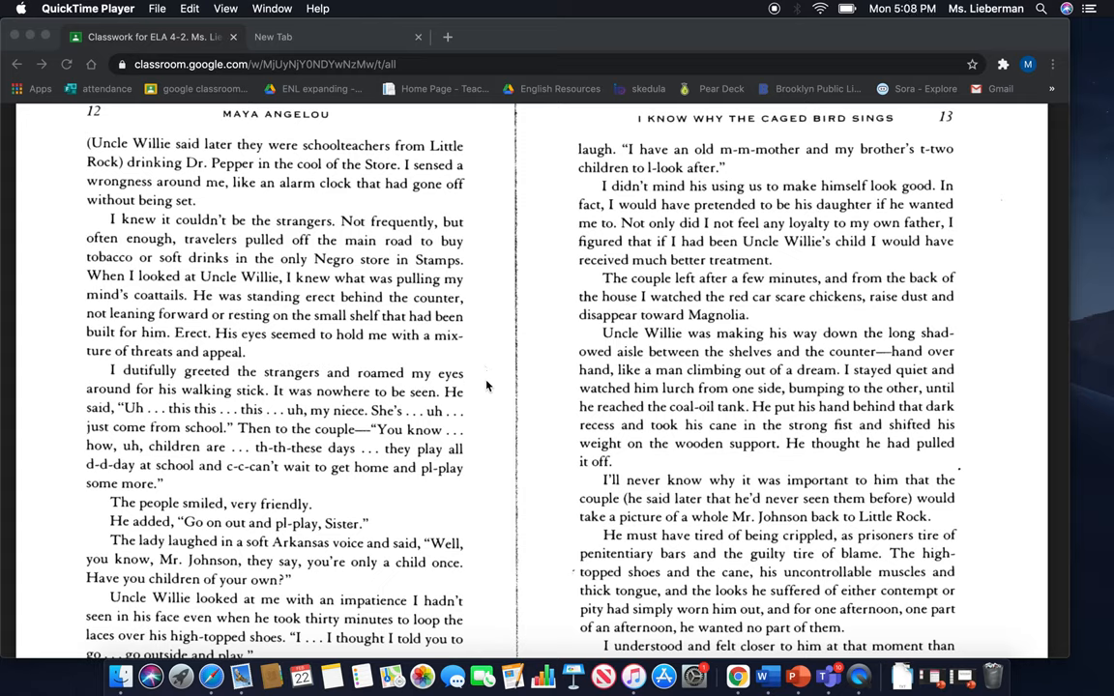
{"action": "mouse_move", "coordinate": [488, 397]}
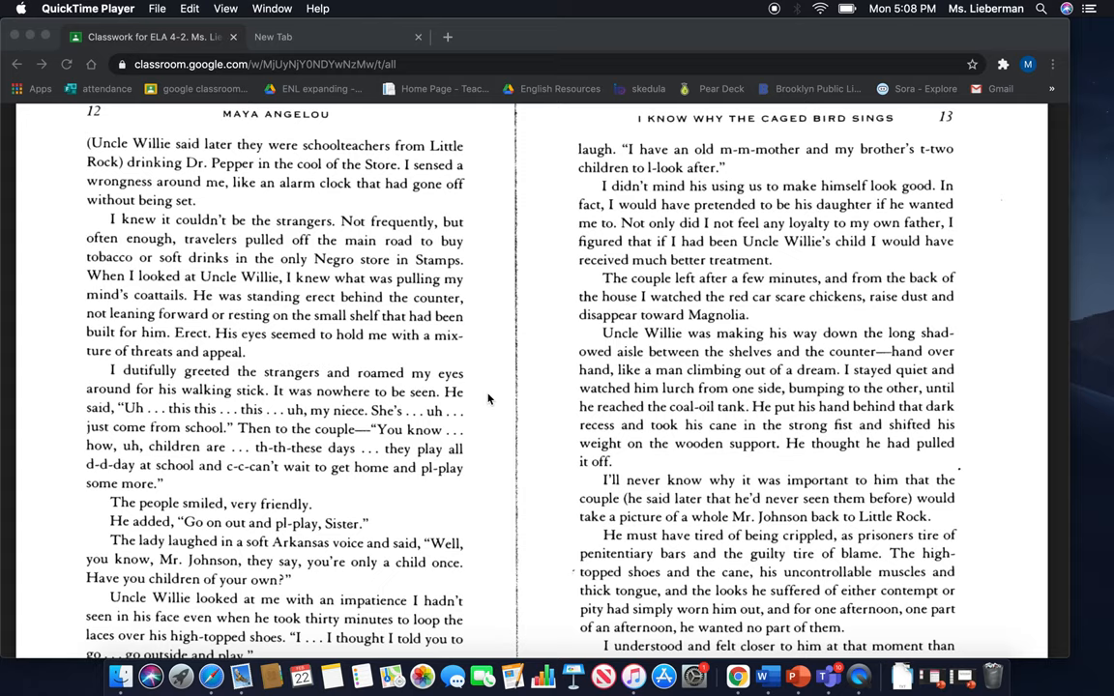
{"action": "mouse_move", "coordinate": [346, 444]}
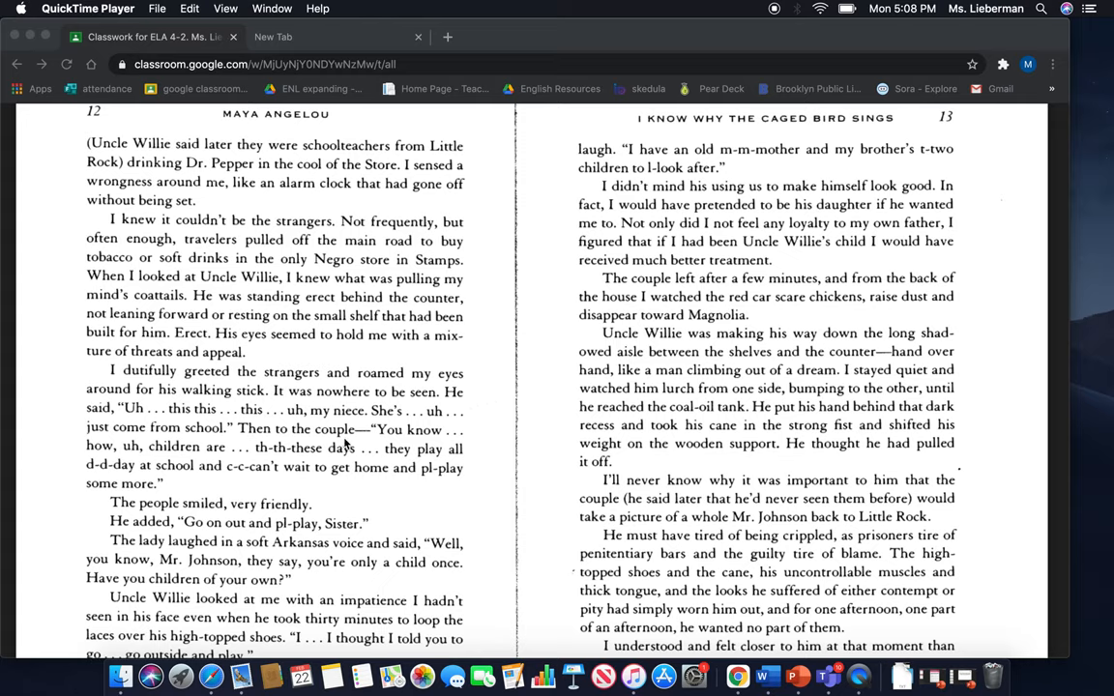
{"action": "mouse_move", "coordinate": [475, 452]}
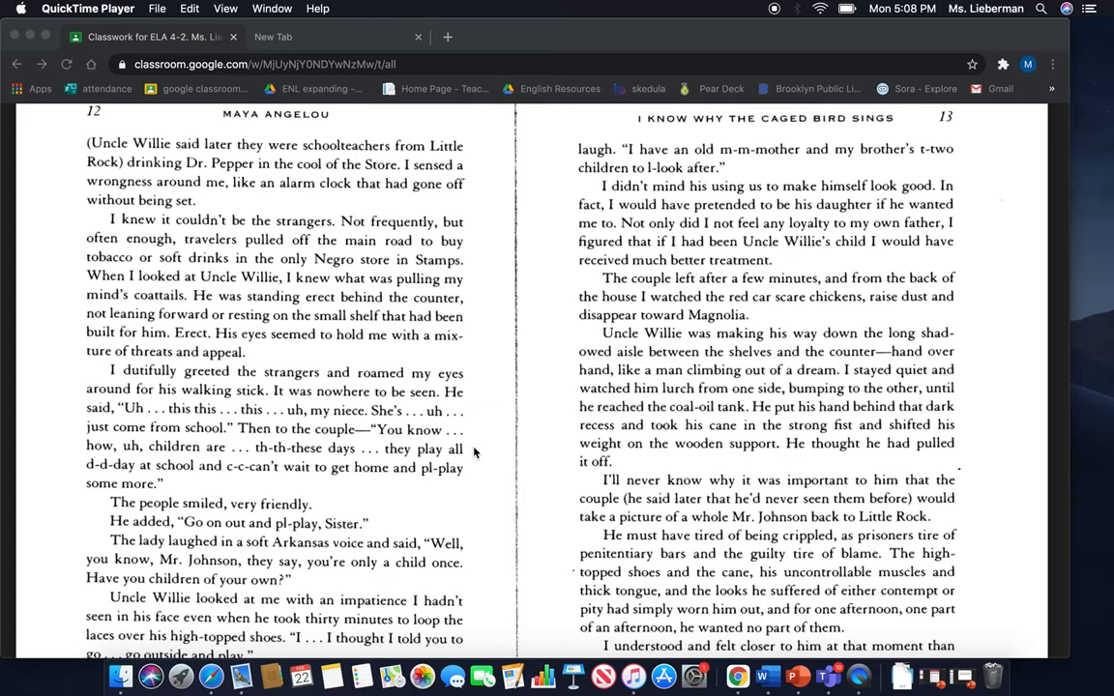
{"action": "mouse_move", "coordinate": [475, 458]}
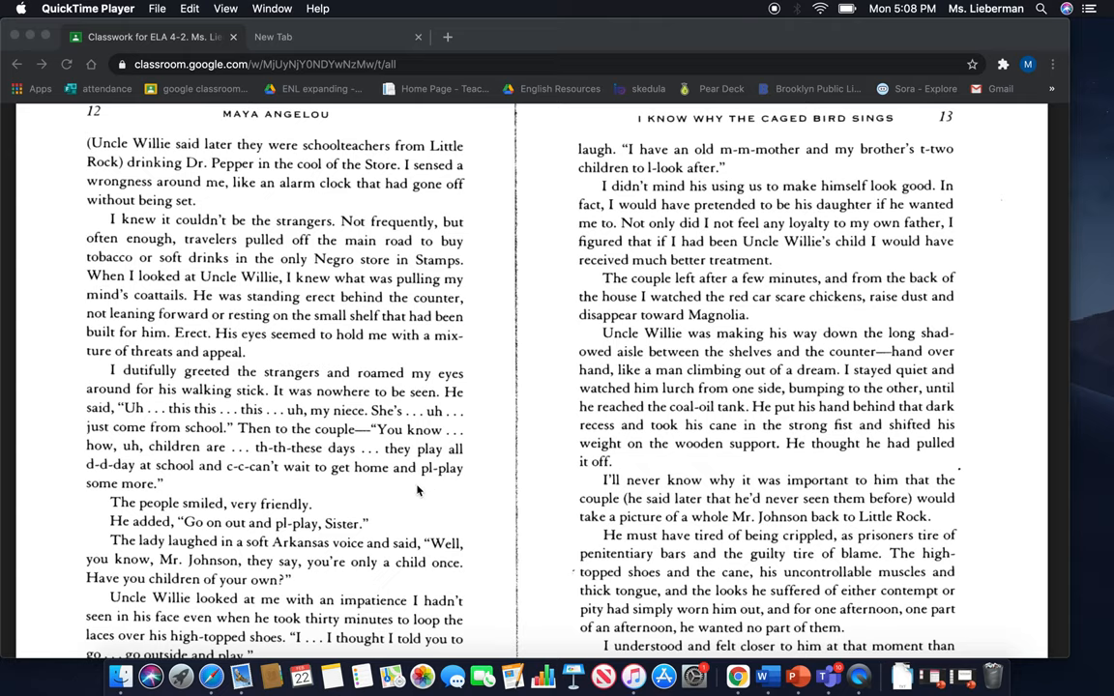
{"action": "mouse_move", "coordinate": [404, 486]}
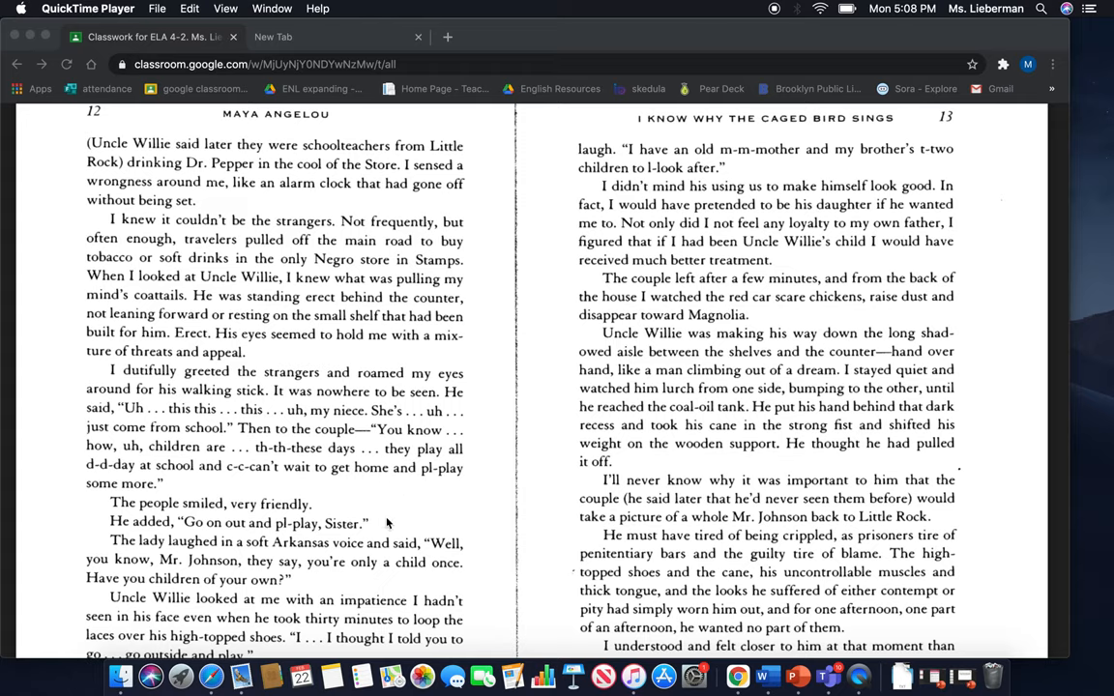
{"action": "mouse_move", "coordinate": [420, 522]}
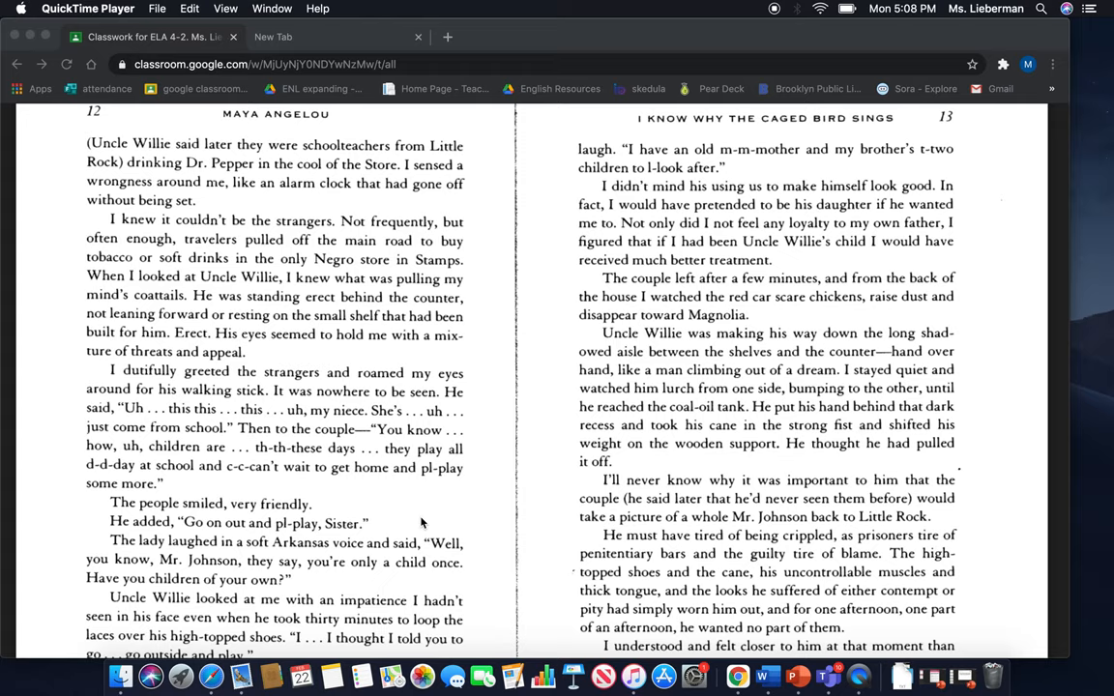
{"action": "mouse_move", "coordinate": [483, 558]}
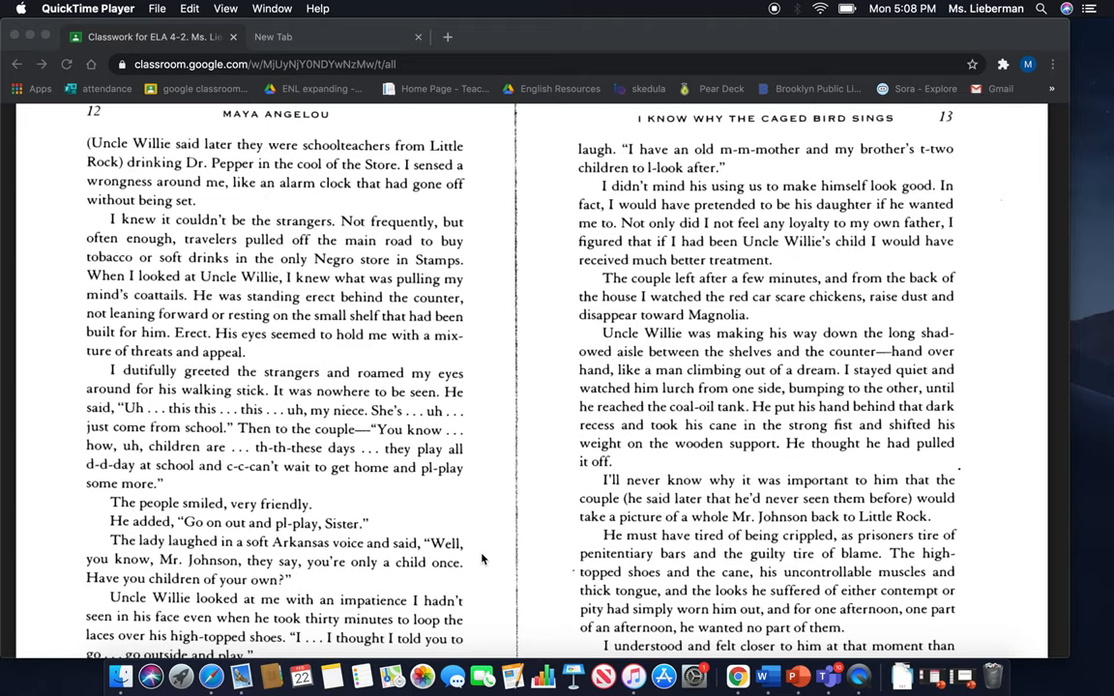
{"action": "scroll", "scroll_direction": "down", "scroll_amount": 3}
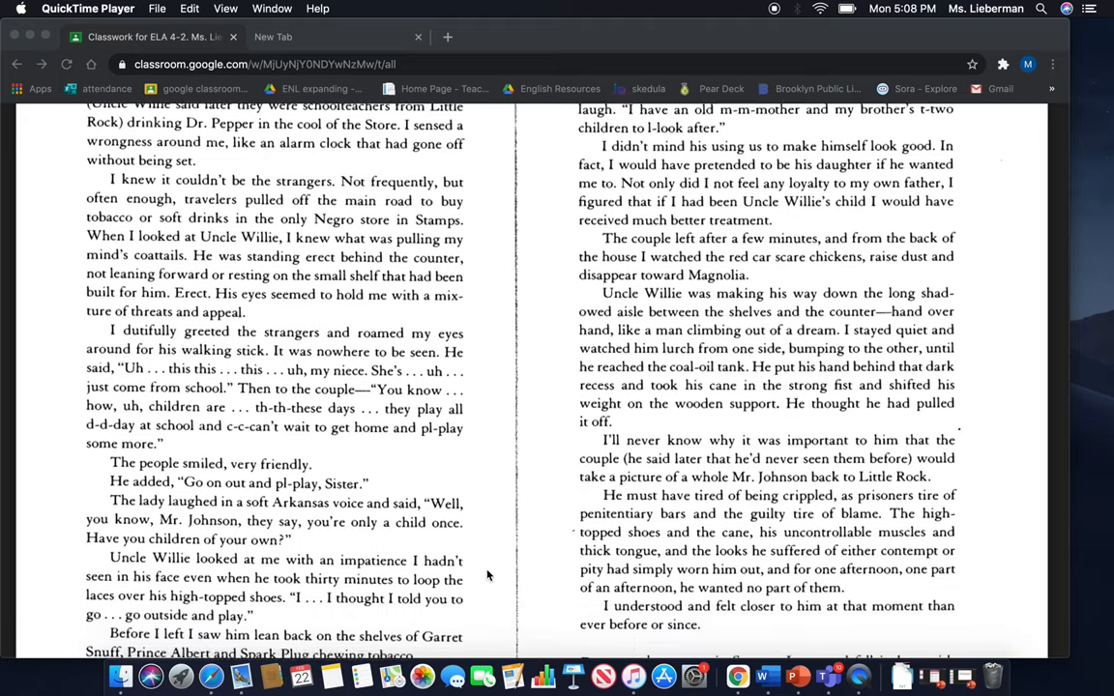
{"action": "scroll", "scroll_direction": "down", "scroll_amount": 3}
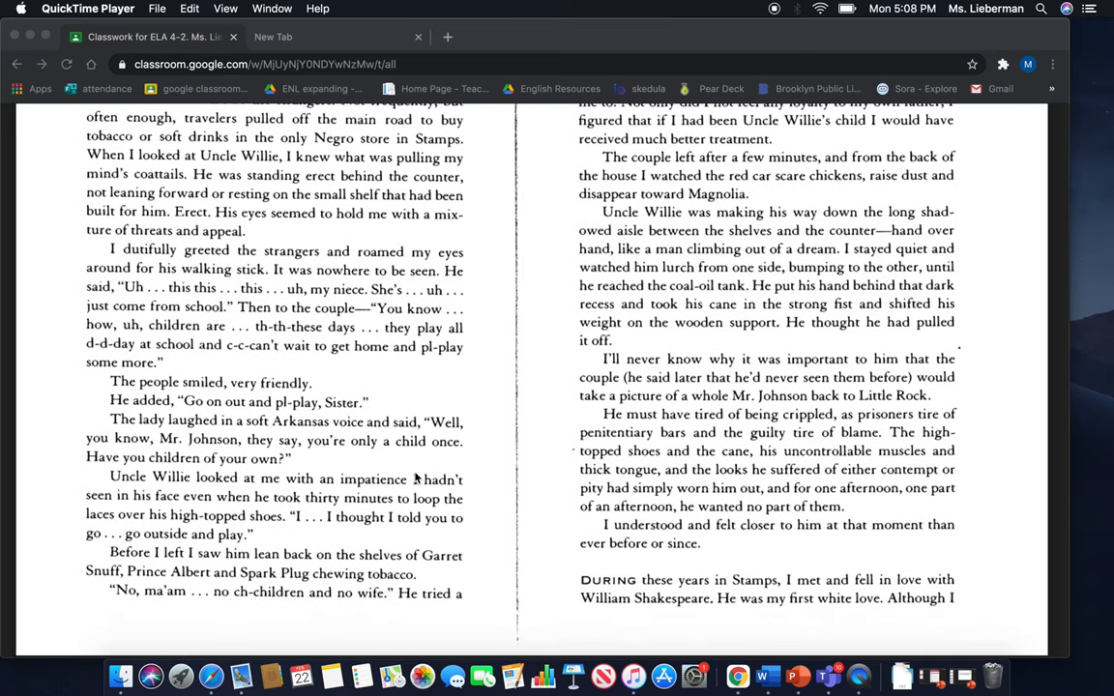
{"action": "mouse_move", "coordinate": [483, 491]}
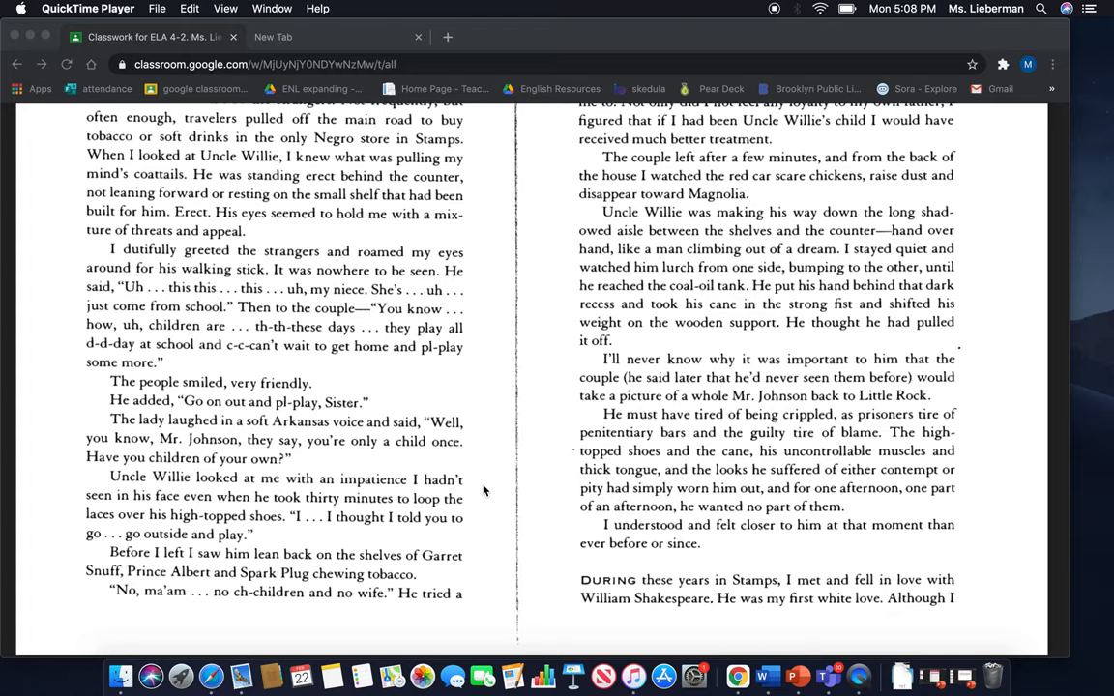
{"action": "mouse_move", "coordinate": [486, 503]}
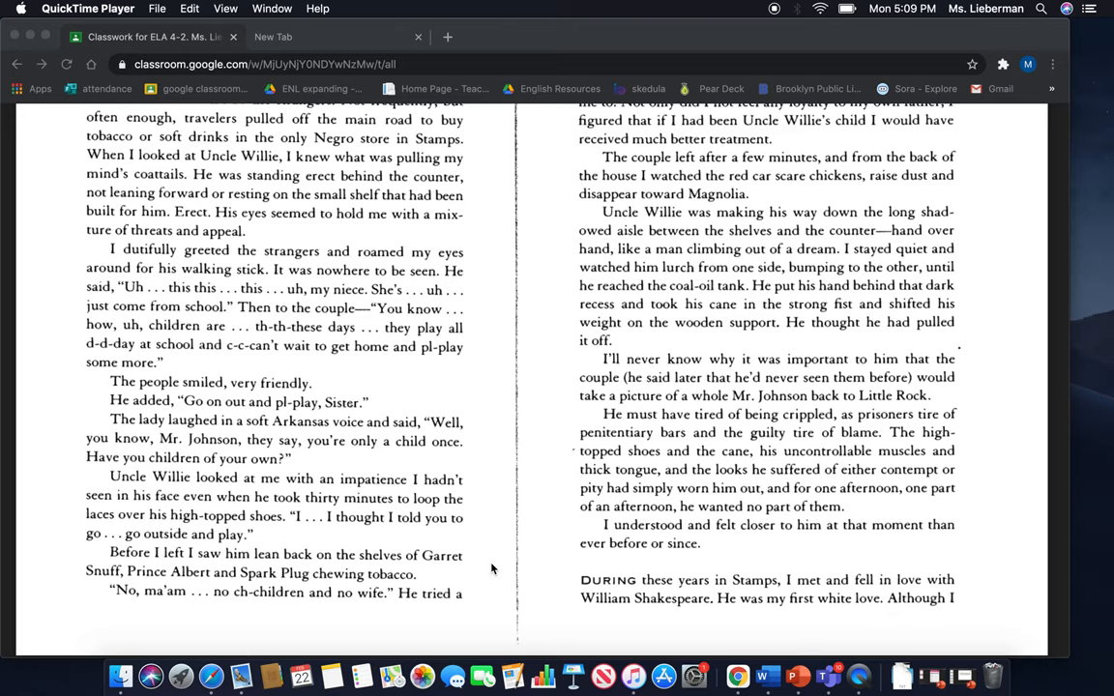
{"action": "mouse_move", "coordinate": [499, 594]}
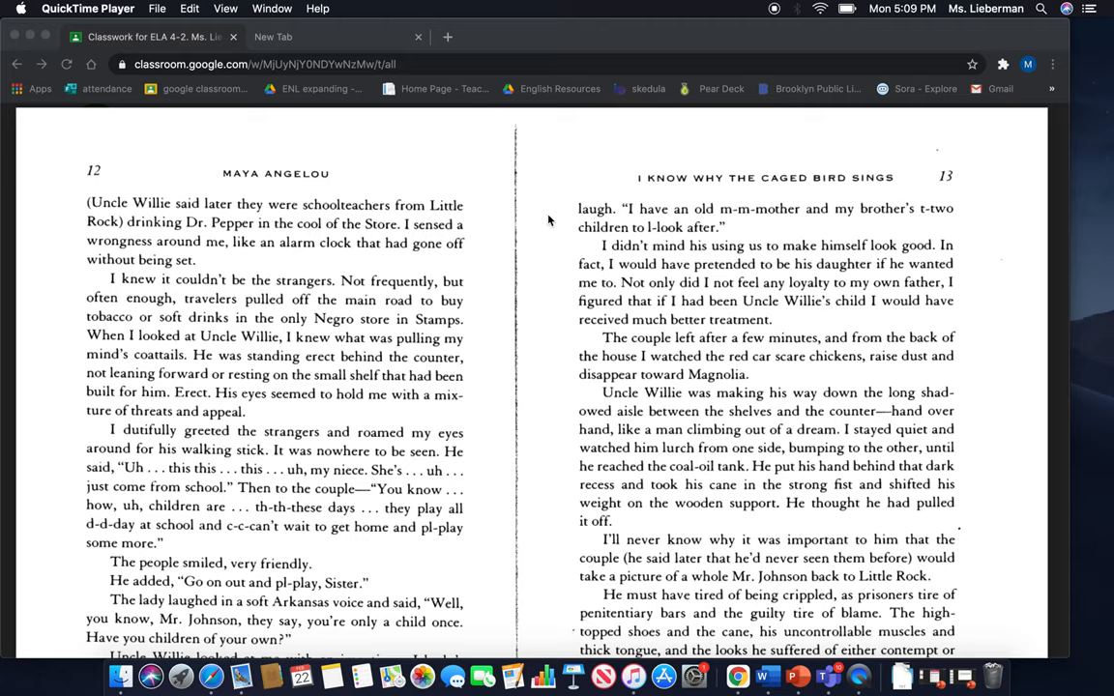
{"action": "mouse_move", "coordinate": [554, 248]}
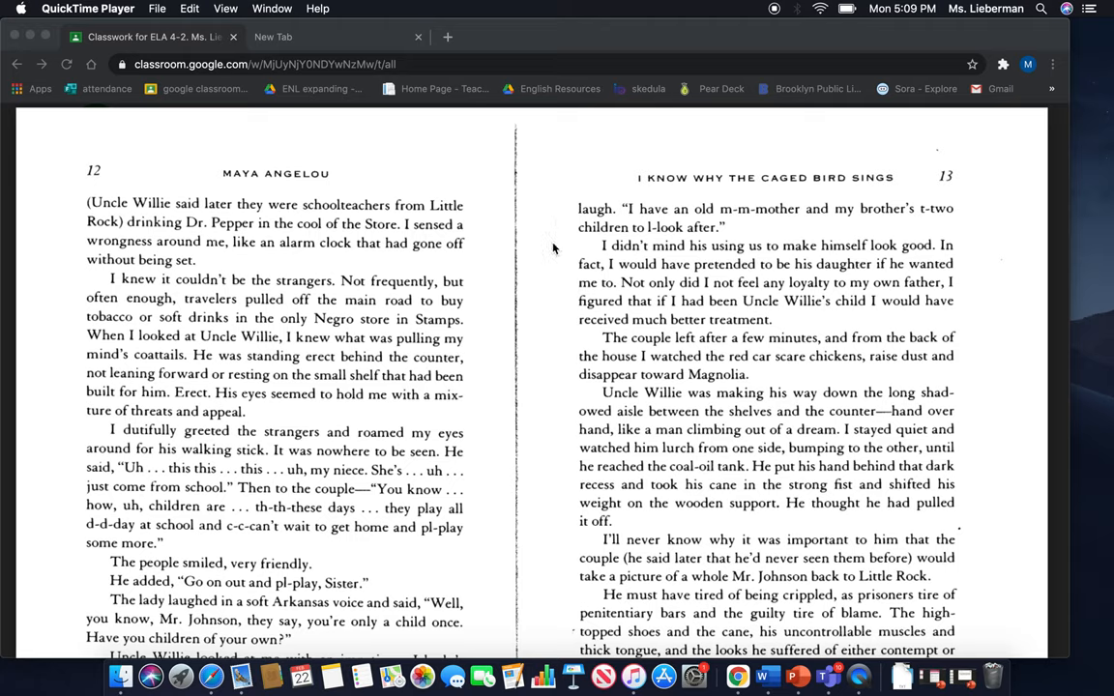
{"action": "mouse_move", "coordinate": [551, 253]}
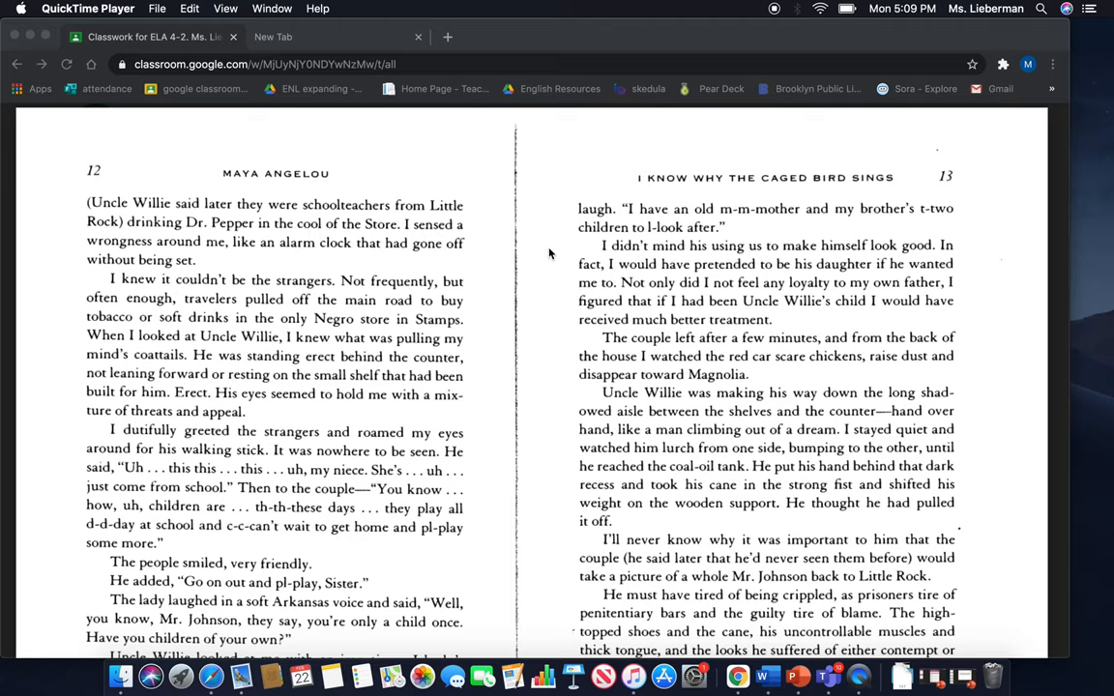
{"action": "mouse_move", "coordinate": [554, 284]}
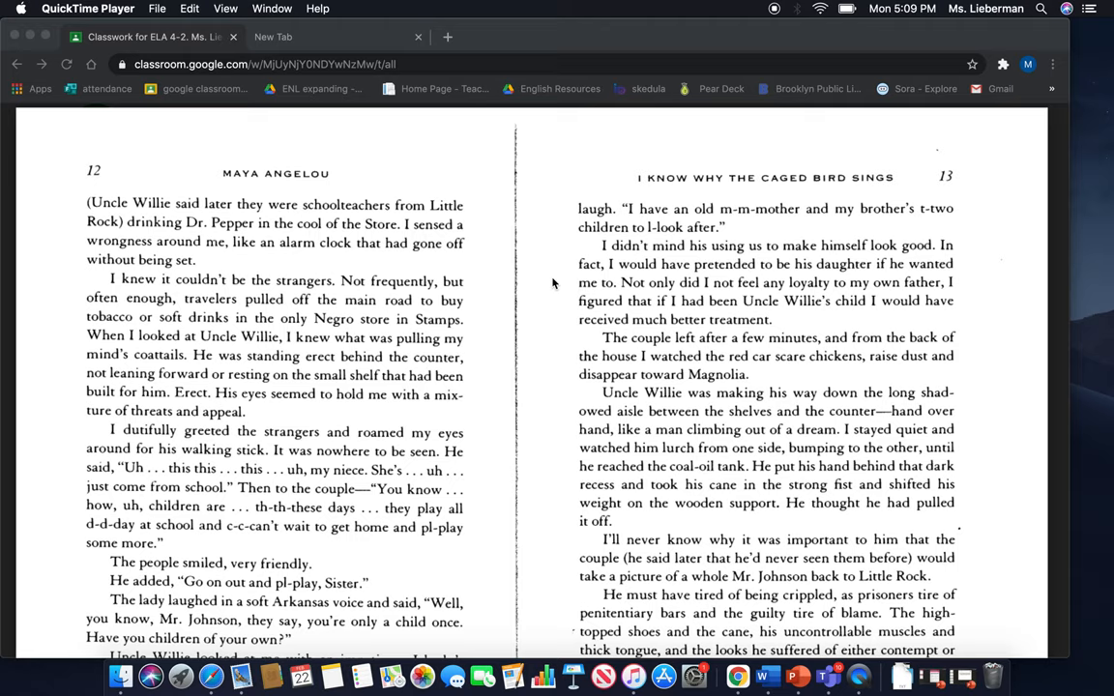
{"action": "mouse_move", "coordinate": [559, 331]}
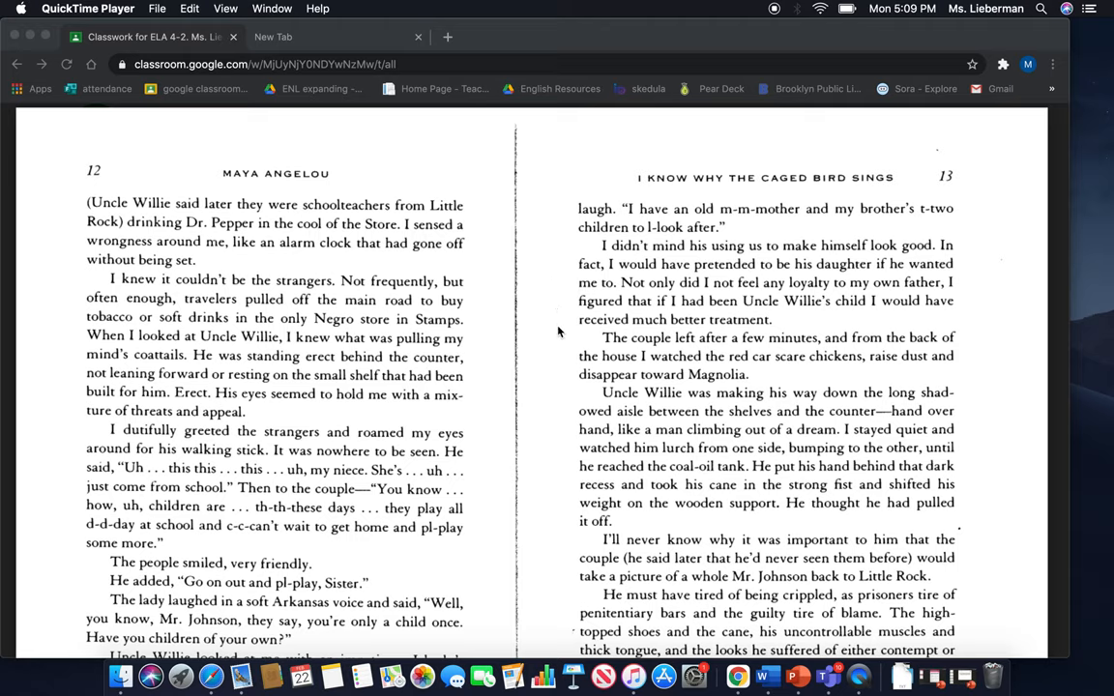
{"action": "mouse_move", "coordinate": [555, 322]}
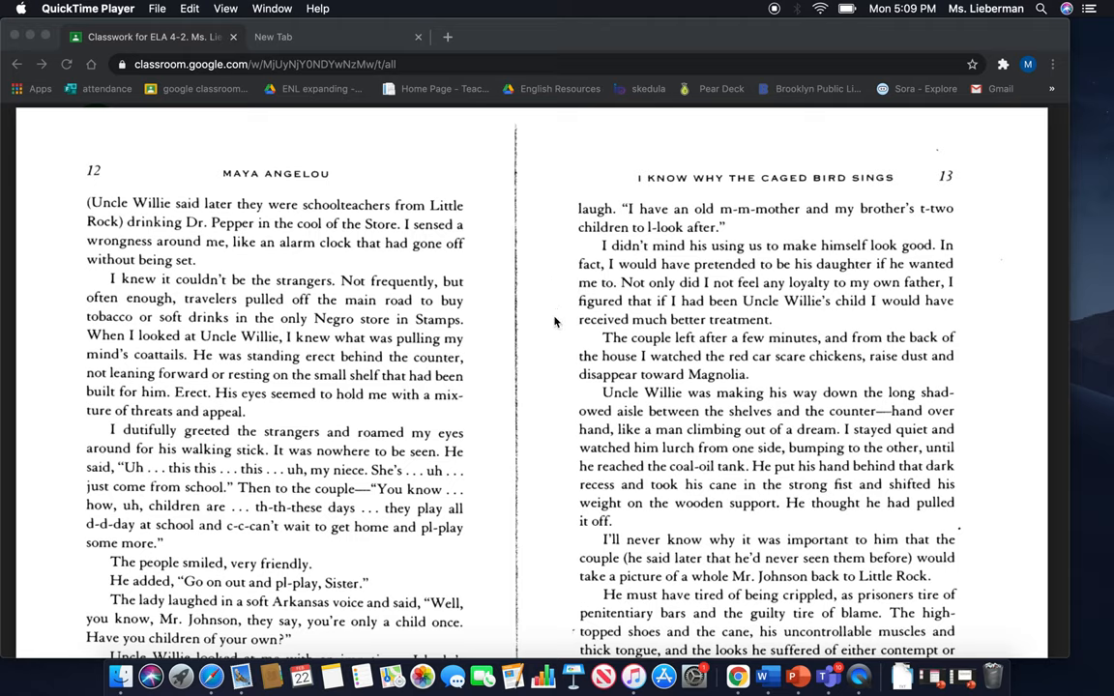
{"action": "mouse_move", "coordinate": [549, 348]}
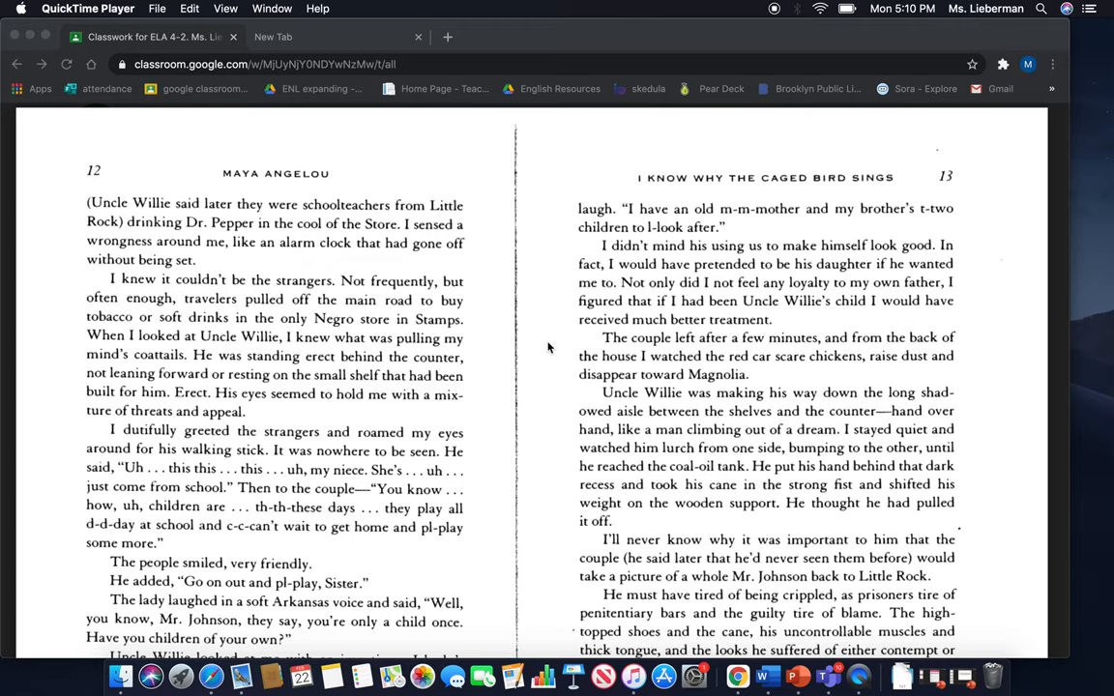
{"action": "mouse_move", "coordinate": [559, 367]}
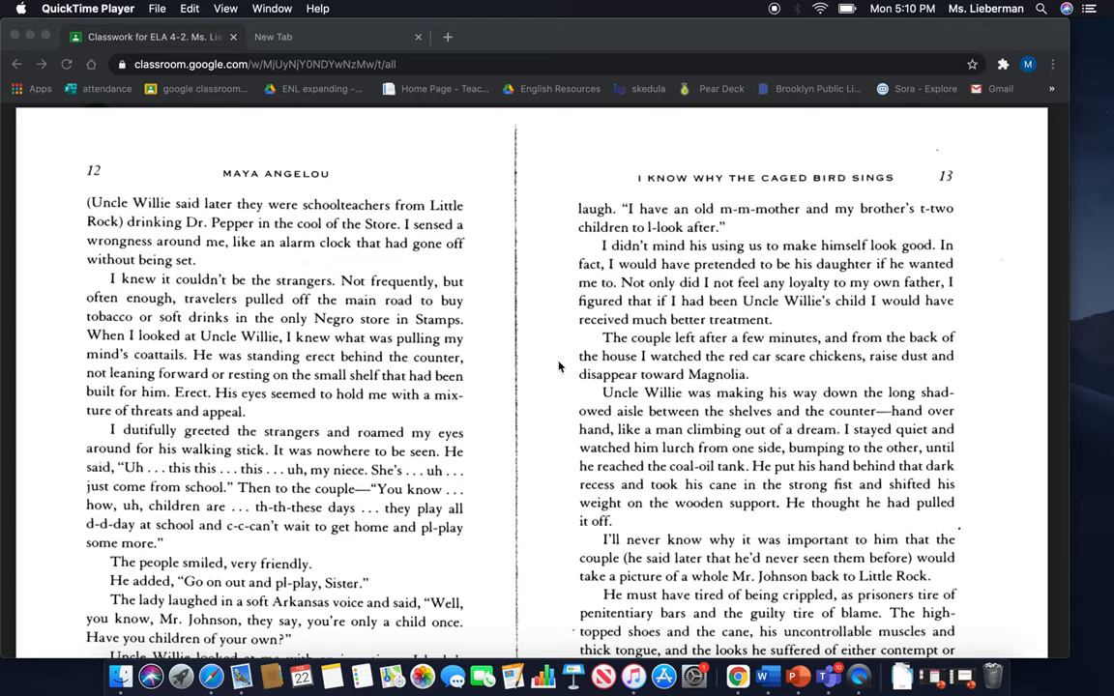
{"action": "mouse_move", "coordinate": [551, 408]}
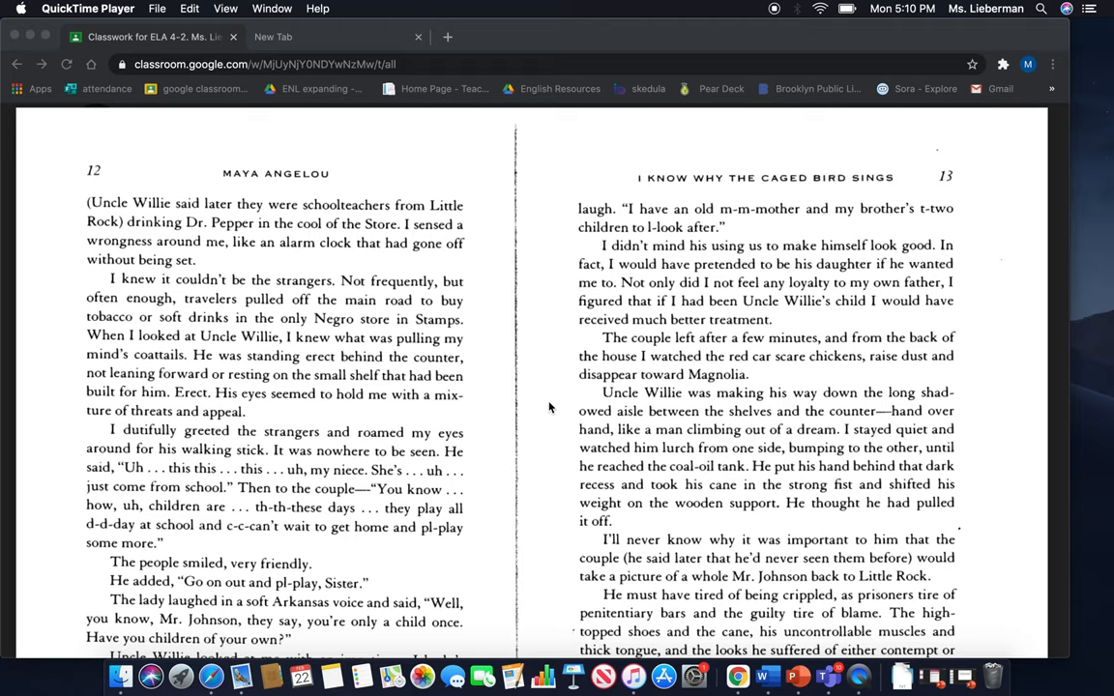
{"action": "mouse_move", "coordinate": [550, 436]}
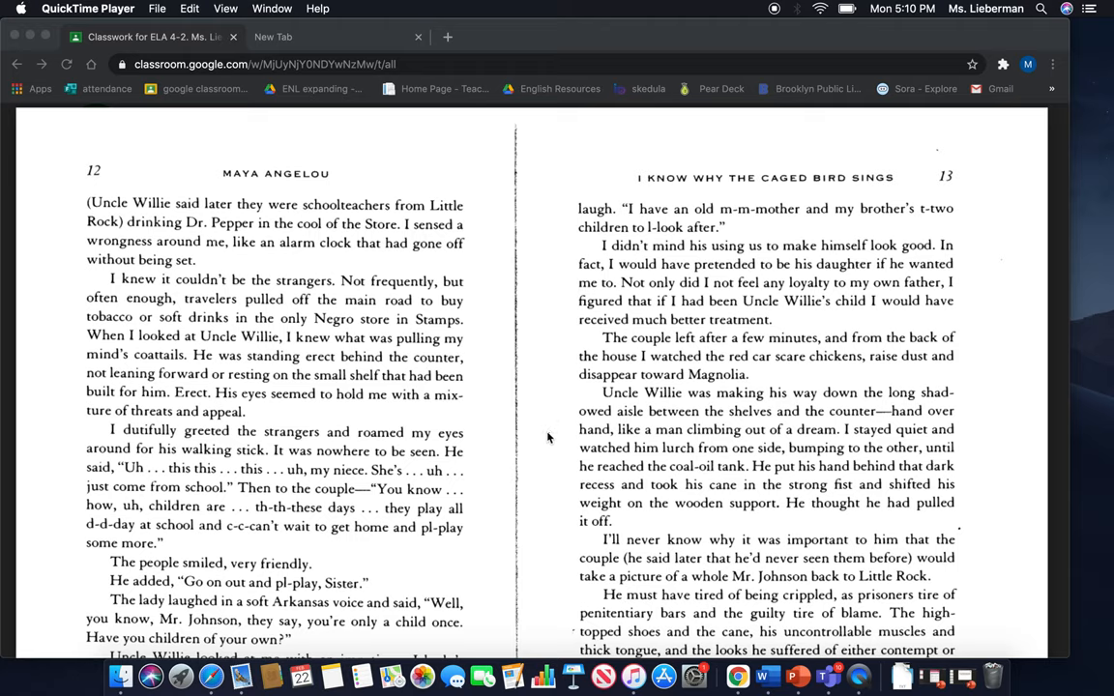
{"action": "mouse_move", "coordinate": [983, 456]}
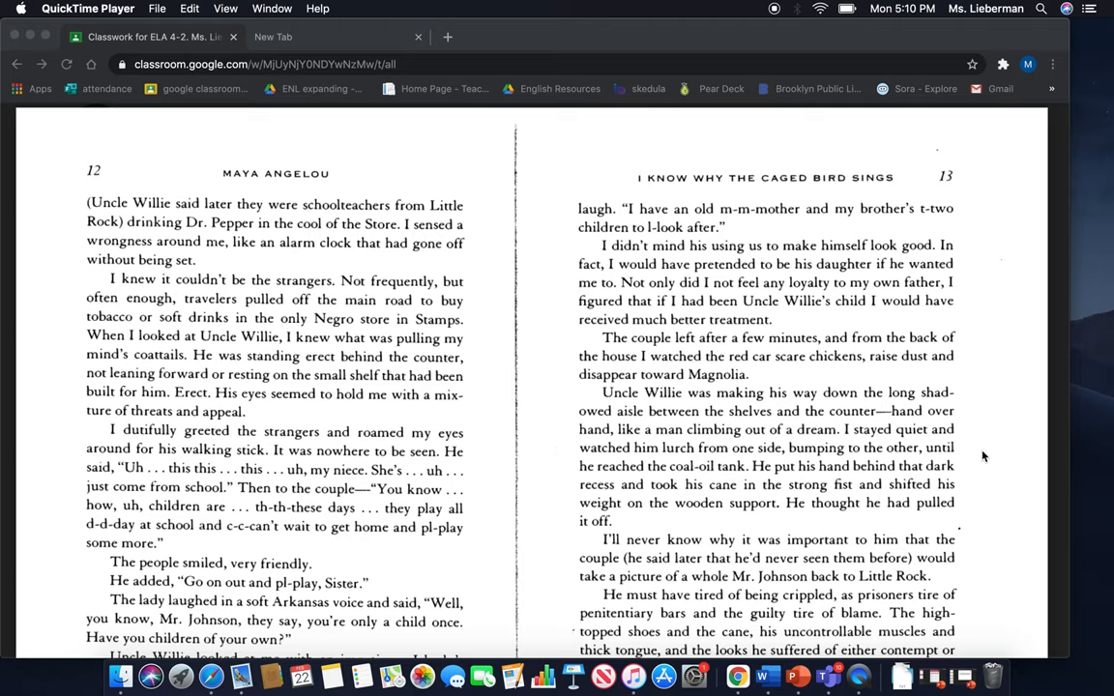
{"action": "mouse_move", "coordinate": [963, 438]}
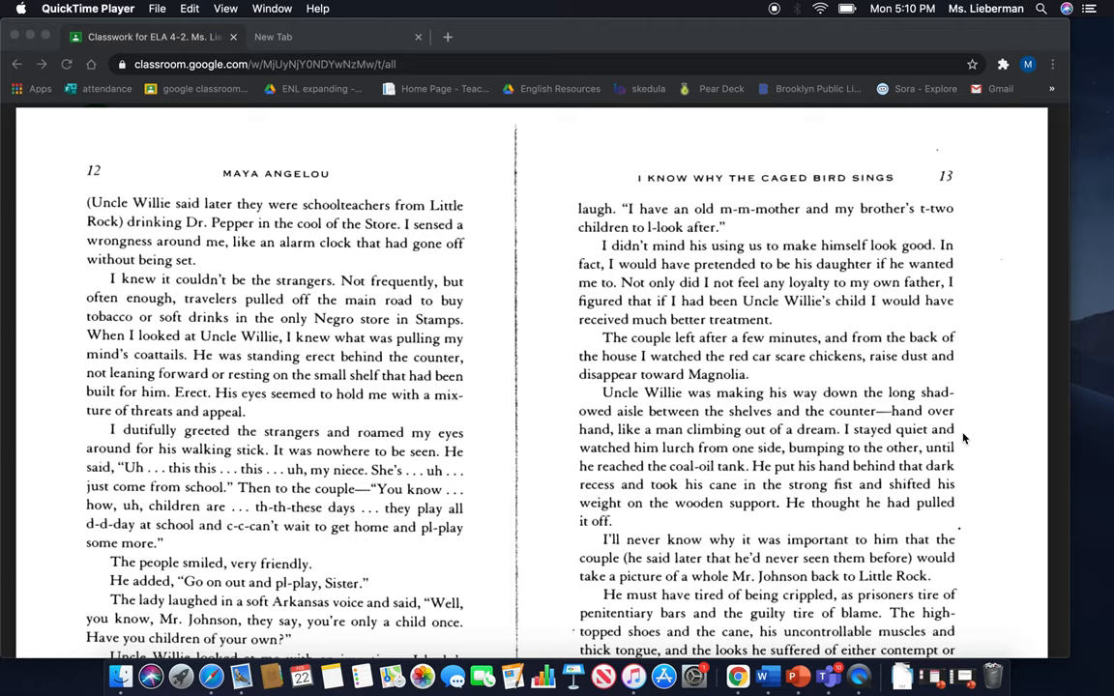
{"action": "mouse_move", "coordinate": [961, 466]}
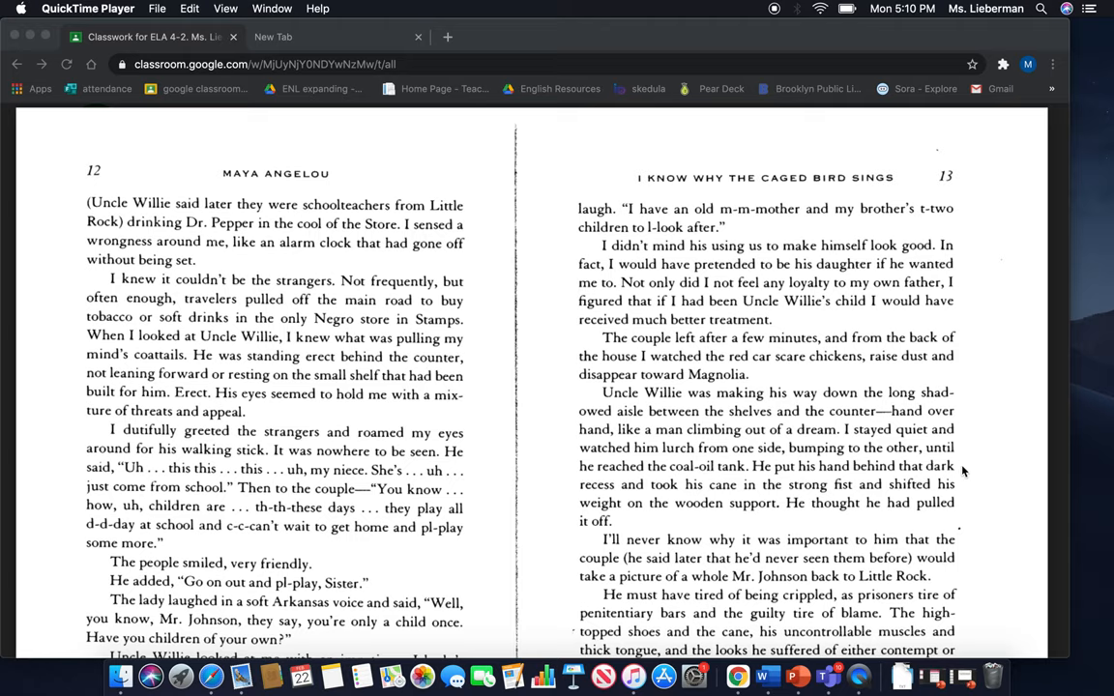
{"action": "mouse_move", "coordinate": [910, 495]}
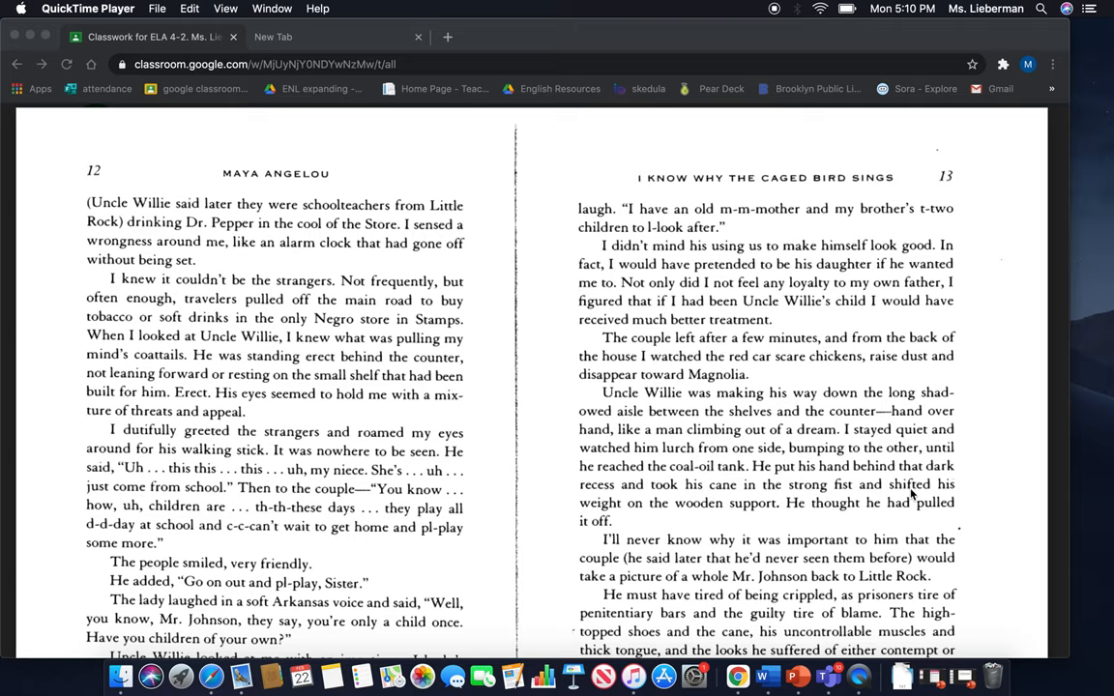
{"action": "mouse_move", "coordinate": [836, 497]}
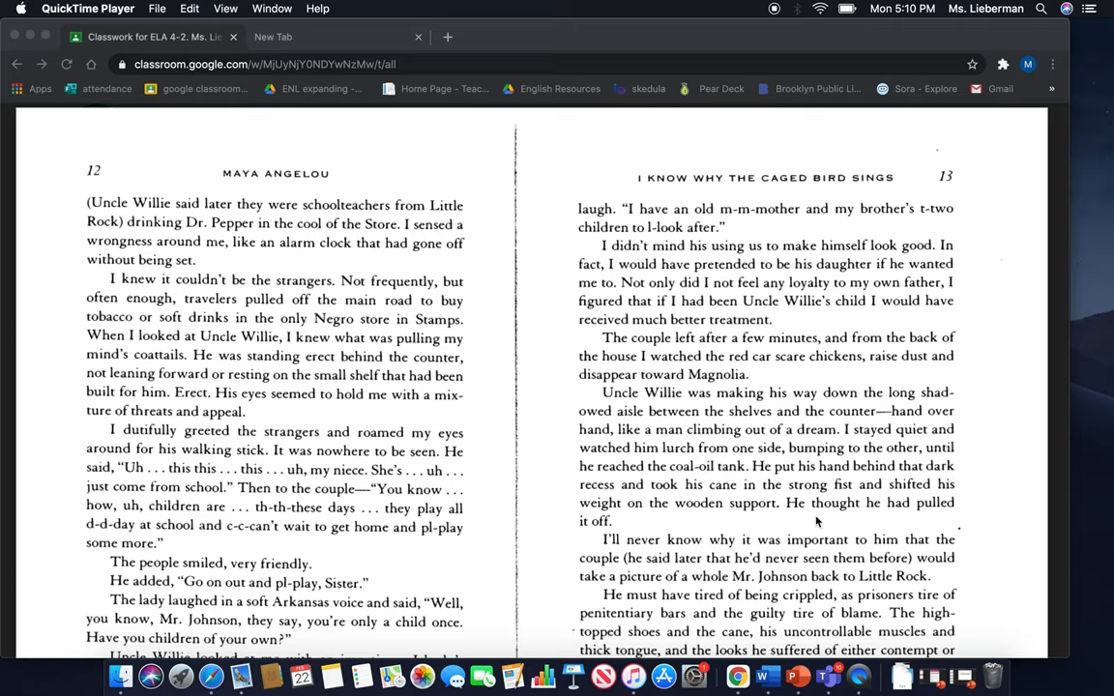
{"action": "mouse_move", "coordinate": [774, 516]}
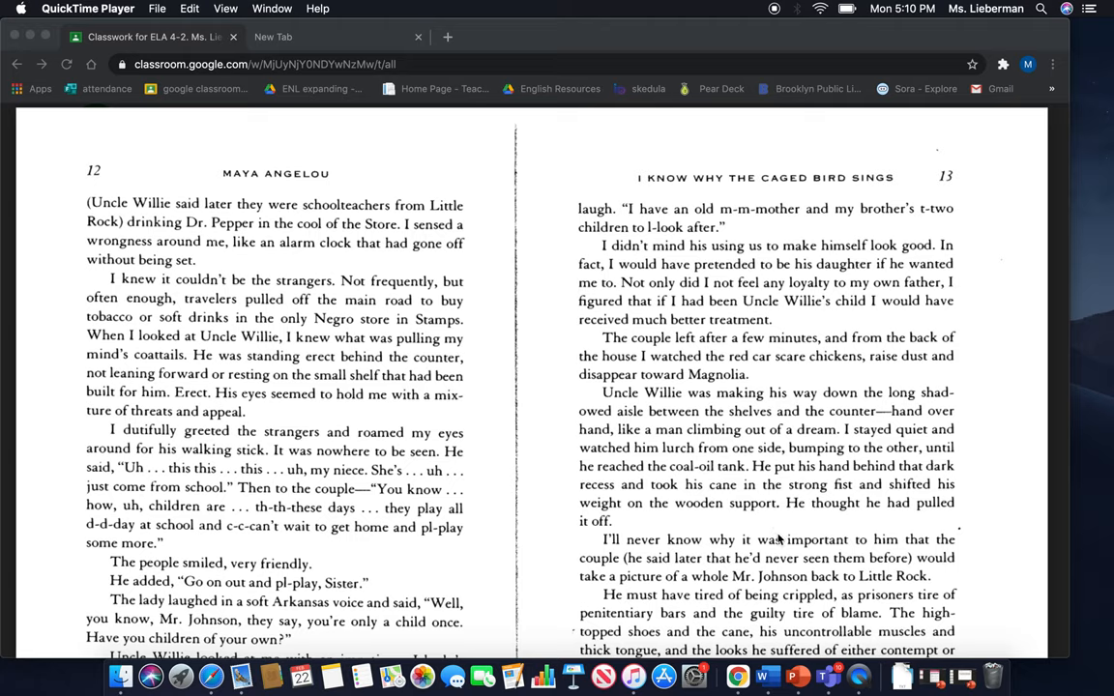
{"action": "mouse_move", "coordinate": [983, 550]}
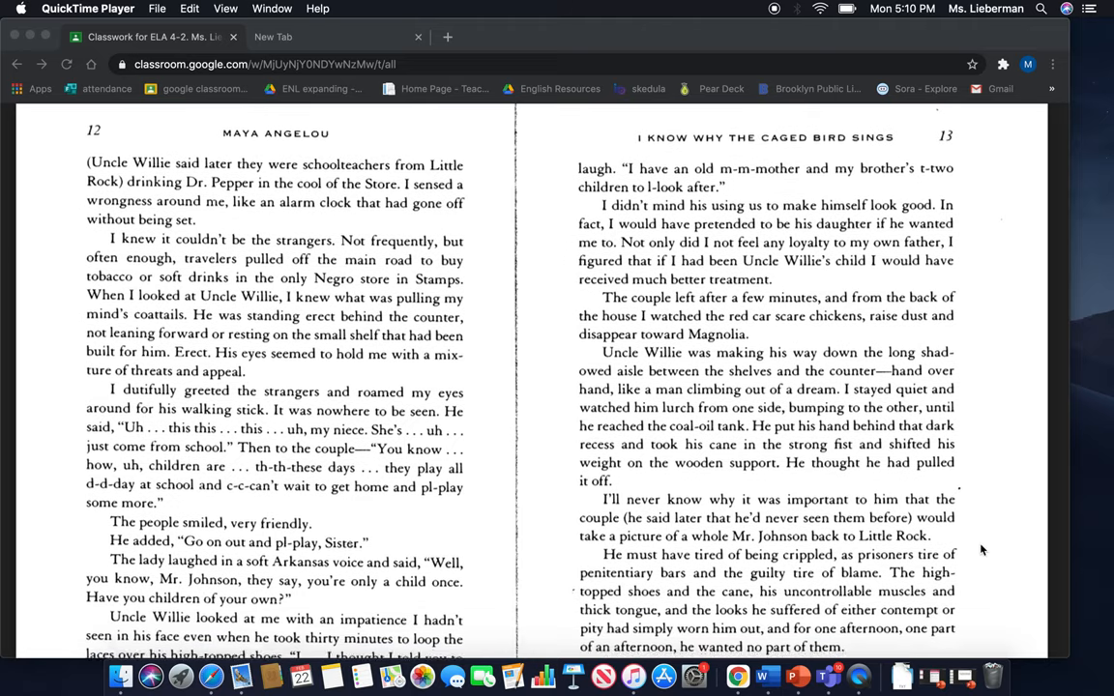
{"action": "scroll", "scroll_direction": "down", "scroll_amount": 3}
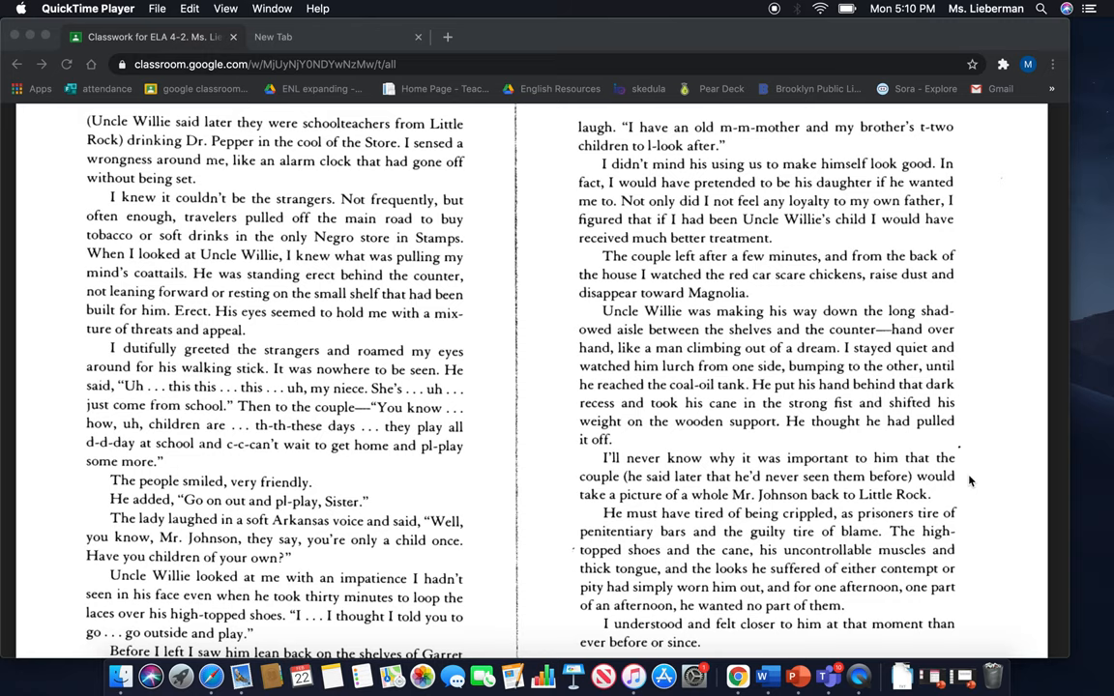
{"action": "scroll", "scroll_direction": "down", "scroll_amount": 3}
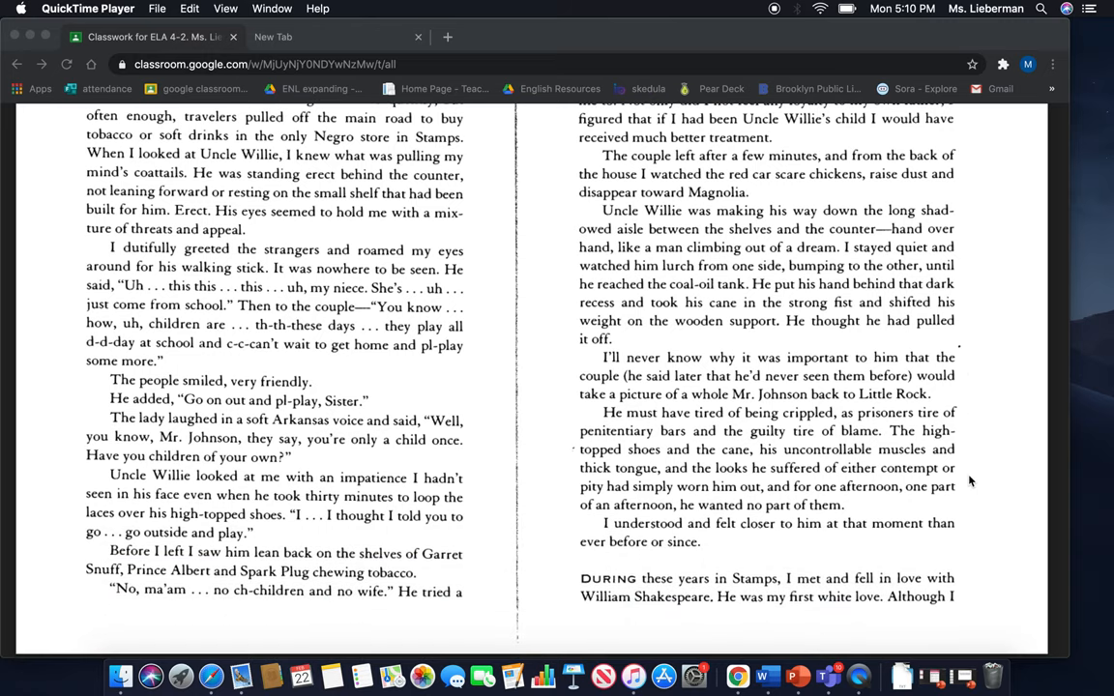
{"action": "mouse_move", "coordinate": [961, 425]}
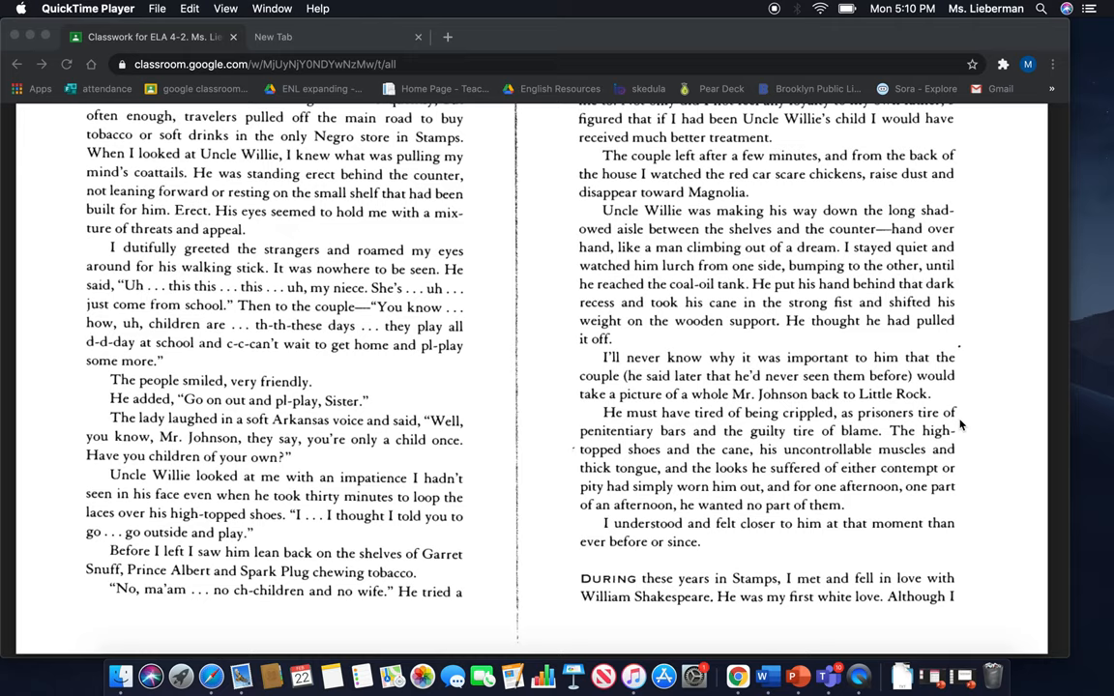
{"action": "mouse_move", "coordinate": [974, 430]}
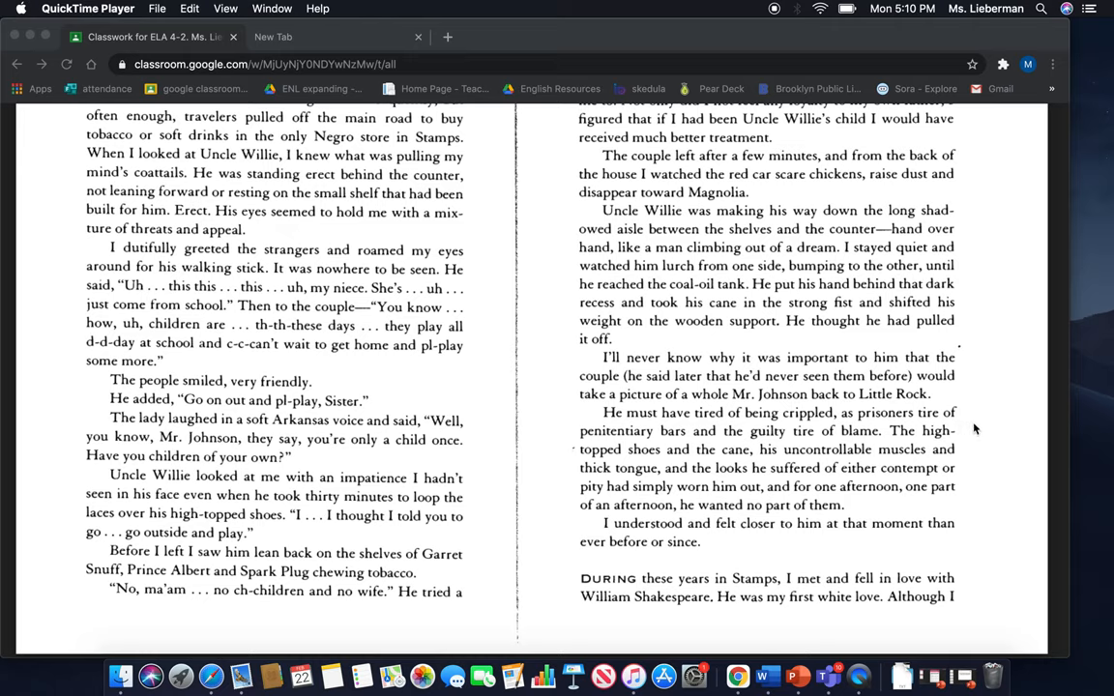
{"action": "mouse_move", "coordinate": [974, 436]}
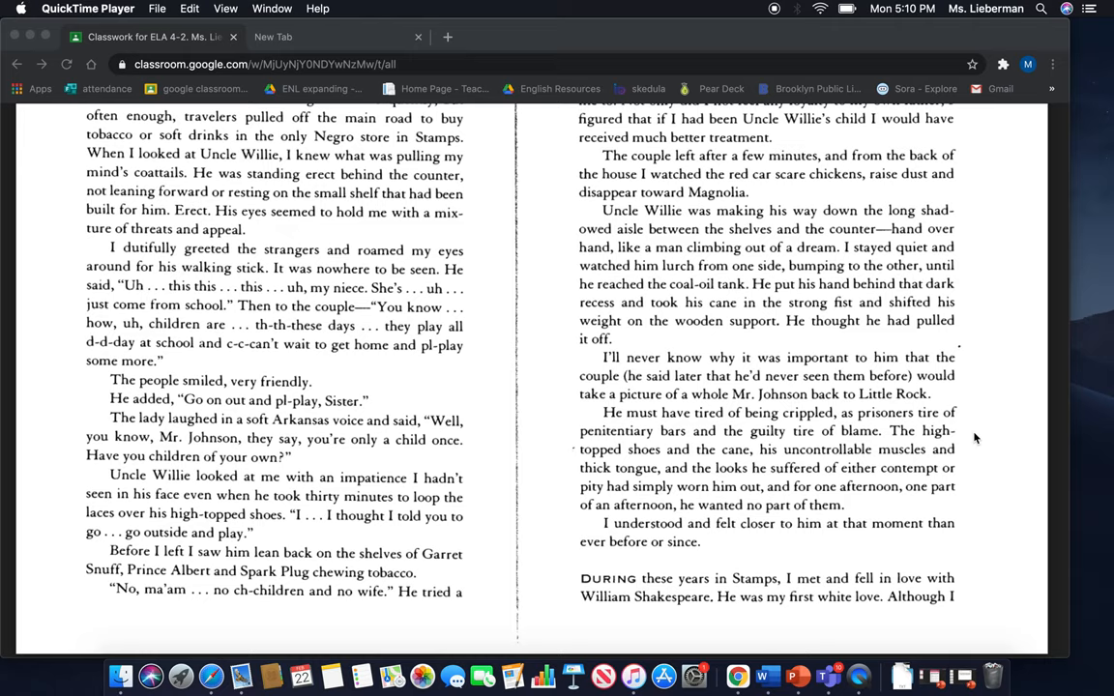
{"action": "mouse_move", "coordinate": [706, 465]}
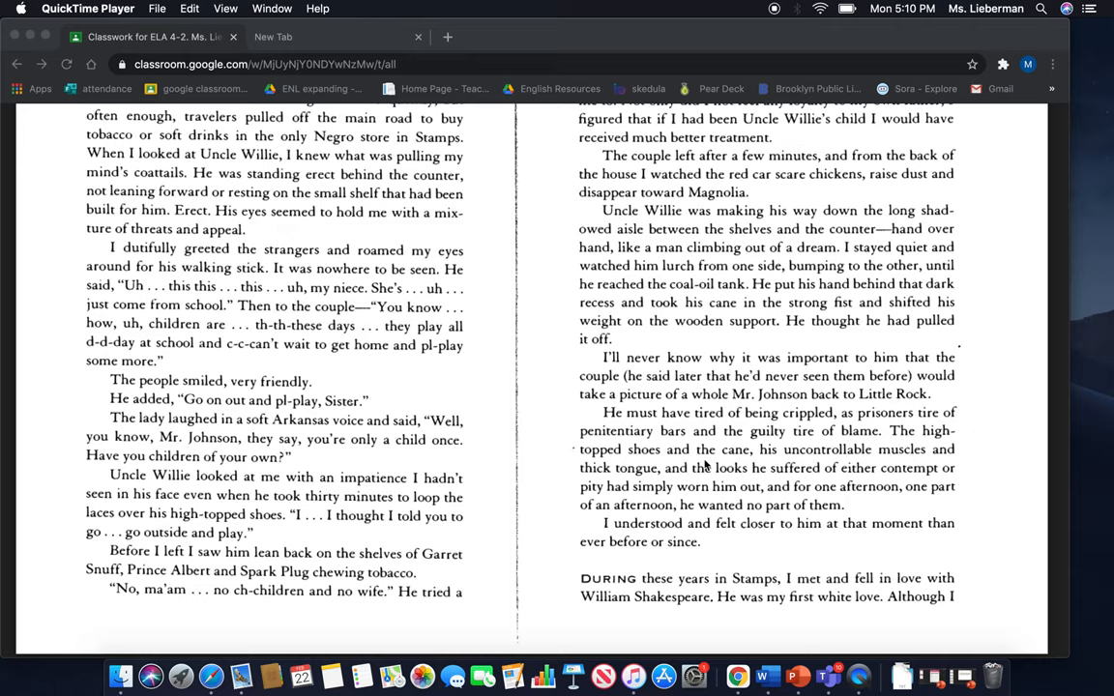
{"action": "mouse_move", "coordinate": [891, 467]}
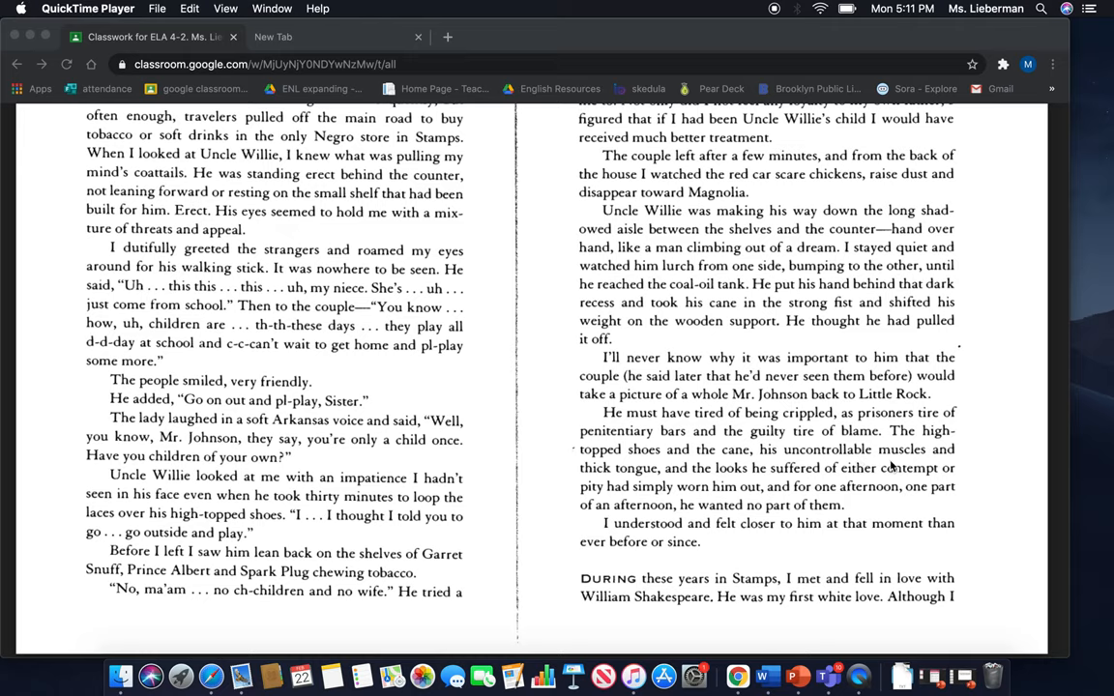
{"action": "mouse_move", "coordinate": [948, 475]}
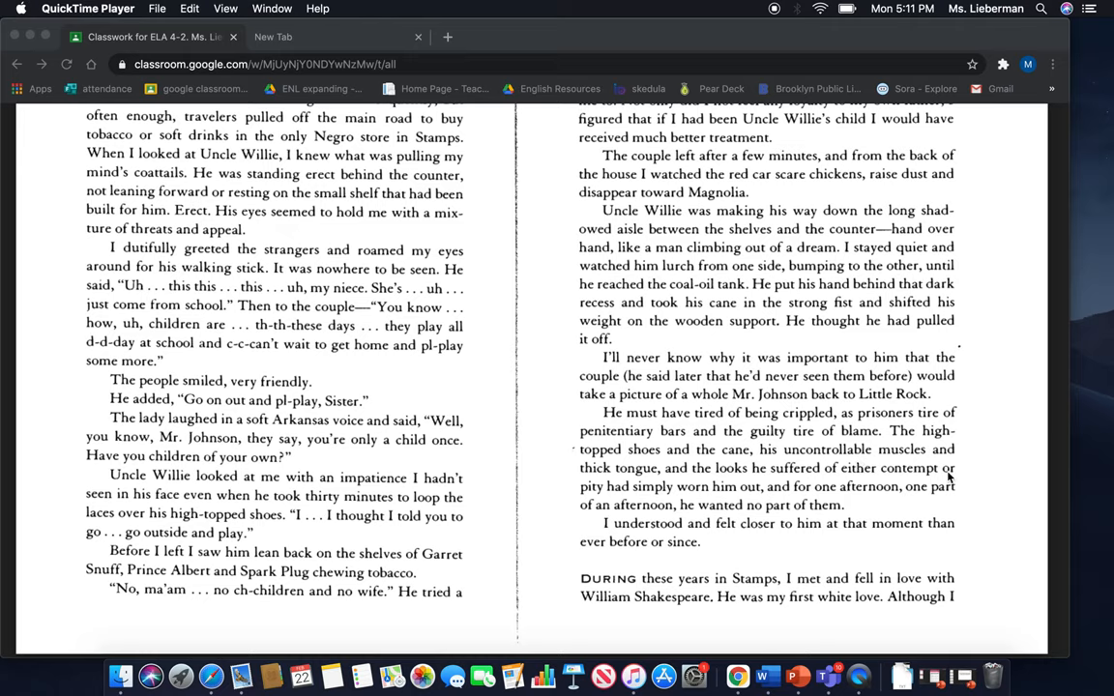
{"action": "mouse_move", "coordinate": [870, 479]}
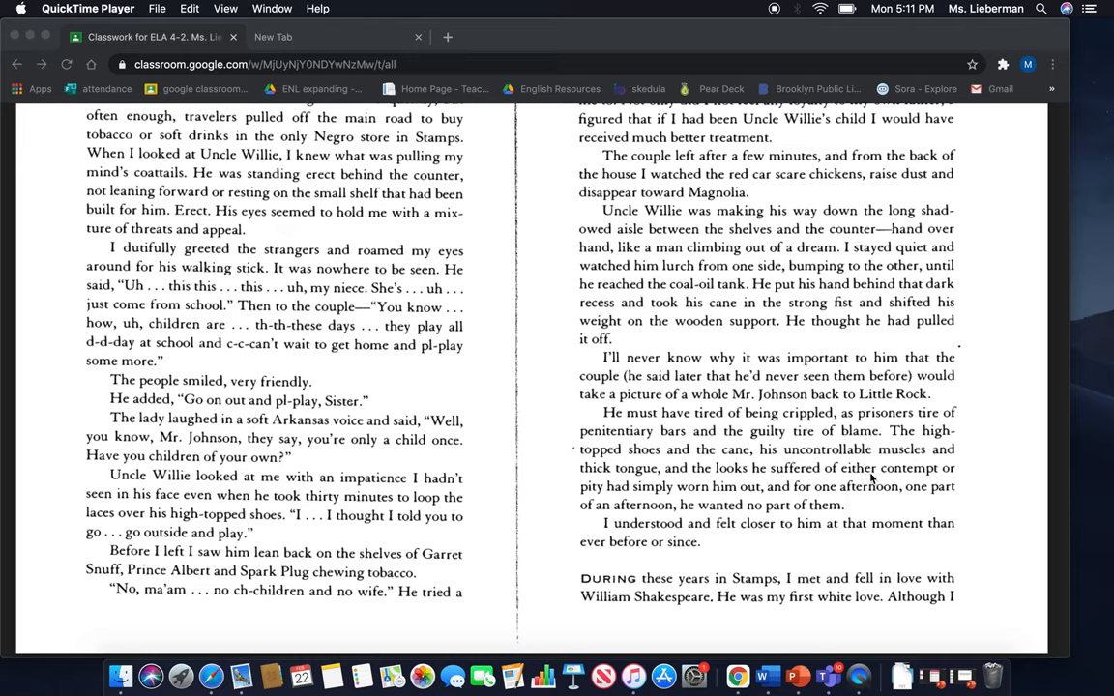
{"action": "mouse_move", "coordinate": [971, 498]}
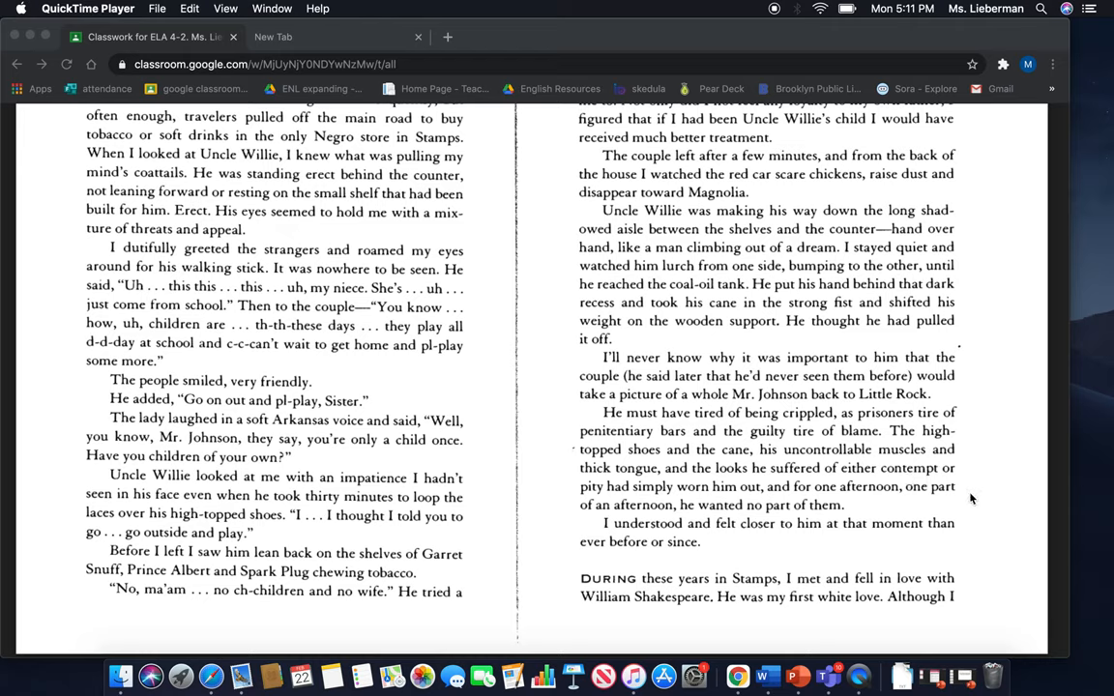
{"action": "mouse_move", "coordinate": [963, 510]}
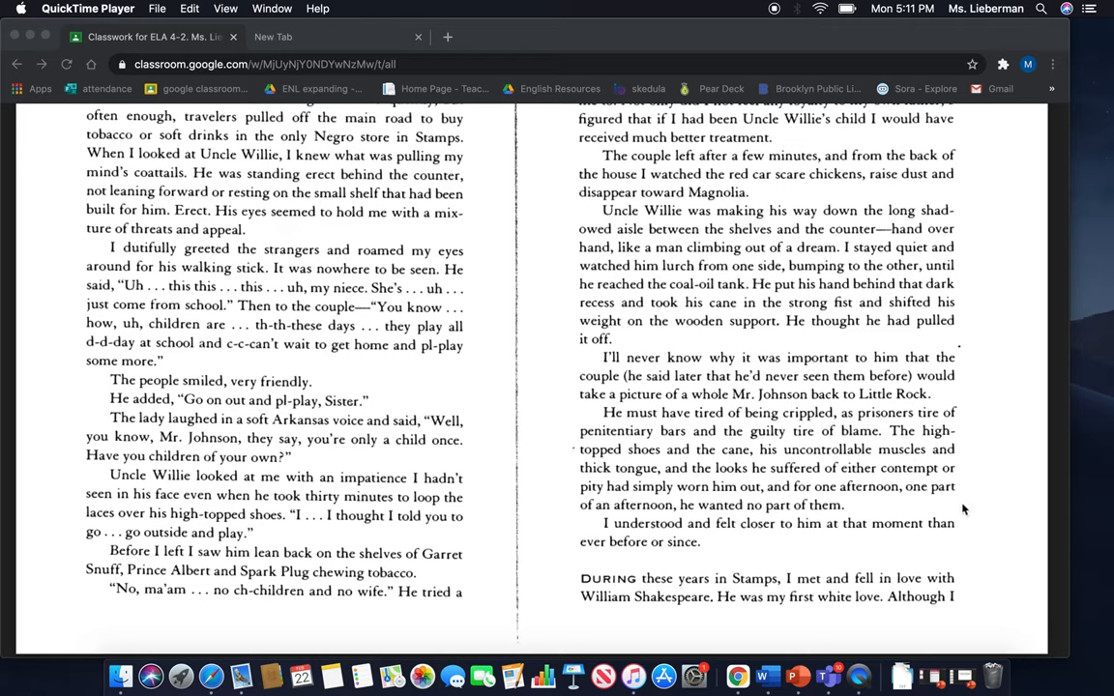
{"action": "mouse_move", "coordinate": [969, 507]}
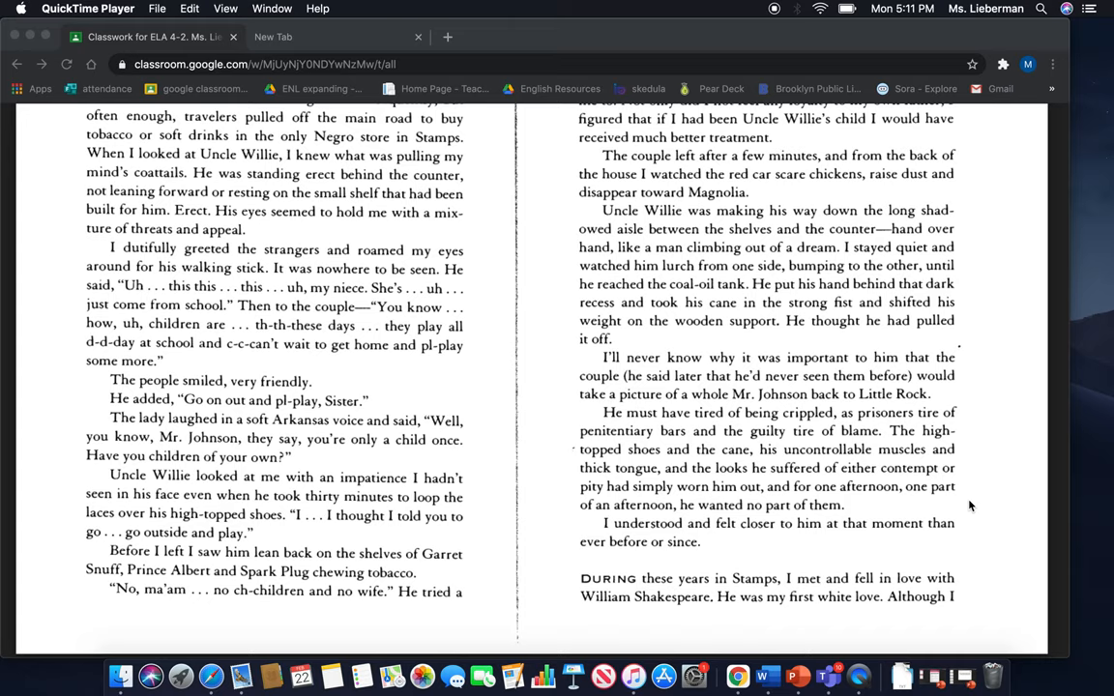
{"action": "mouse_move", "coordinate": [971, 537]}
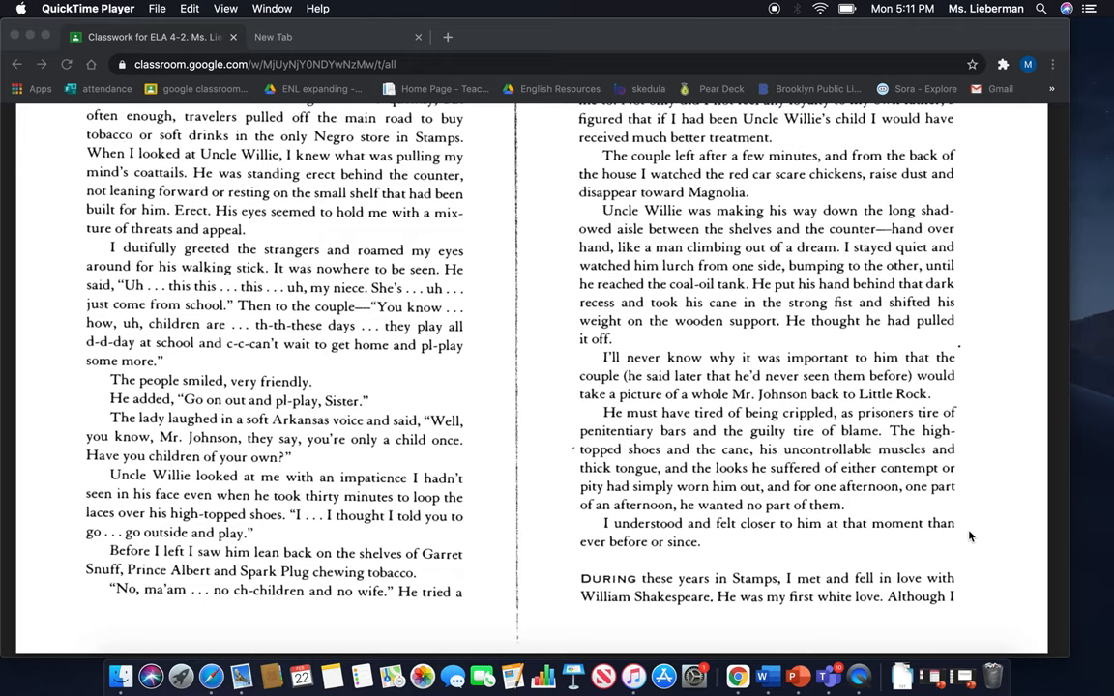
{"action": "mouse_move", "coordinate": [977, 582]}
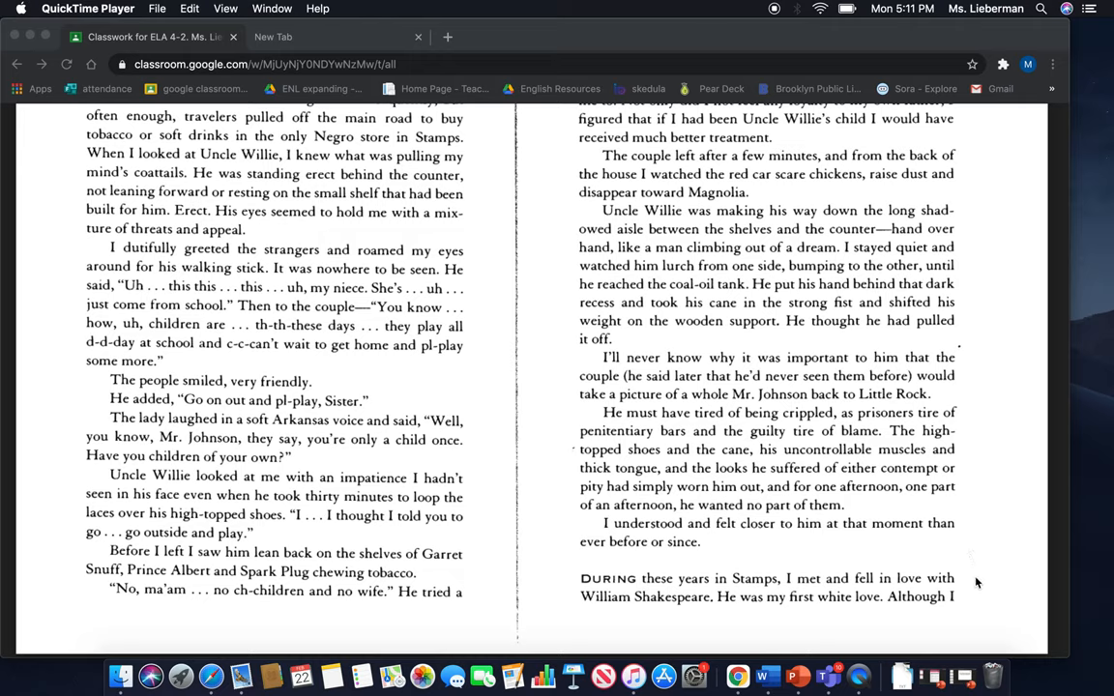
{"action": "mouse_move", "coordinate": [979, 591]}
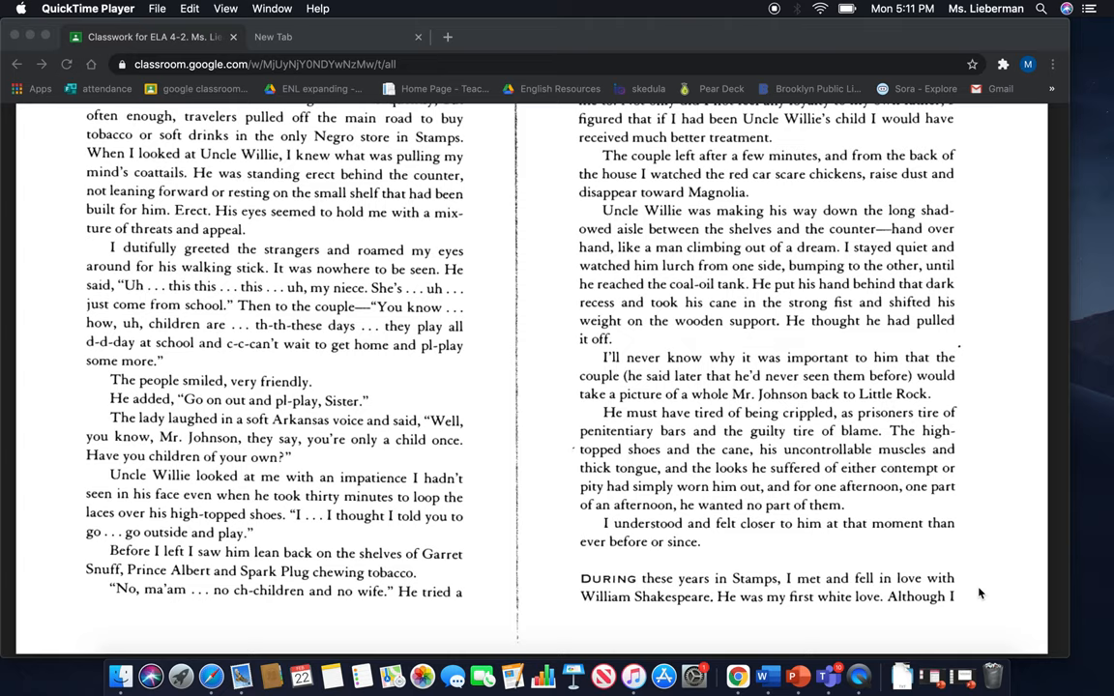
{"action": "scroll", "scroll_direction": "down", "scroll_amount": 3}
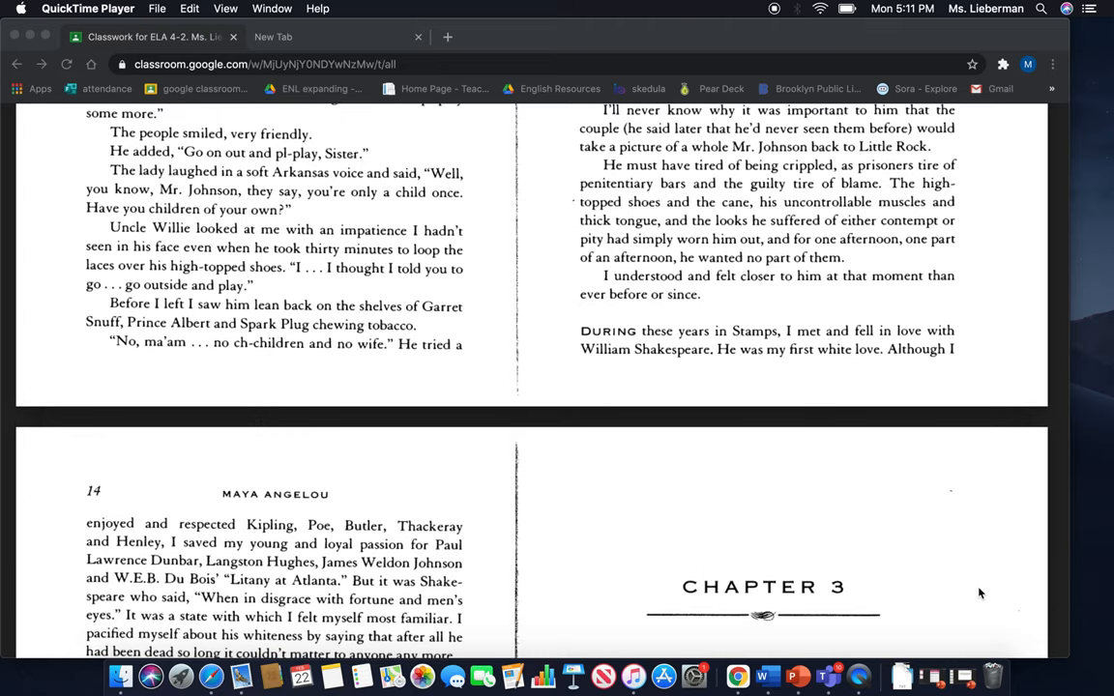
{"action": "scroll", "scroll_direction": "down", "scroll_amount": 3}
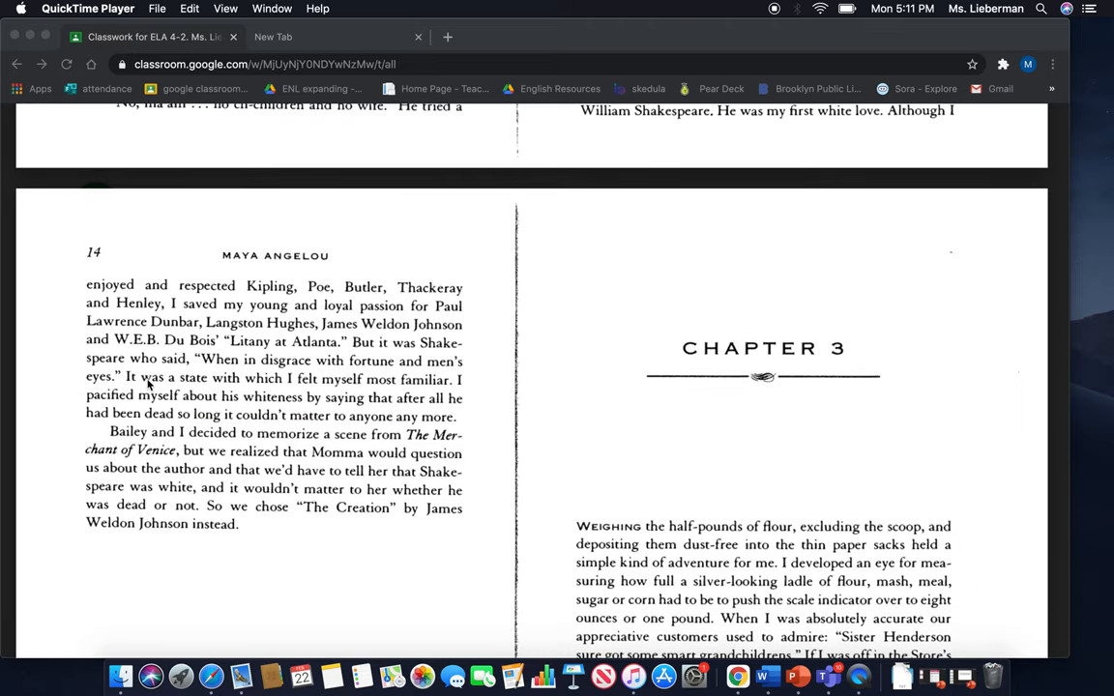
{"action": "mouse_move", "coordinate": [39, 306]}
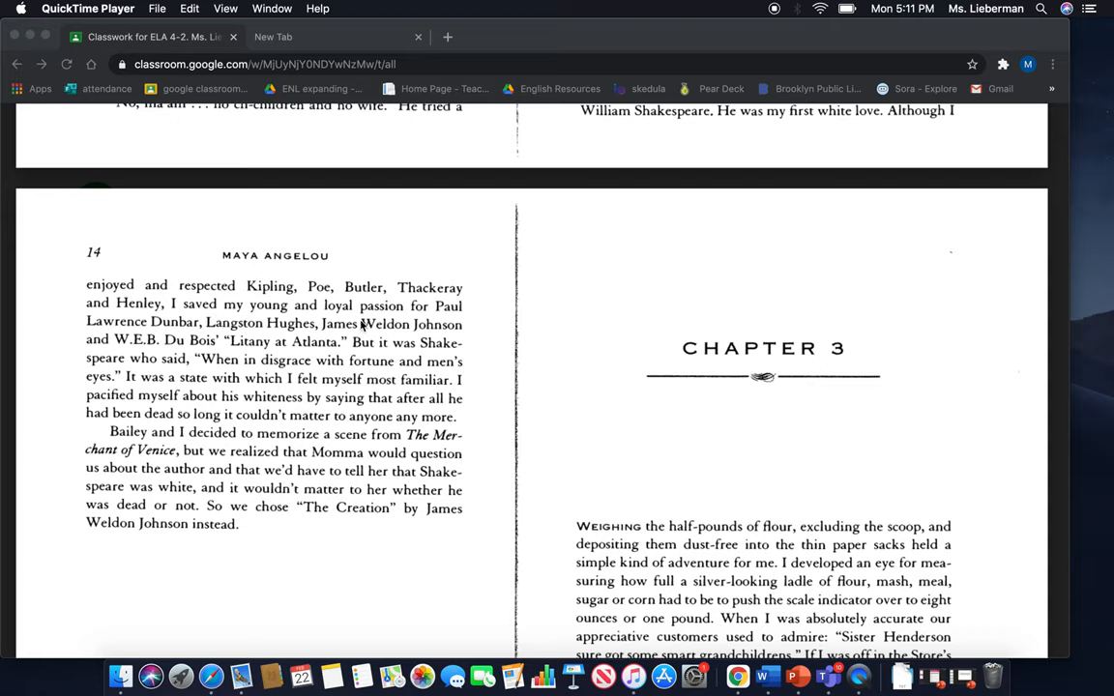
{"action": "mouse_move", "coordinate": [483, 326]}
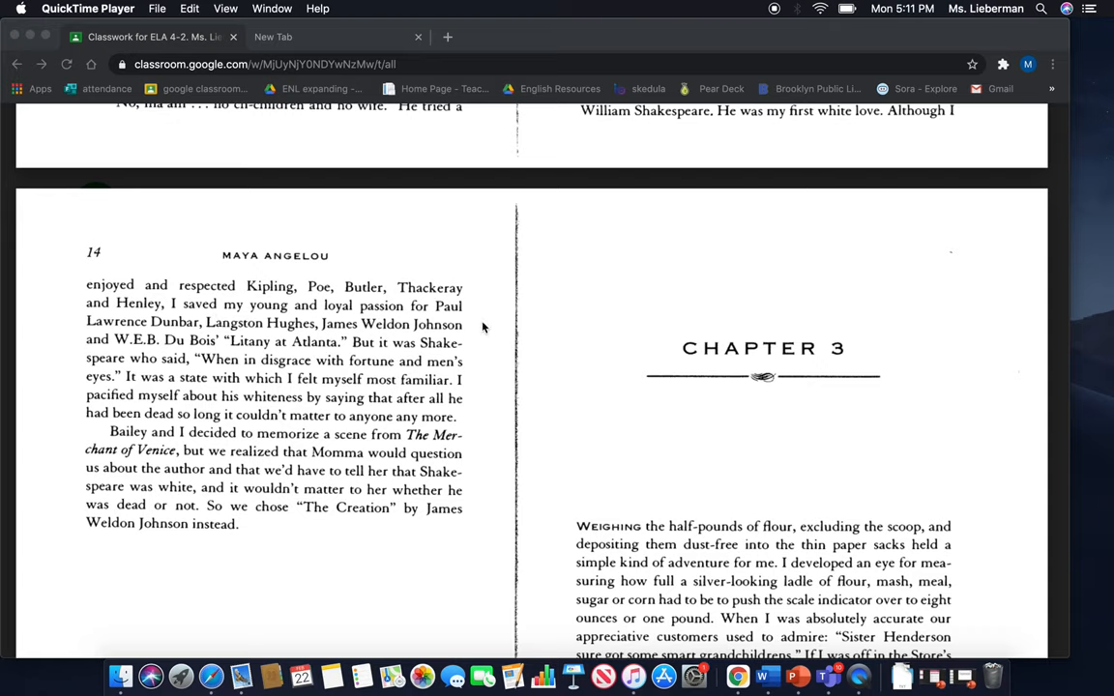
{"action": "mouse_move", "coordinate": [479, 326]}
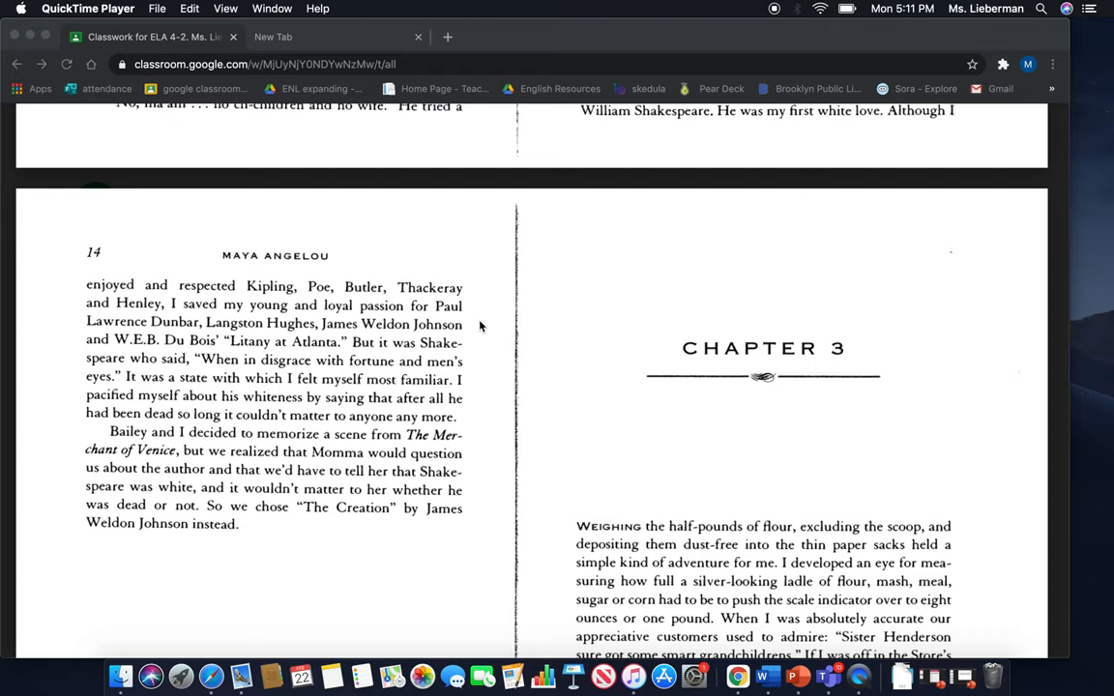
{"action": "mouse_move", "coordinate": [407, 342]}
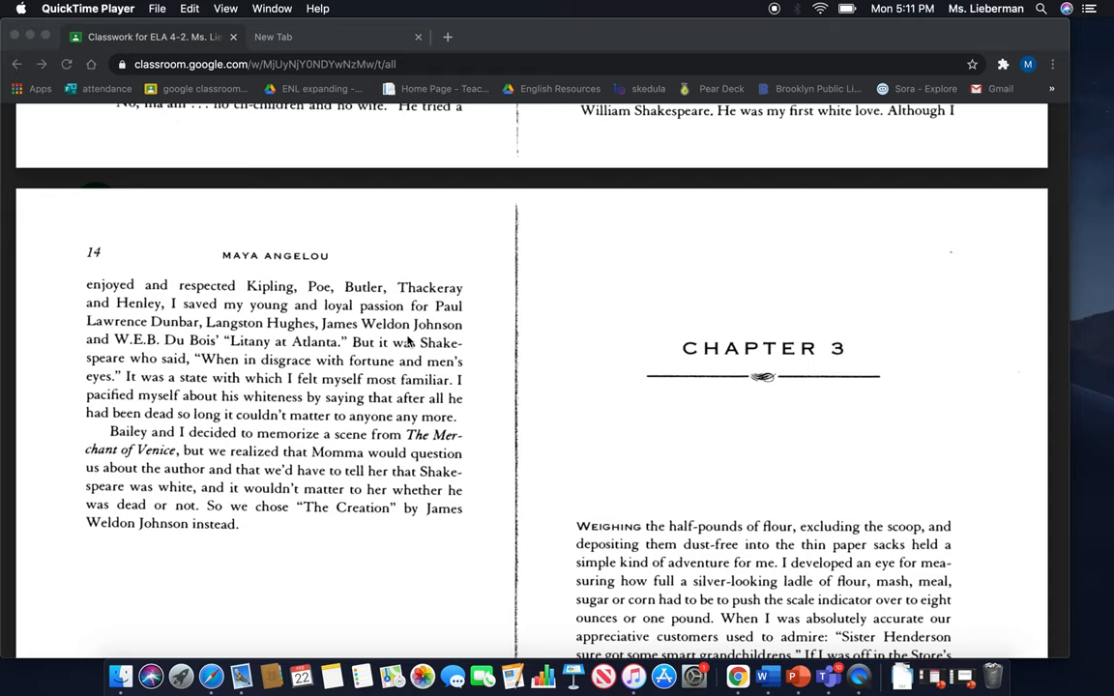
{"action": "mouse_move", "coordinate": [150, 357]}
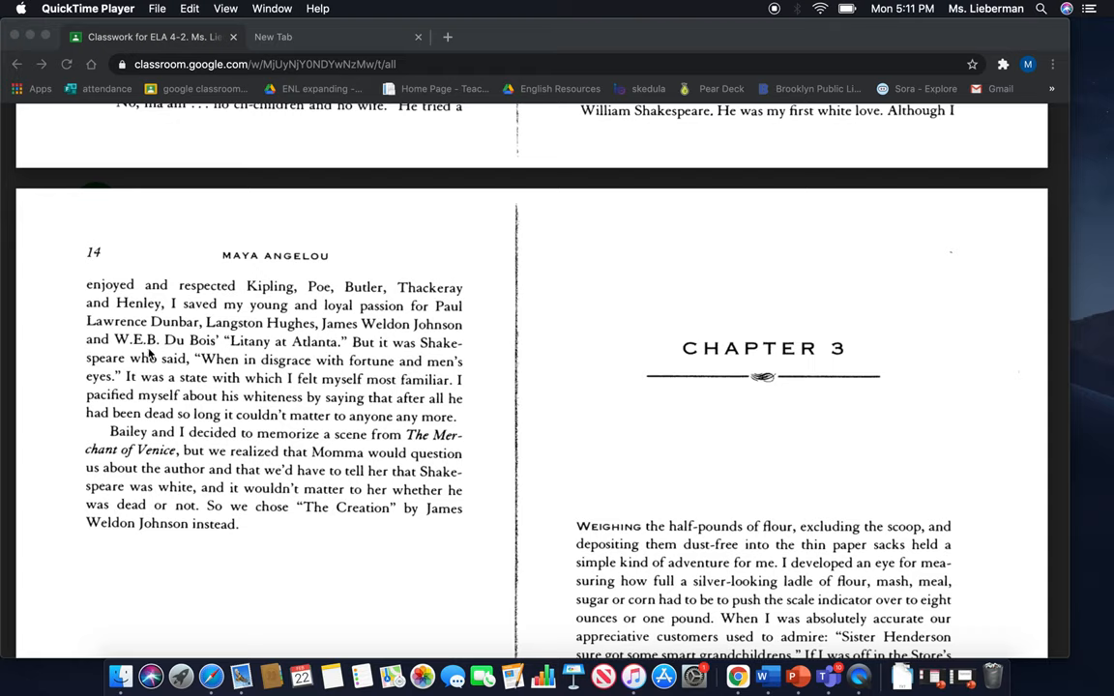
{"action": "mouse_move", "coordinate": [266, 356]}
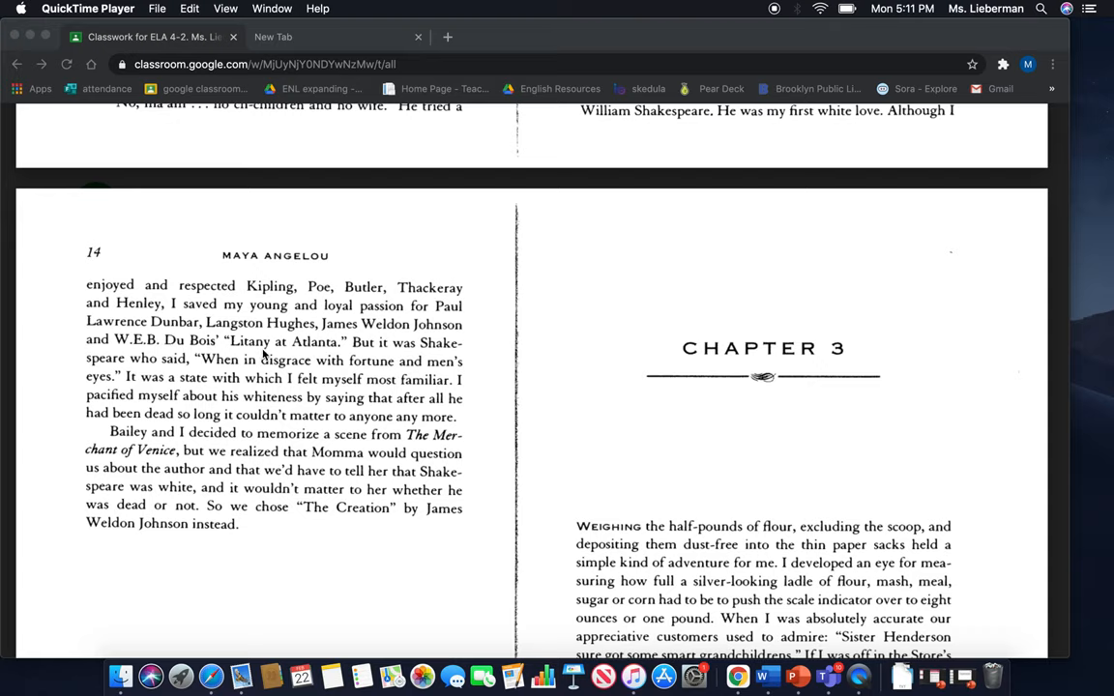
{"action": "mouse_move", "coordinate": [355, 355]}
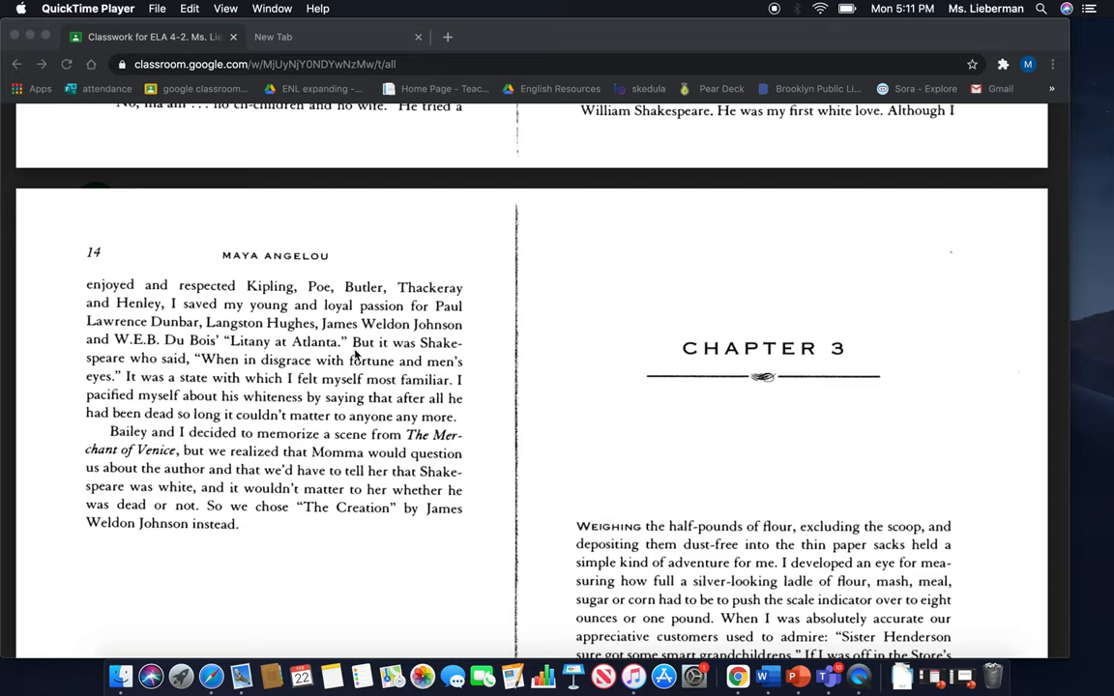
{"action": "mouse_move", "coordinate": [253, 386]}
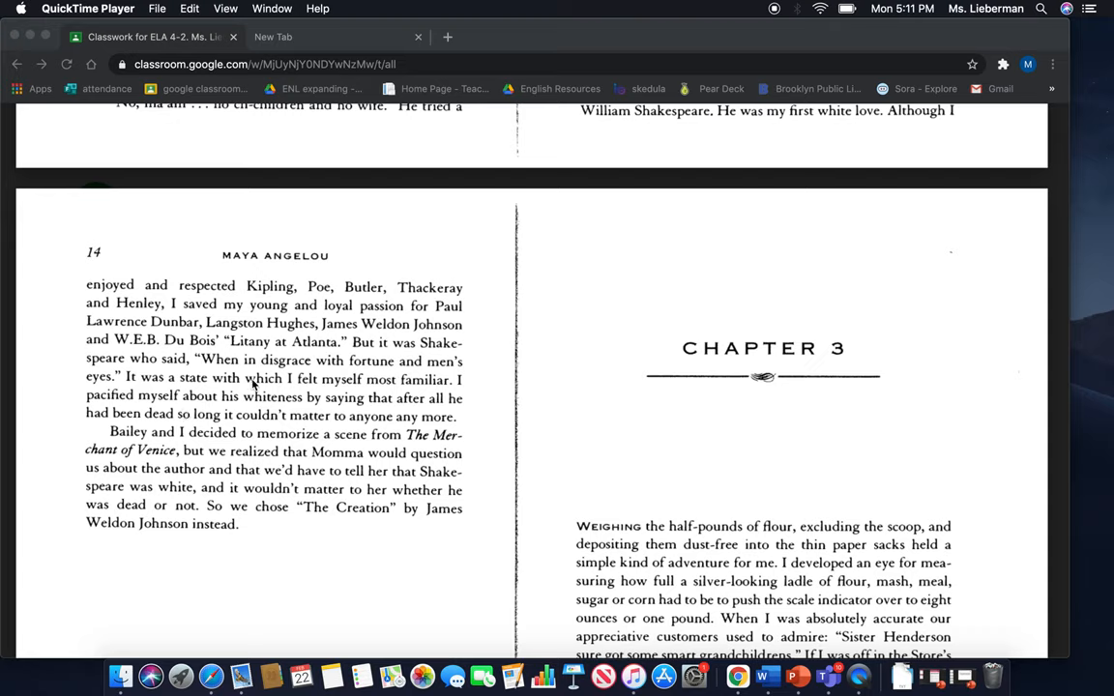
{"action": "mouse_move", "coordinate": [473, 376]}
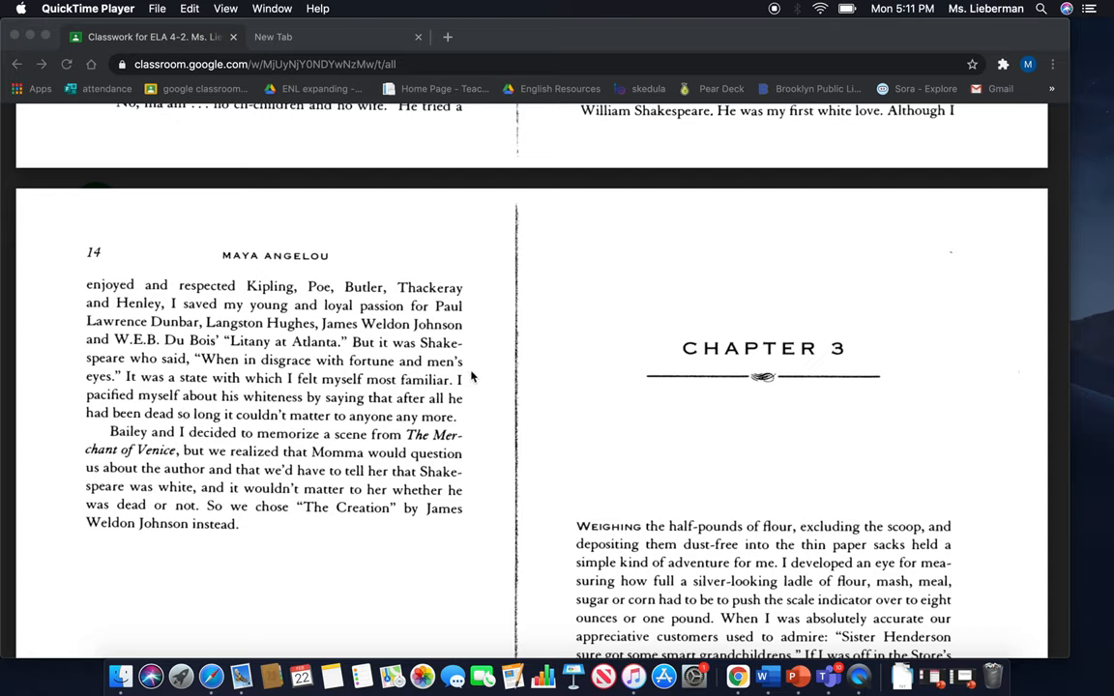
{"action": "mouse_move", "coordinate": [193, 394]}
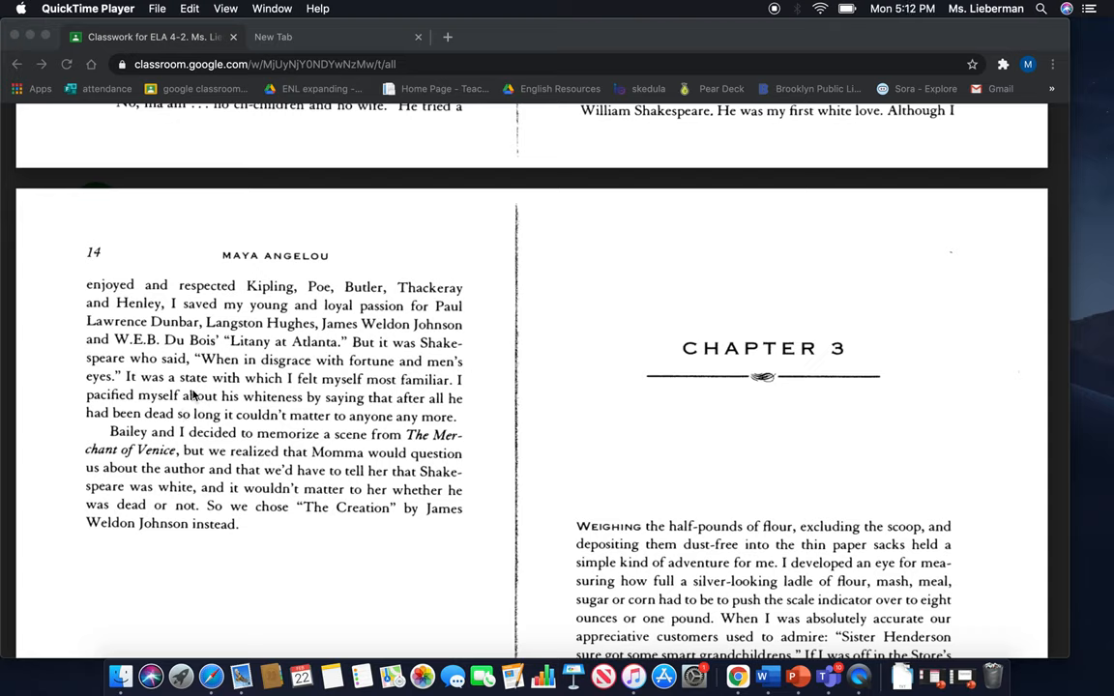
{"action": "mouse_move", "coordinate": [406, 394]}
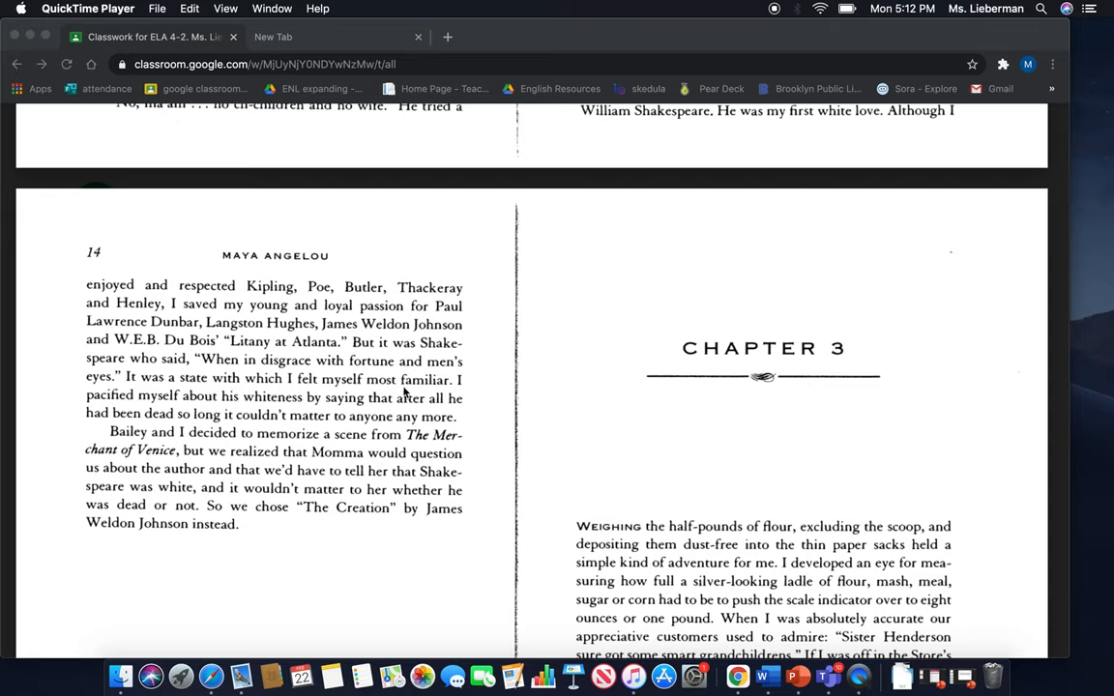
{"action": "mouse_move", "coordinate": [162, 404]}
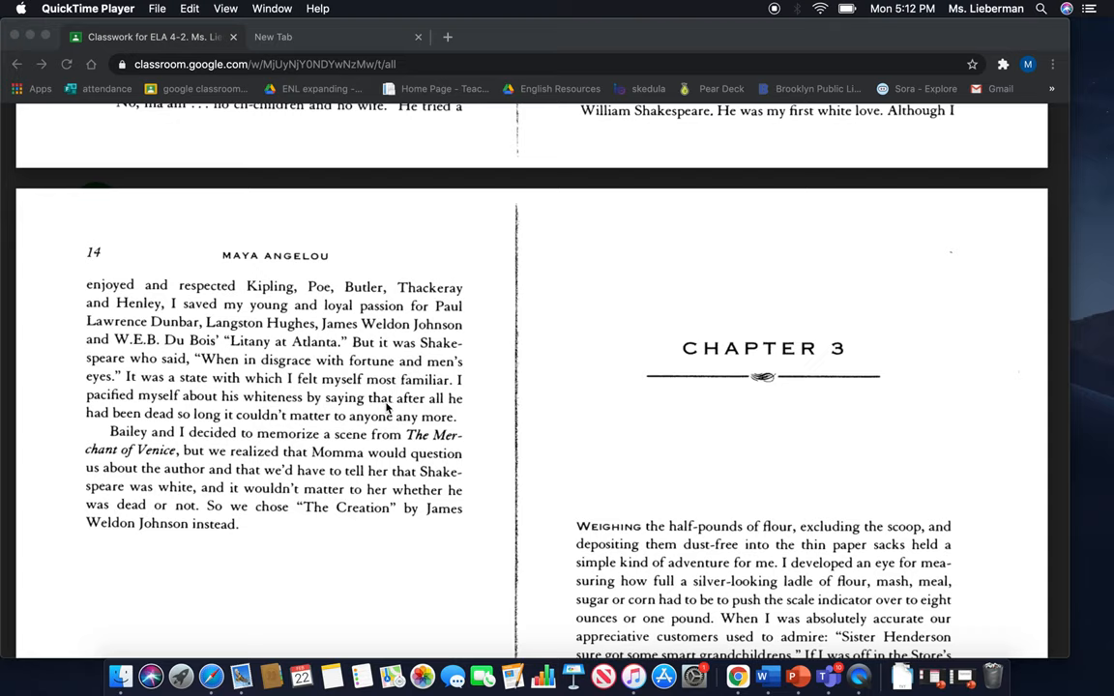
{"action": "mouse_move", "coordinate": [32, 434]}
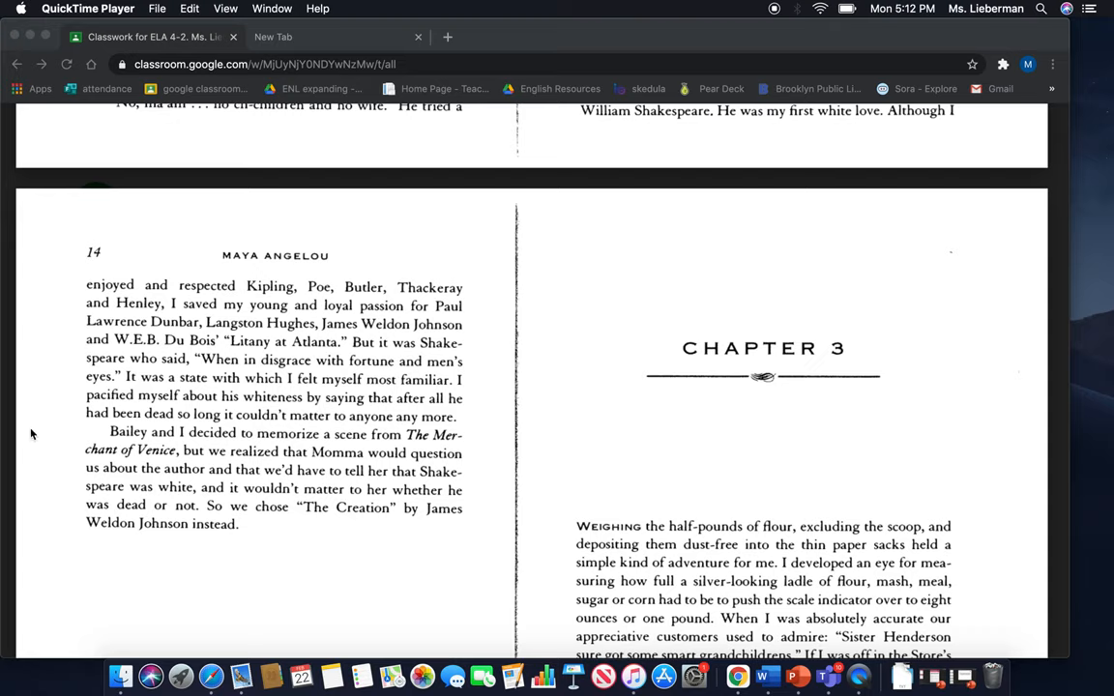
{"action": "mouse_move", "coordinate": [243, 429]}
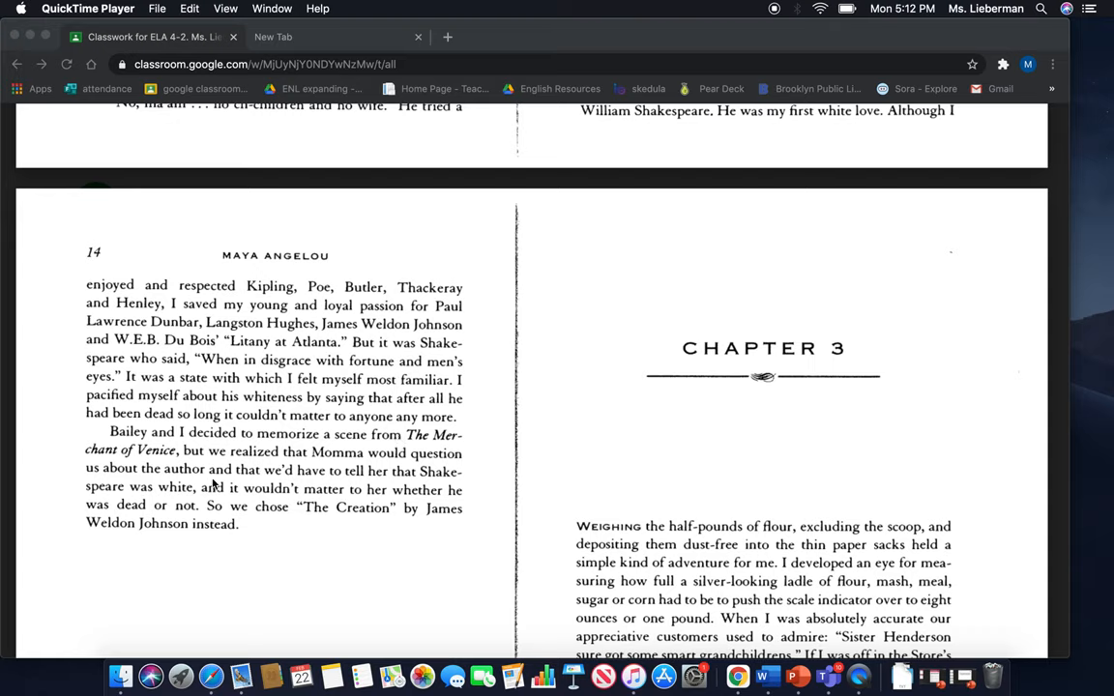
{"action": "mouse_move", "coordinate": [493, 493]}
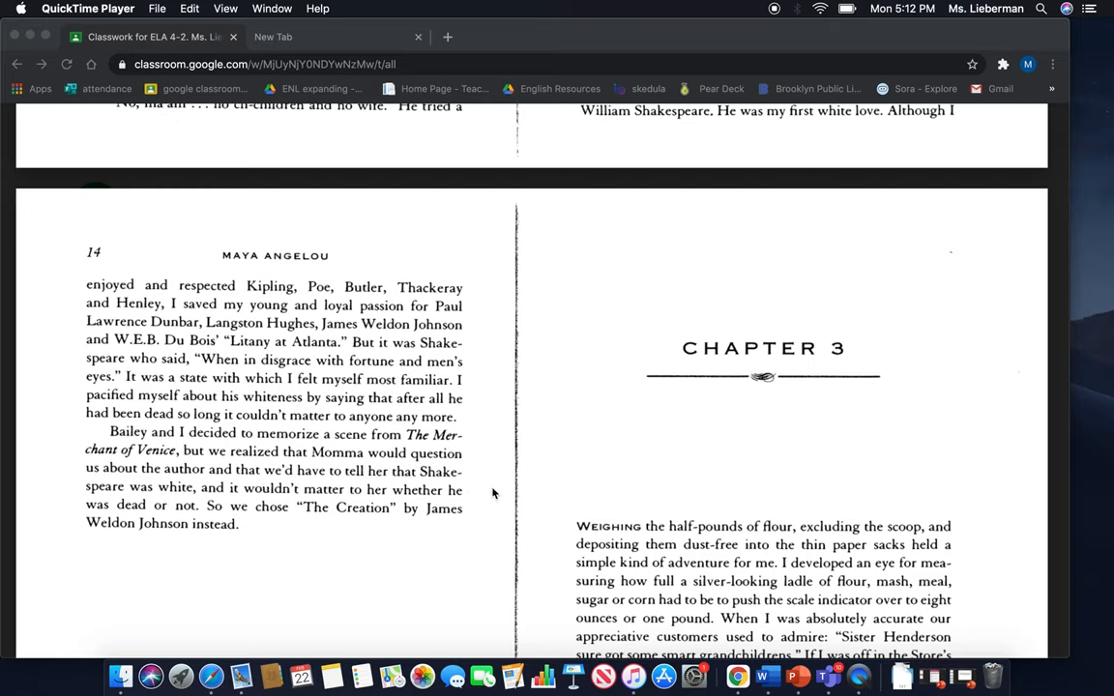